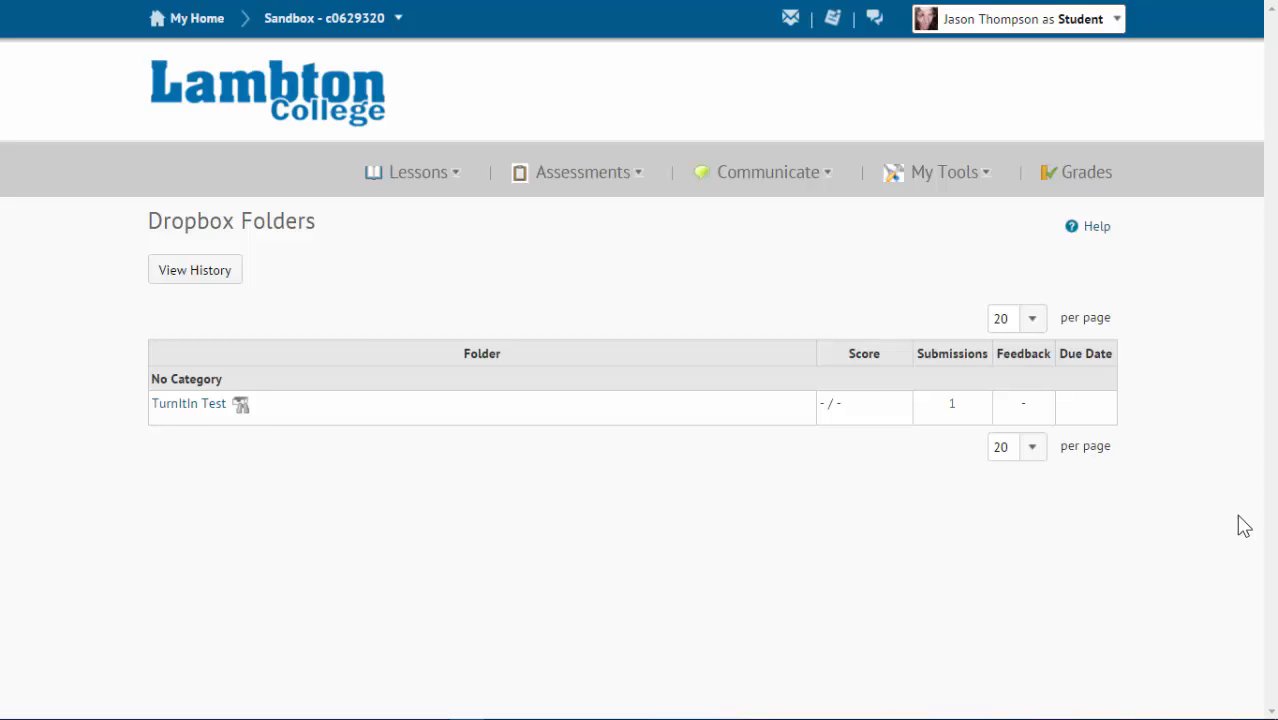
mouse_move(680, 140)
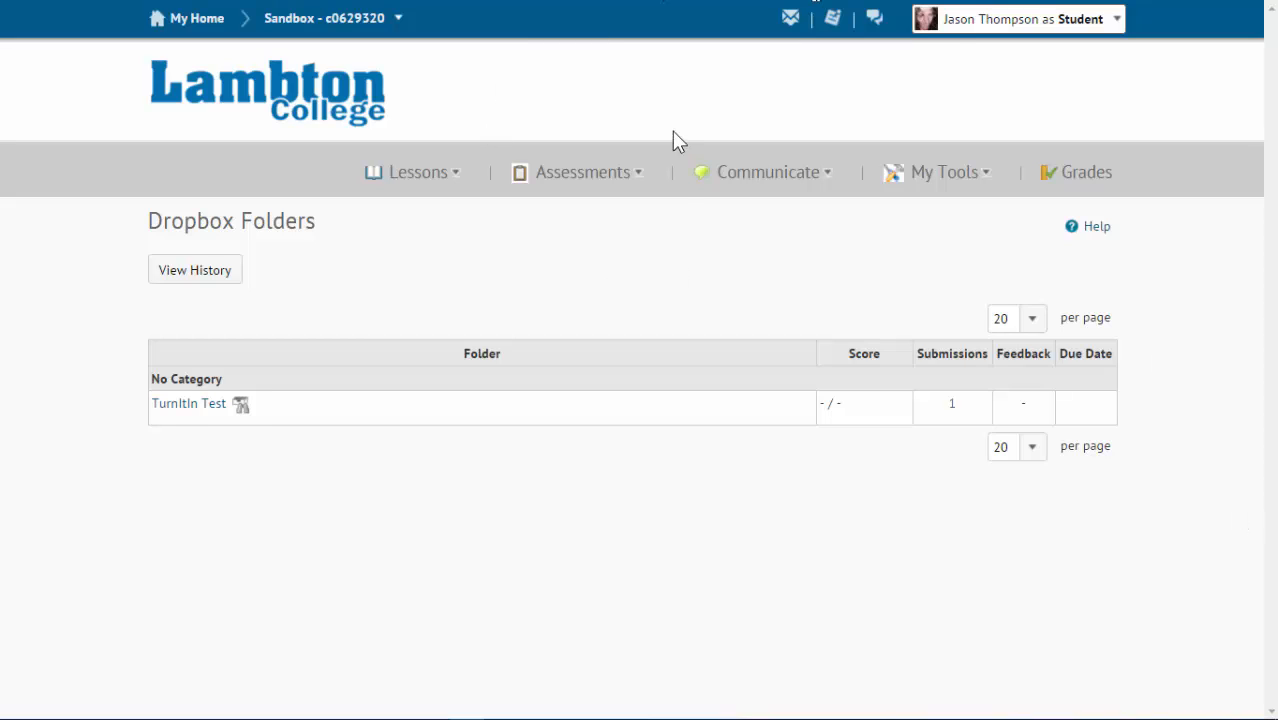
mouse_move(640, 184)
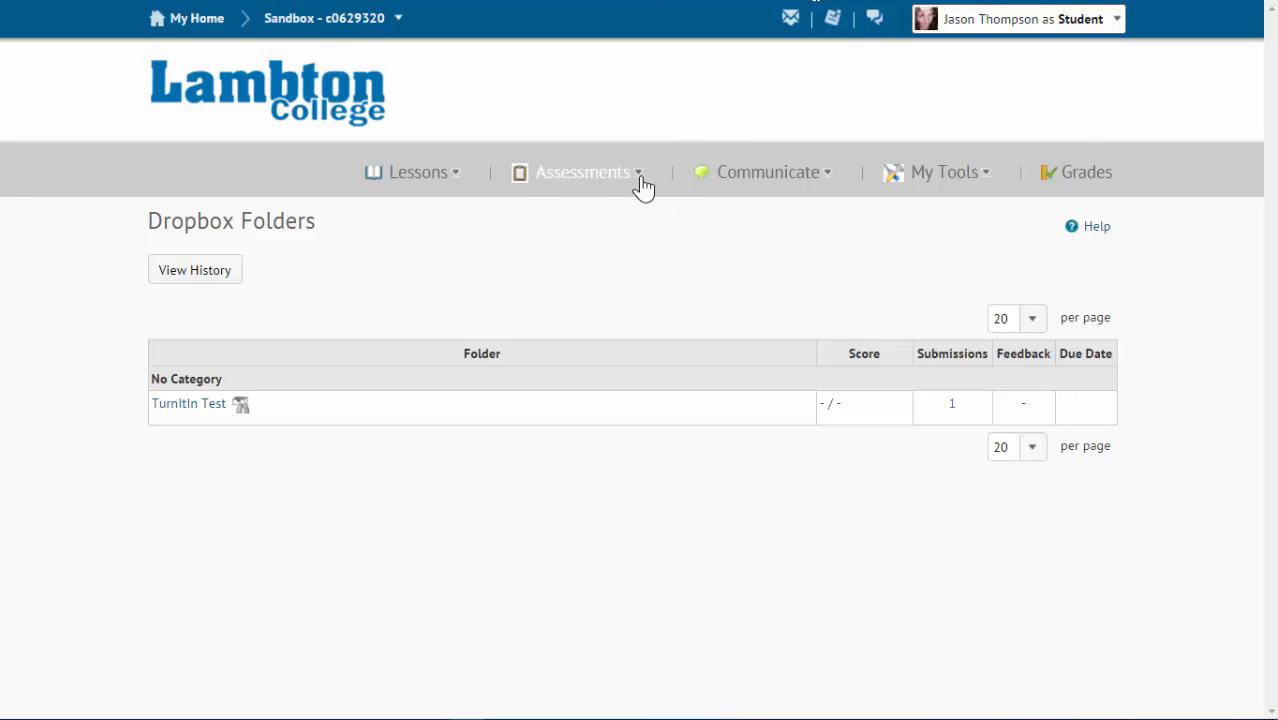
Step: View the Dropbox submission history and check the folder filter is Turnitin Test
left_click(580, 172)
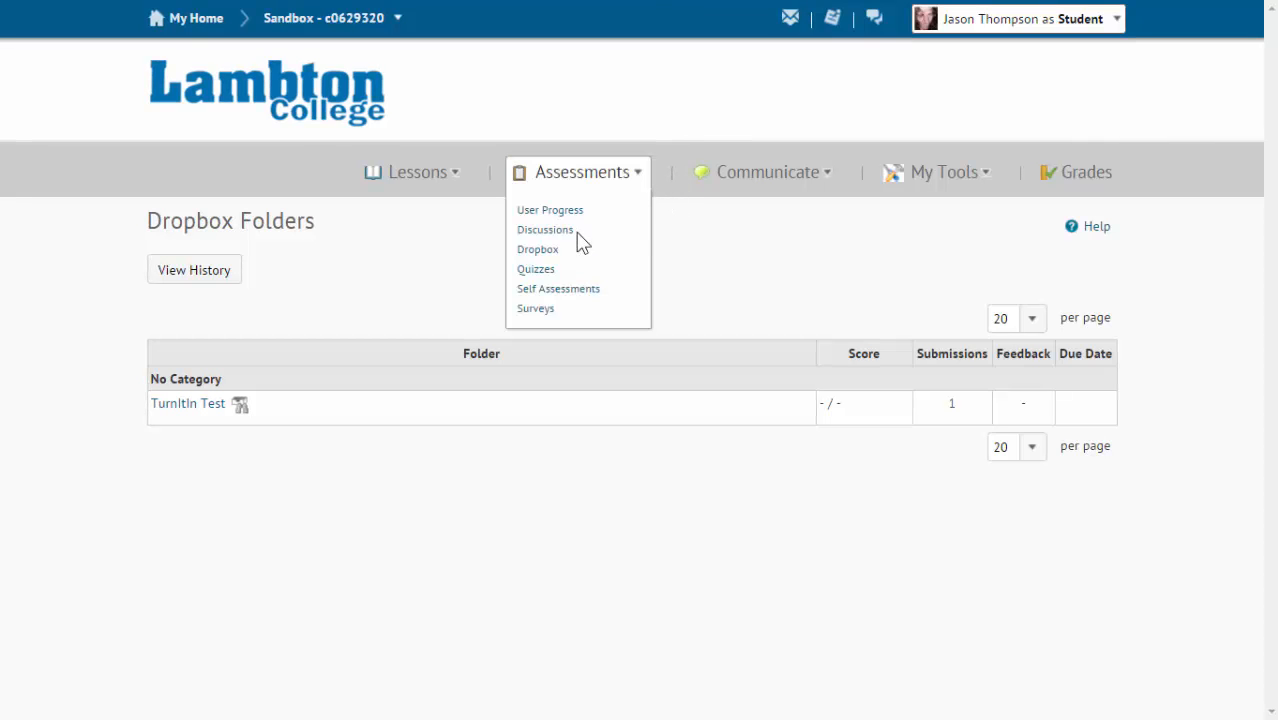
left_click(538, 248)
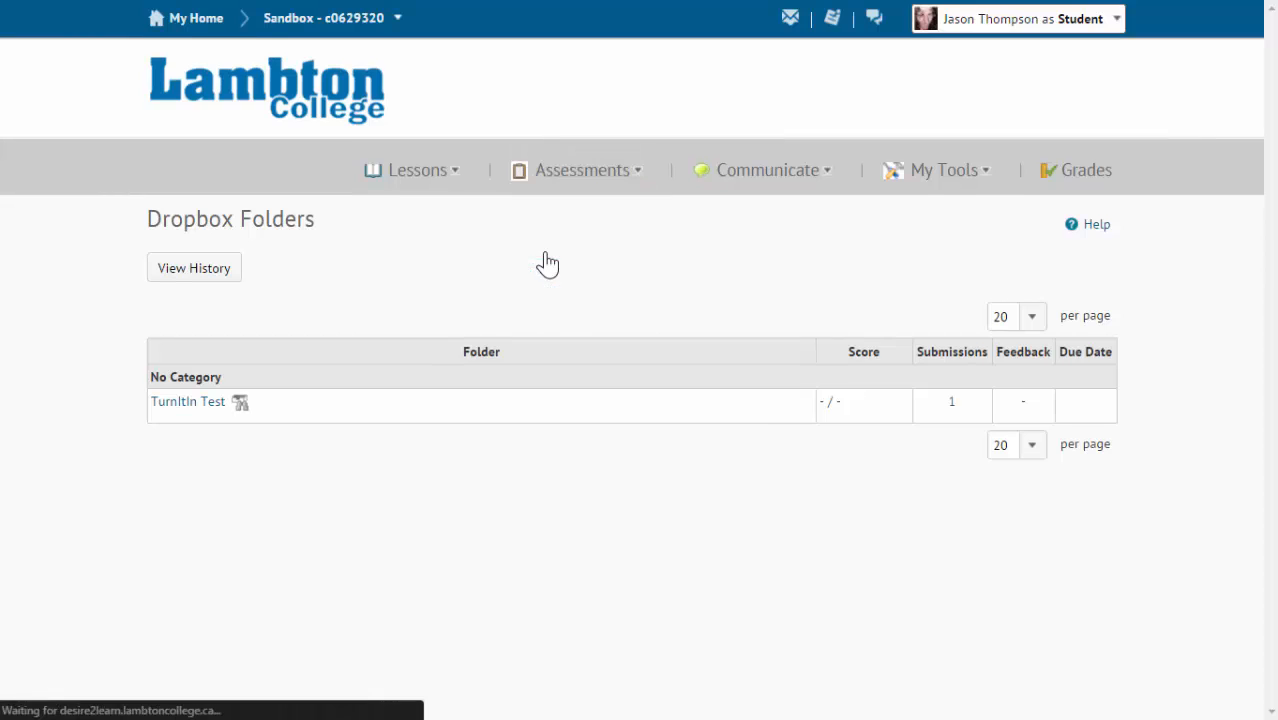
mouse_move(188, 404)
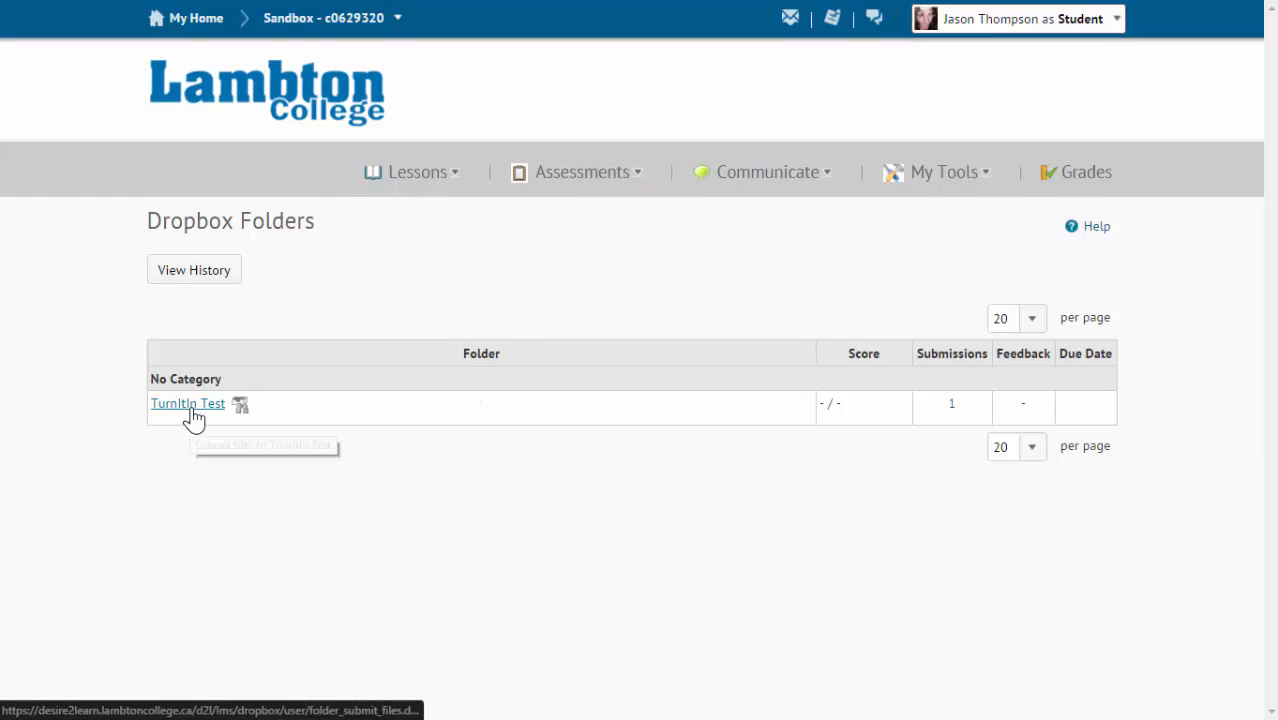
mouse_move(496, 302)
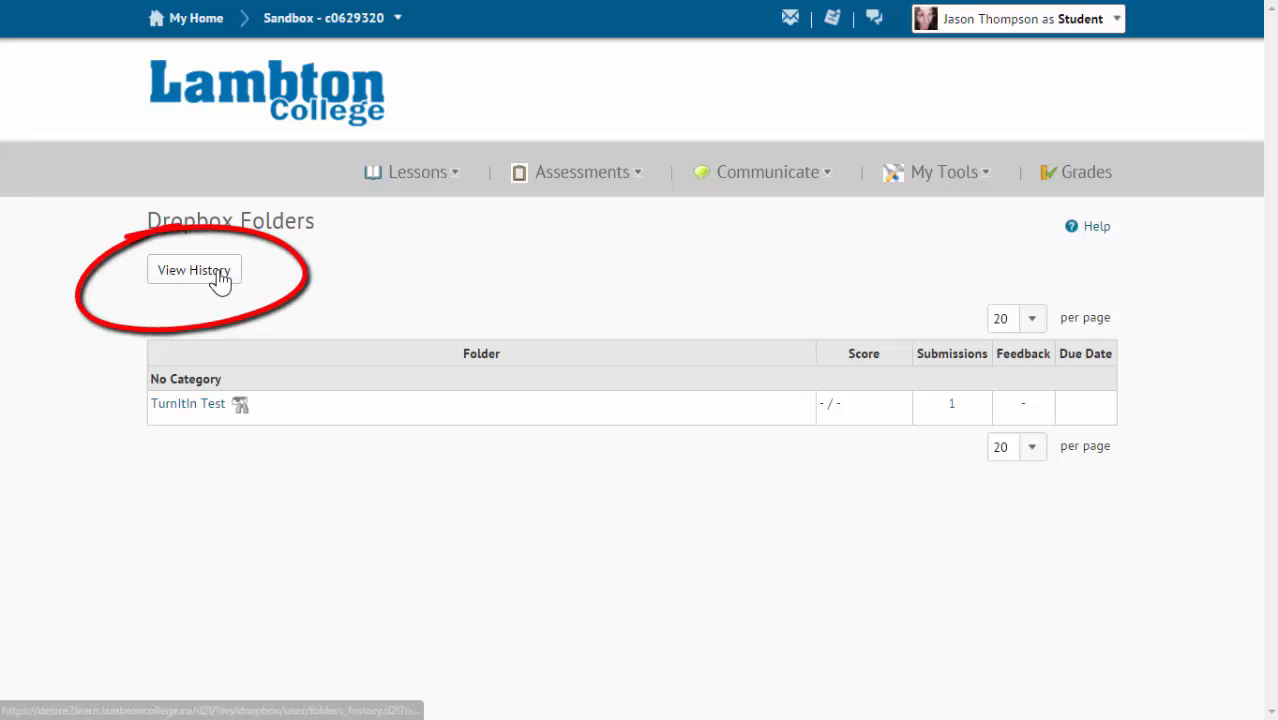
left_click(194, 270)
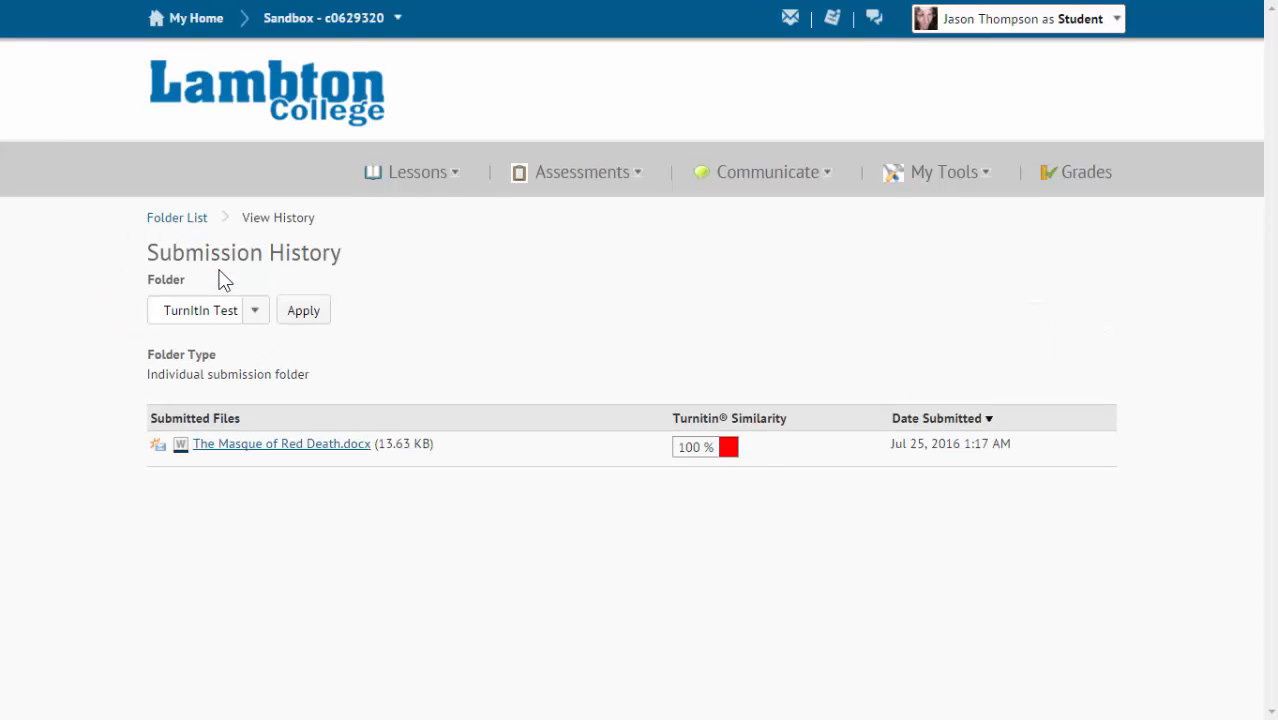
mouse_move(270, 444)
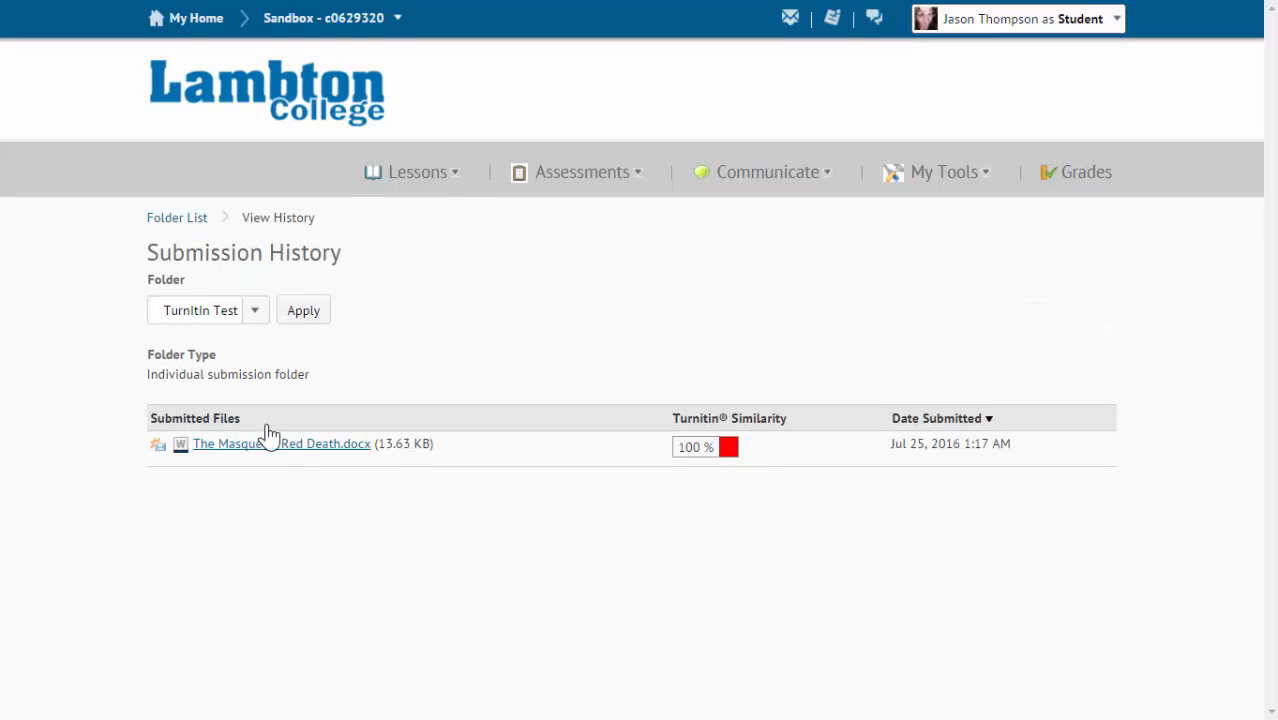
left_click(256, 310)
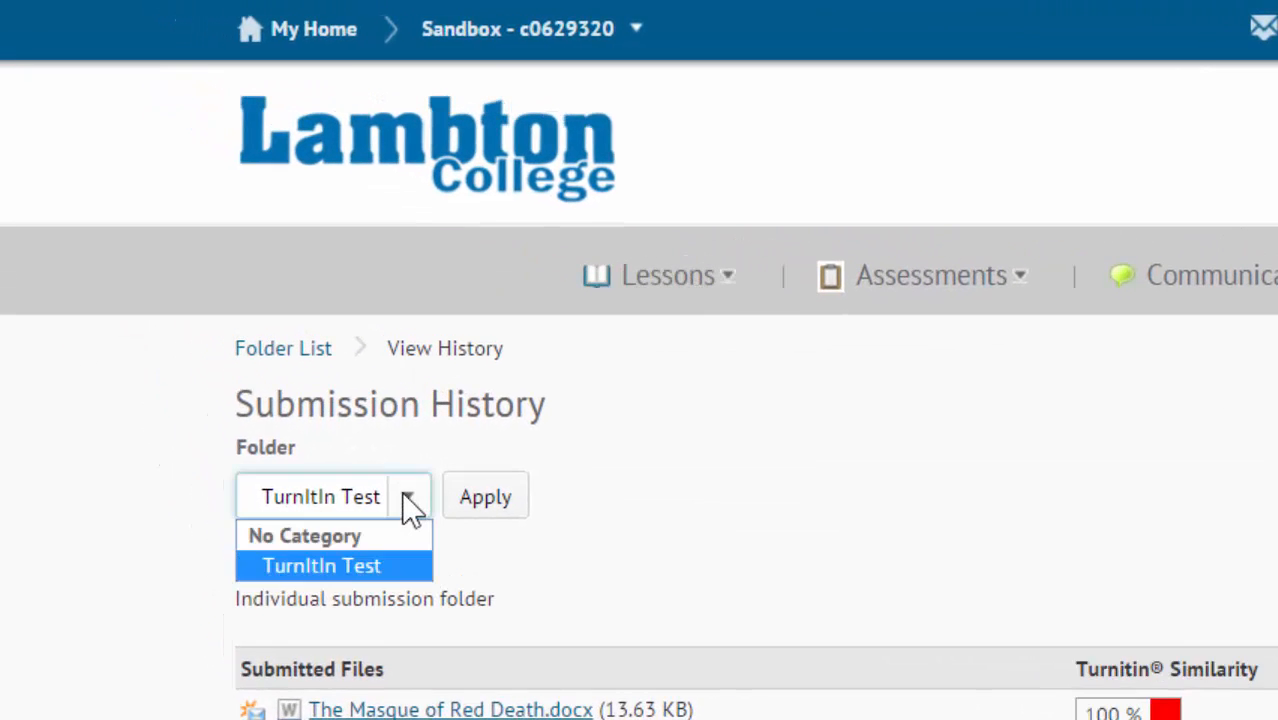
mouse_move(344, 576)
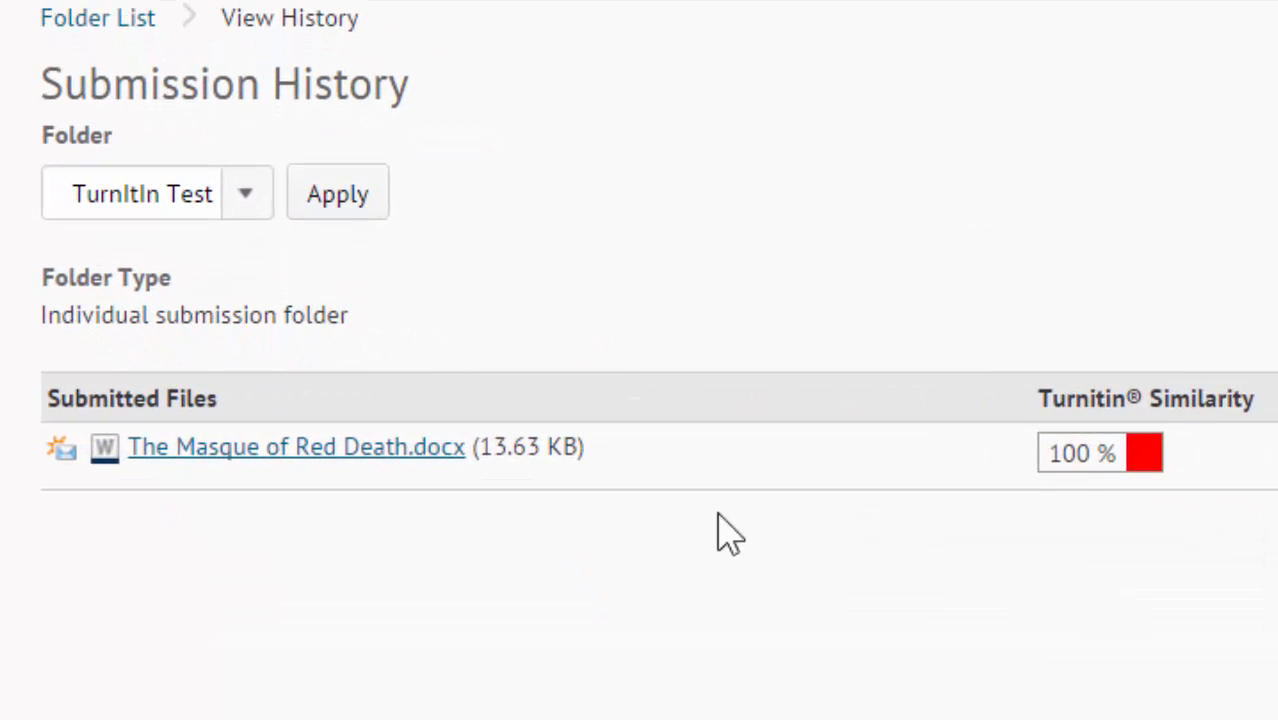
mouse_move(1044, 656)
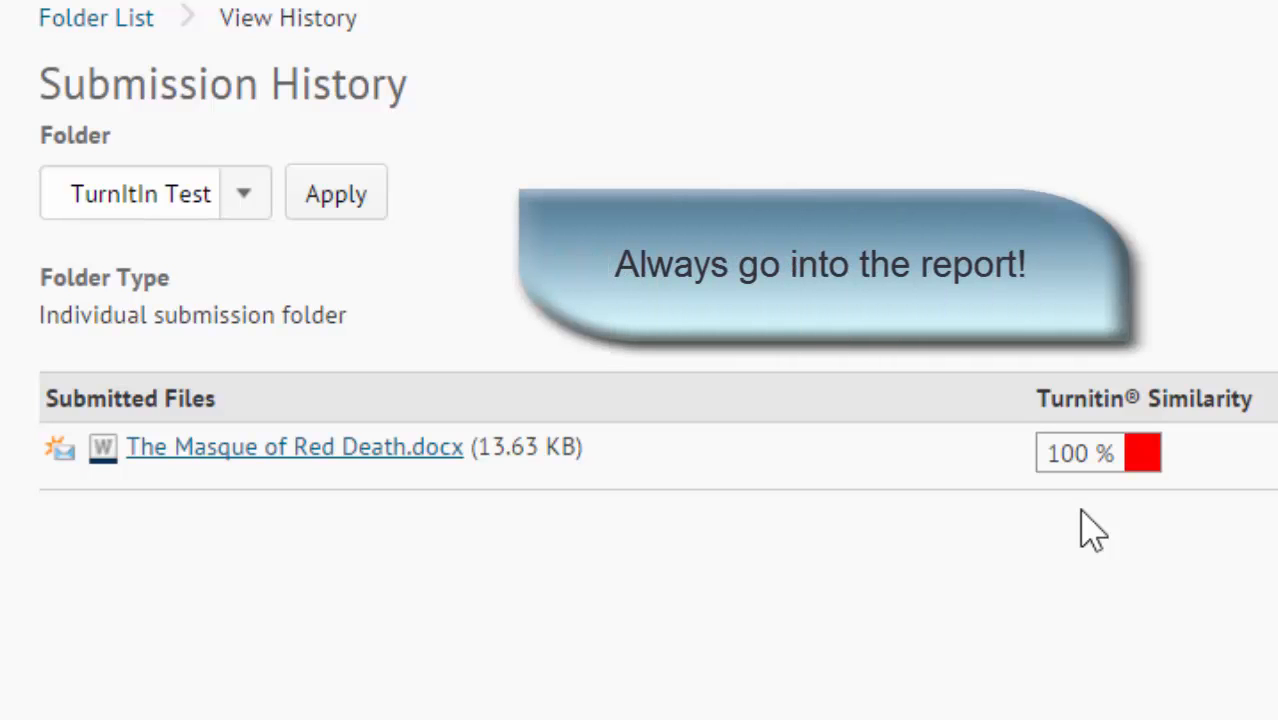
mouse_move(1116, 500)
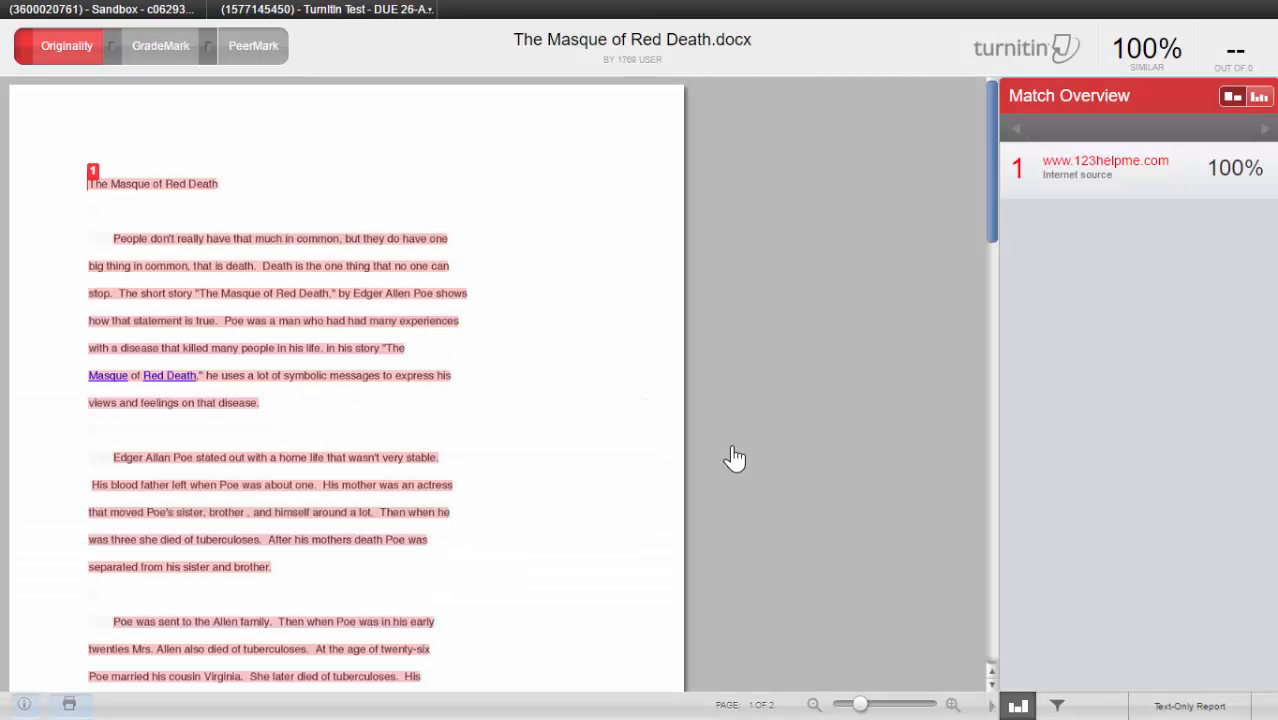
mouse_move(700, 440)
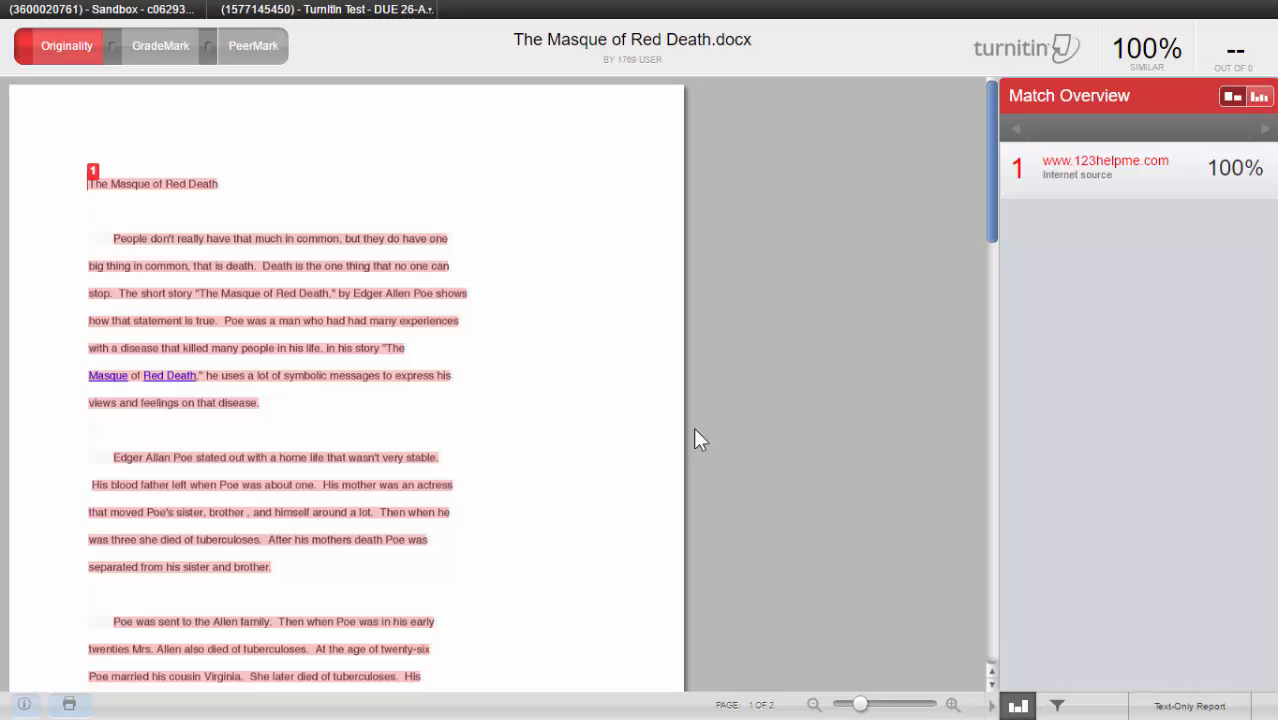
mouse_move(1212, 332)
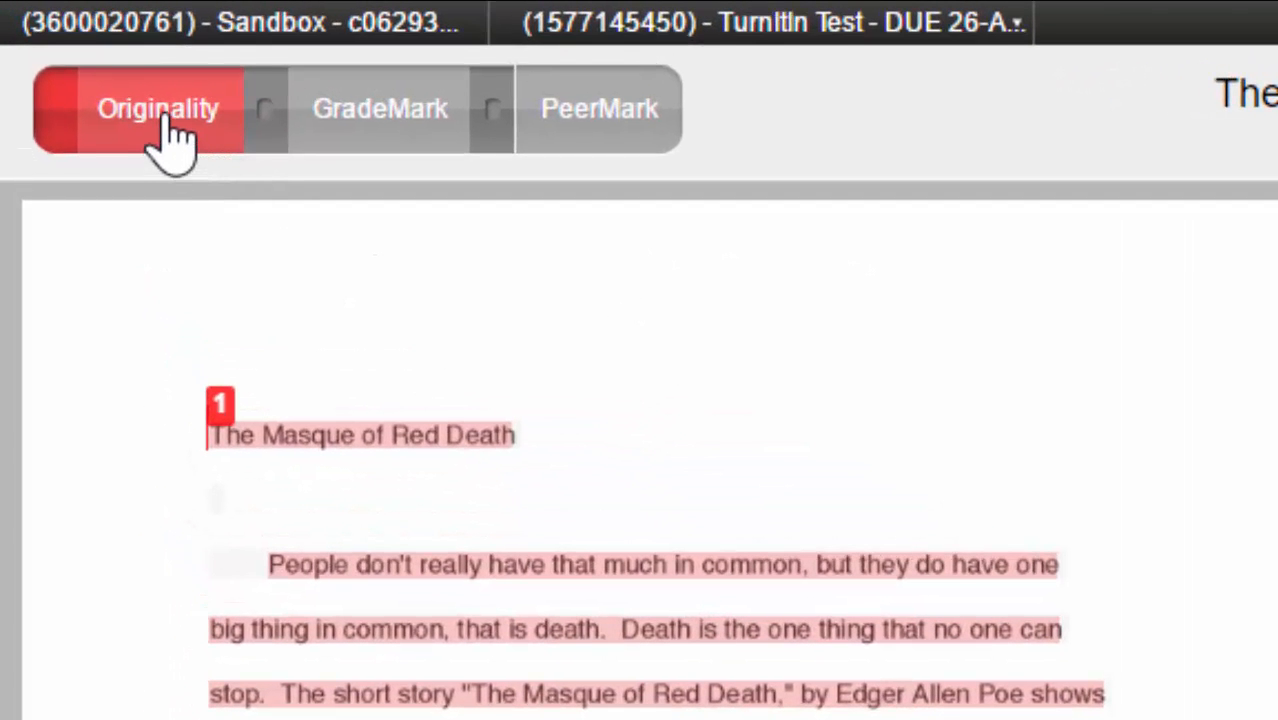
mouse_move(380, 140)
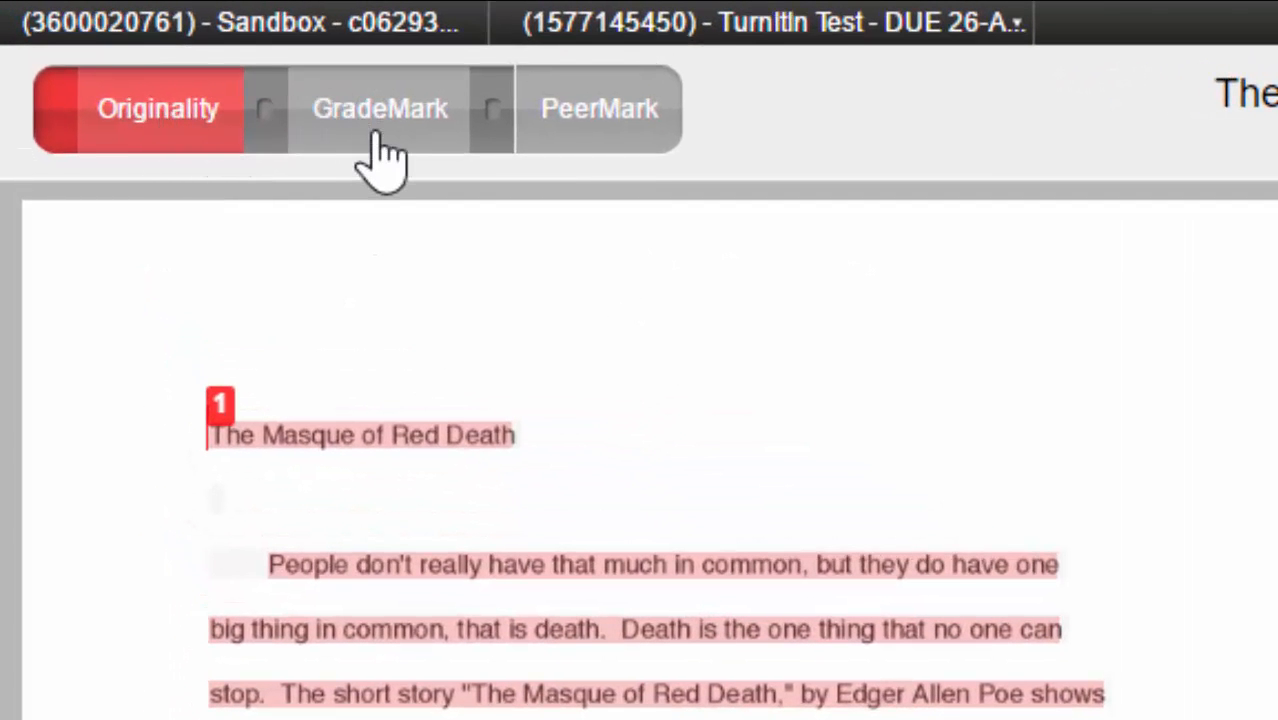
mouse_move(500, 580)
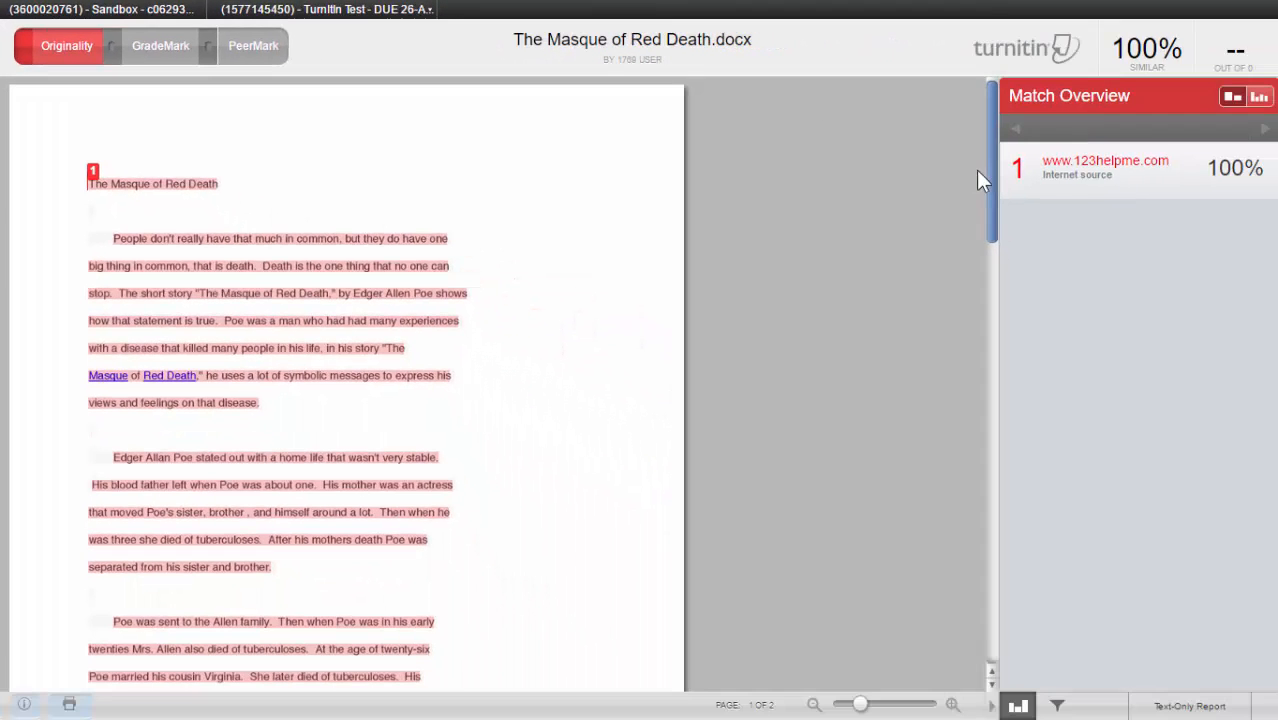
Step: Scroll through The Masque of Red Death.docx in the similarity report viewer
scroll("down", 3)
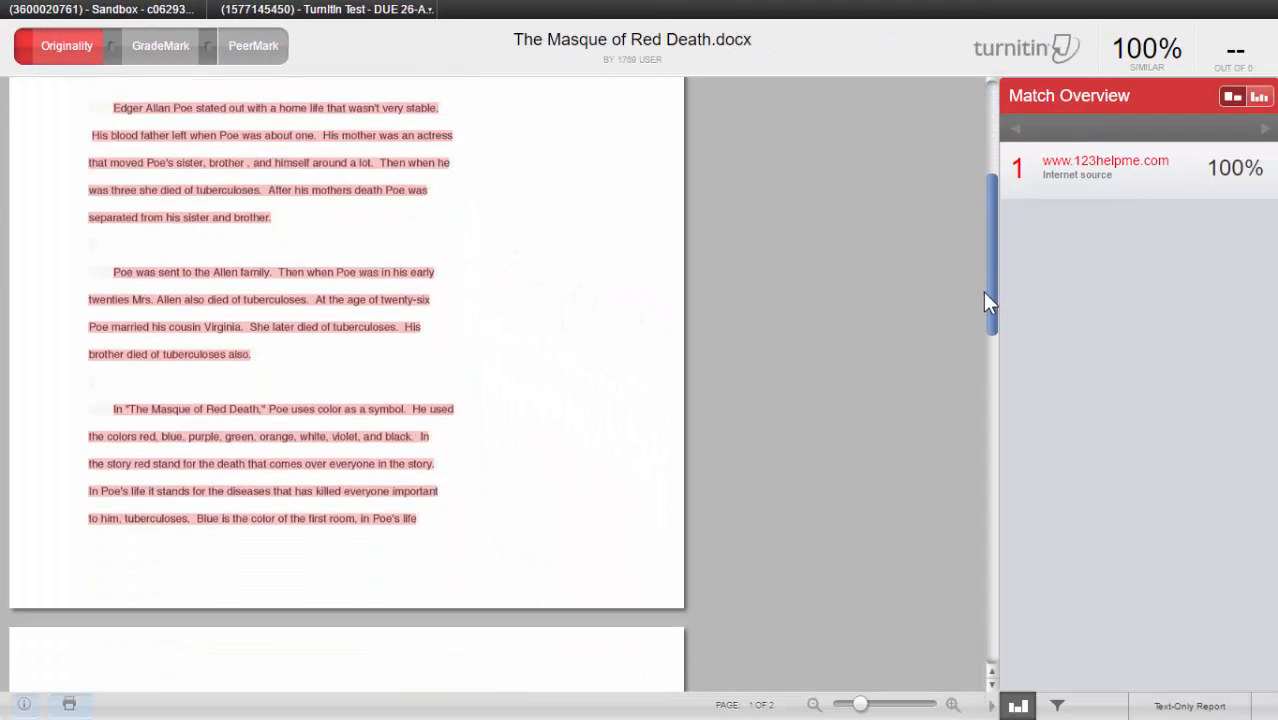
scroll("down", 3)
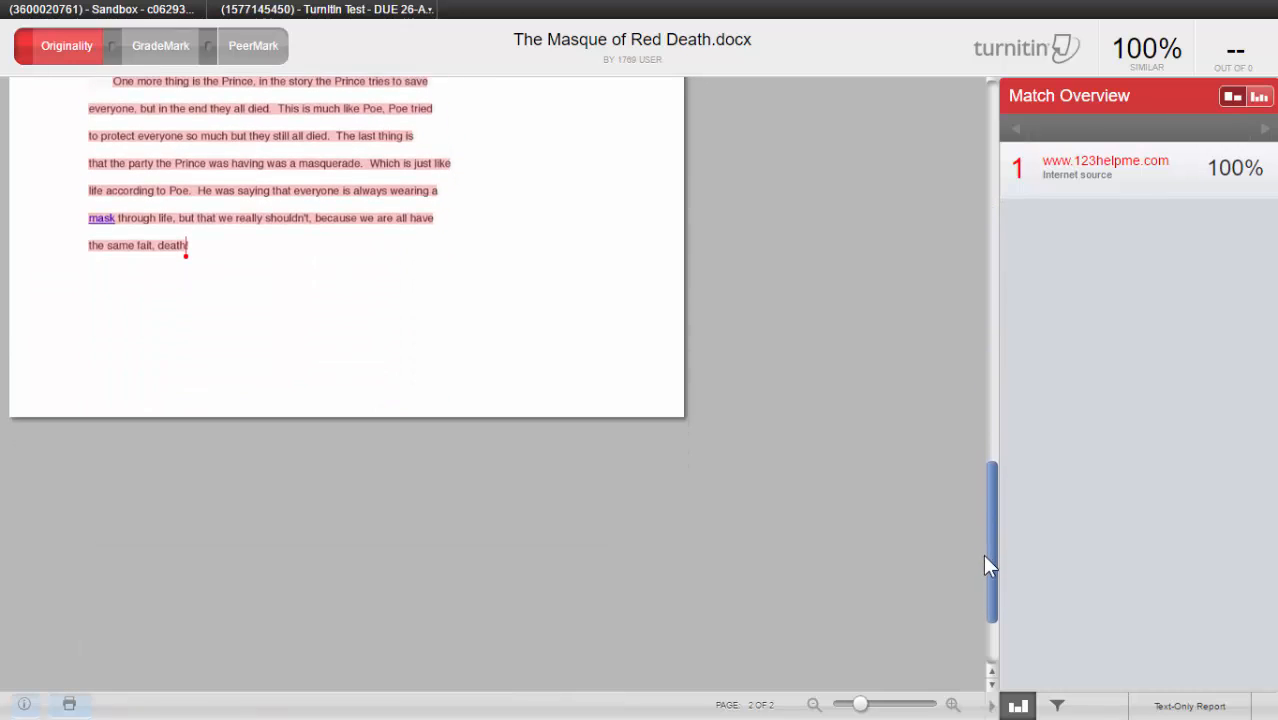
scroll("up", 3)
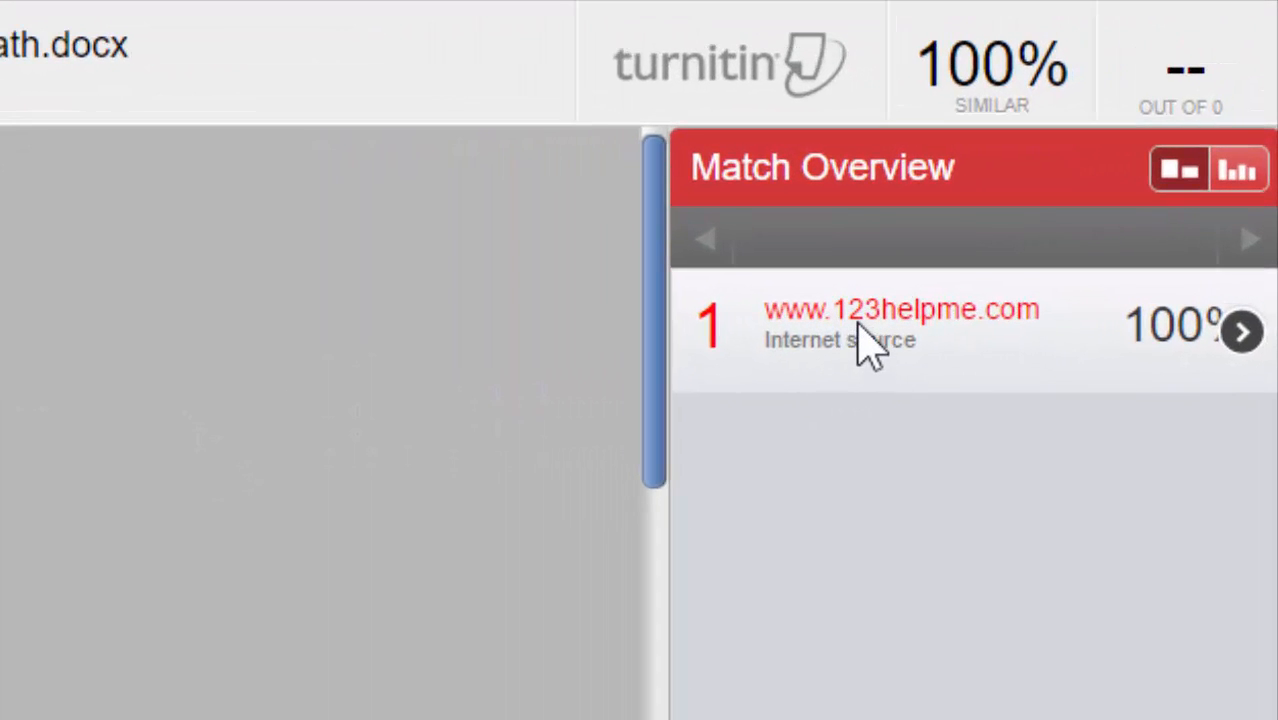
mouse_move(900, 360)
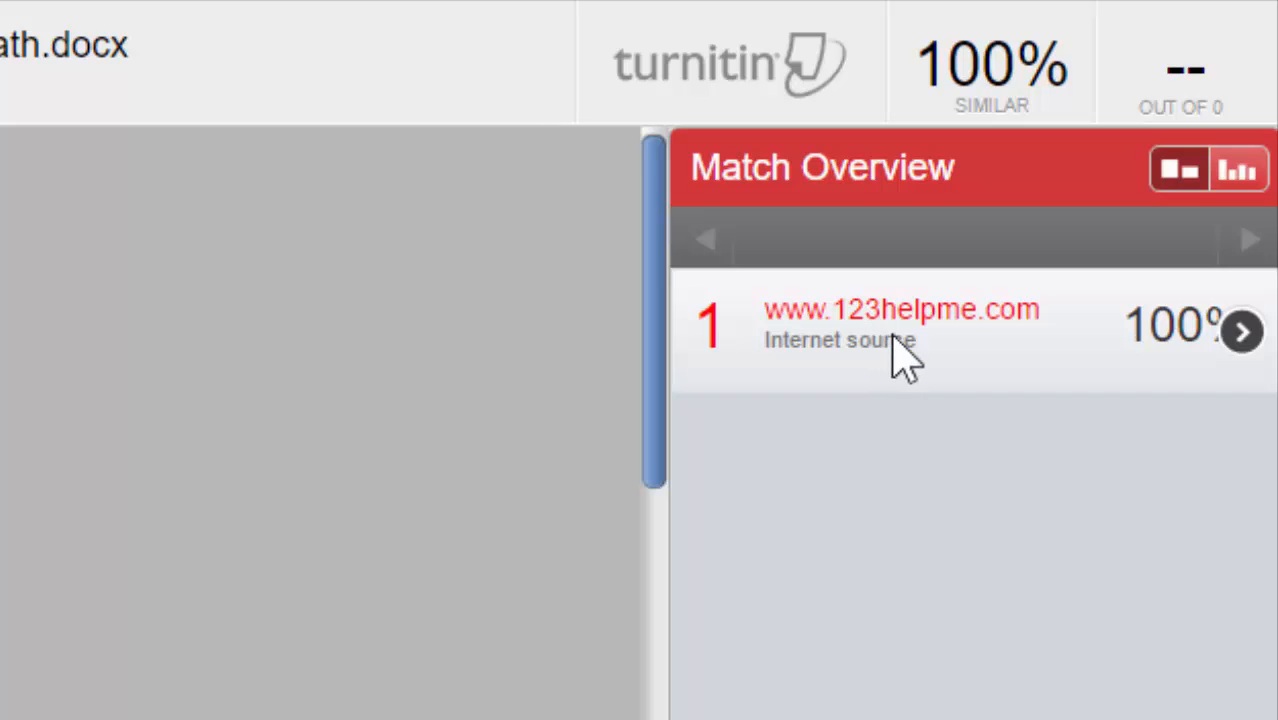
mouse_move(890, 376)
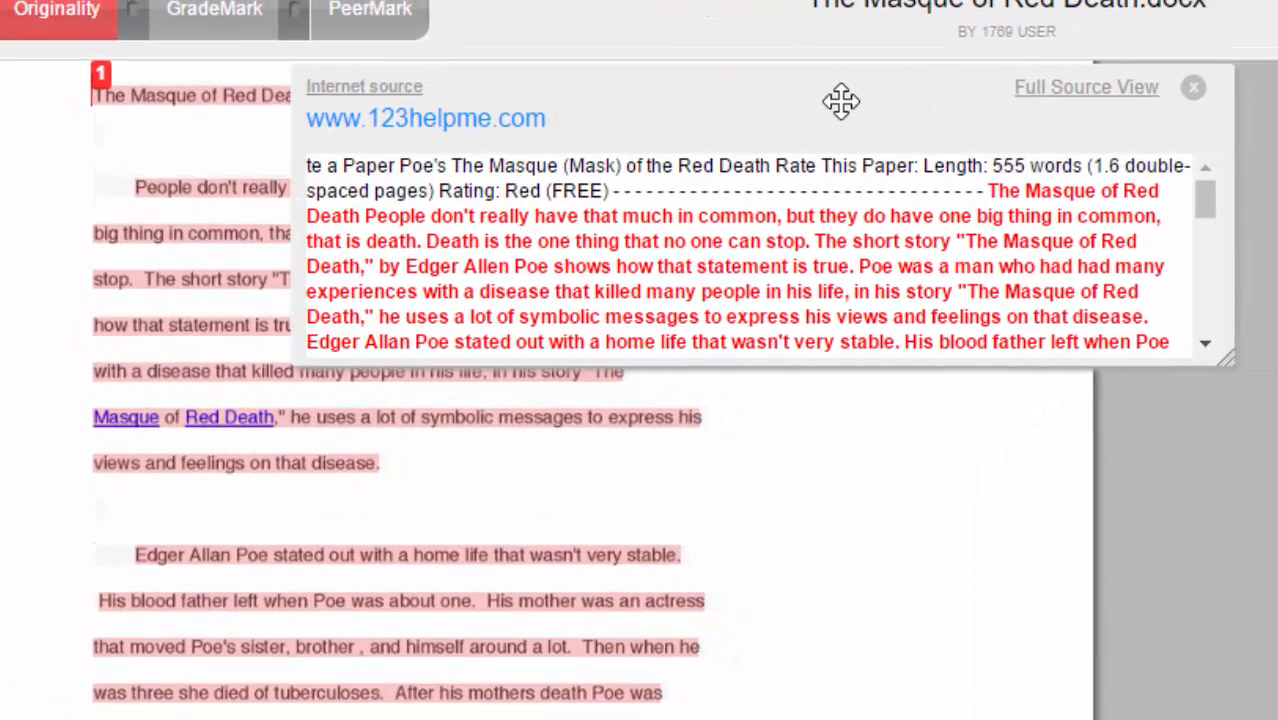
mouse_move(838, 224)
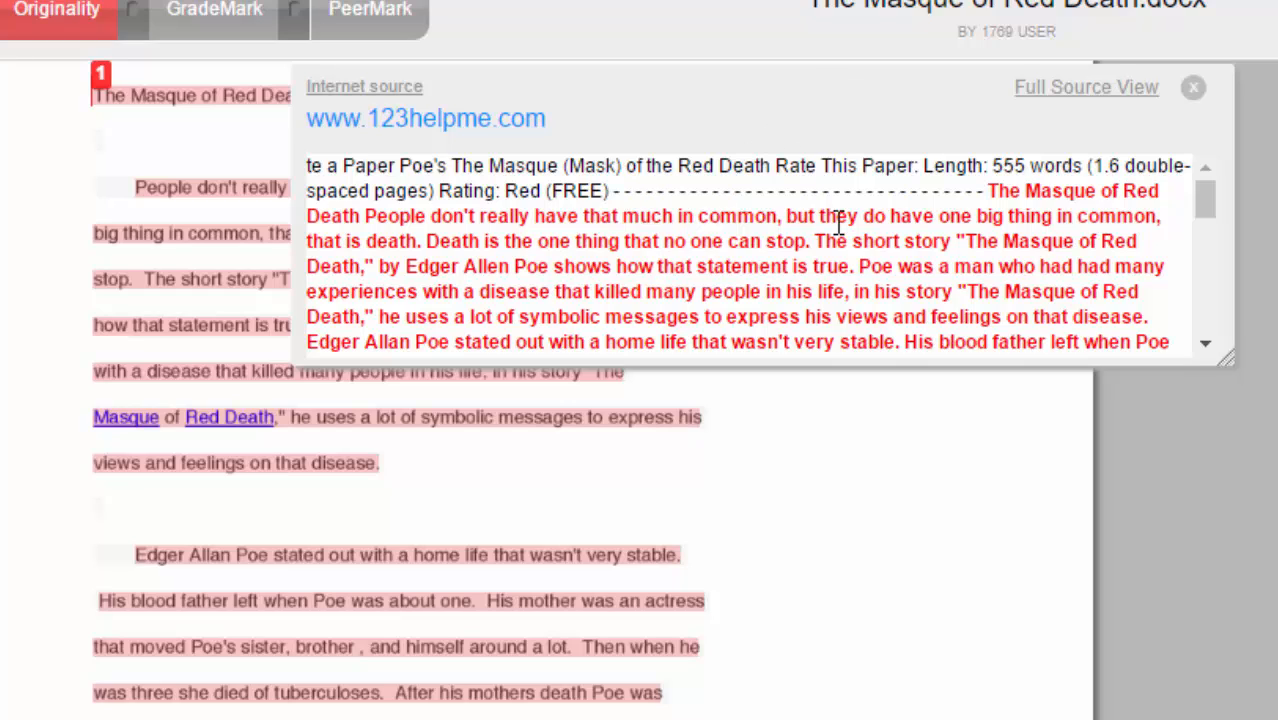
mouse_move(764, 224)
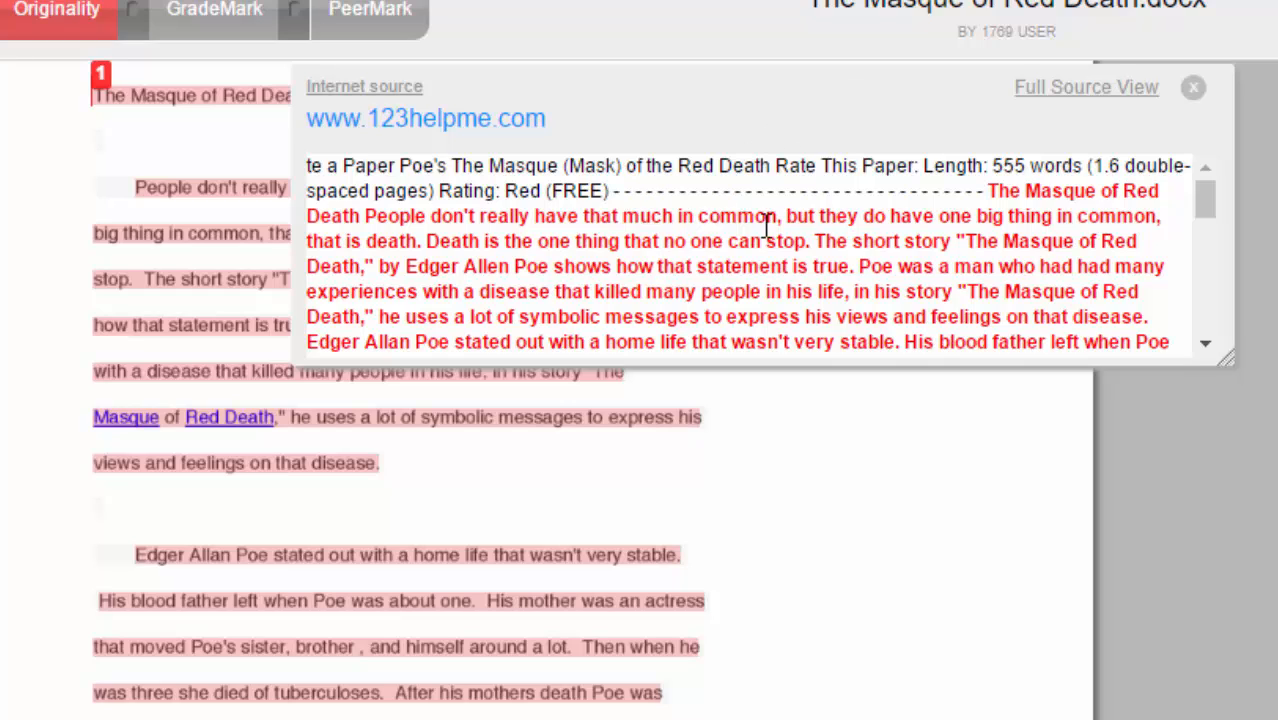
mouse_move(1024, 204)
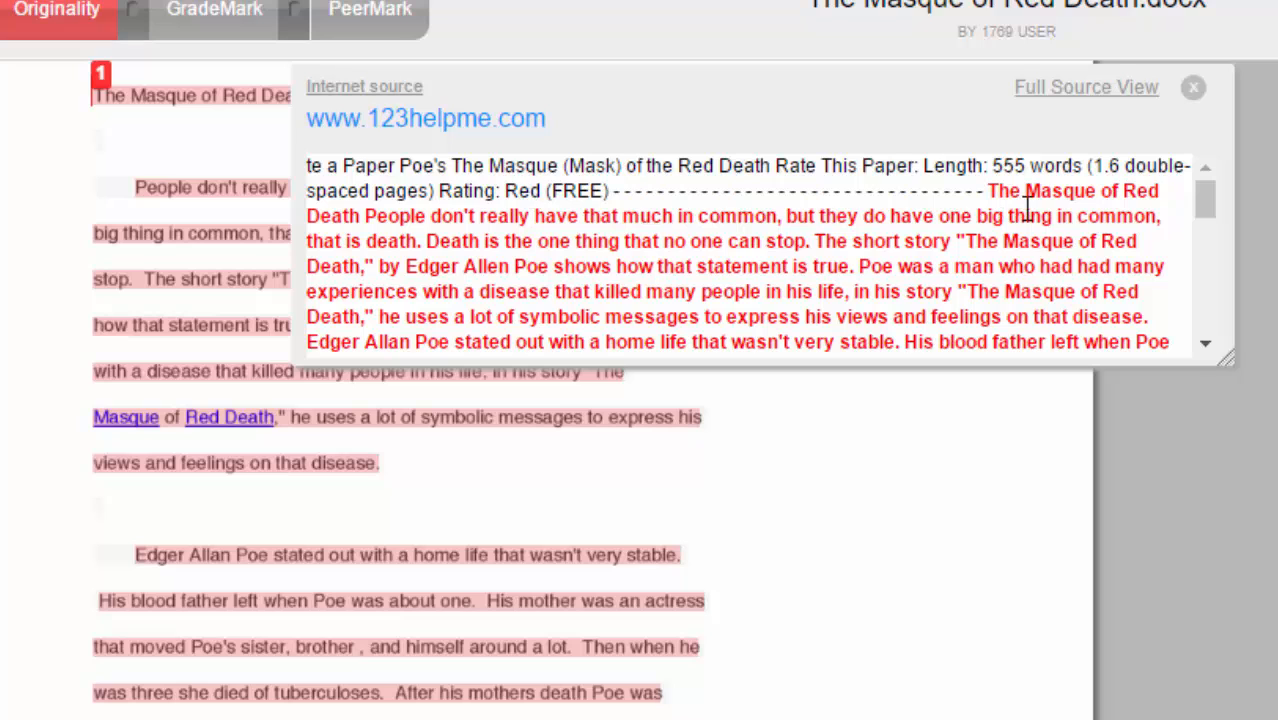
scroll("down", 3)
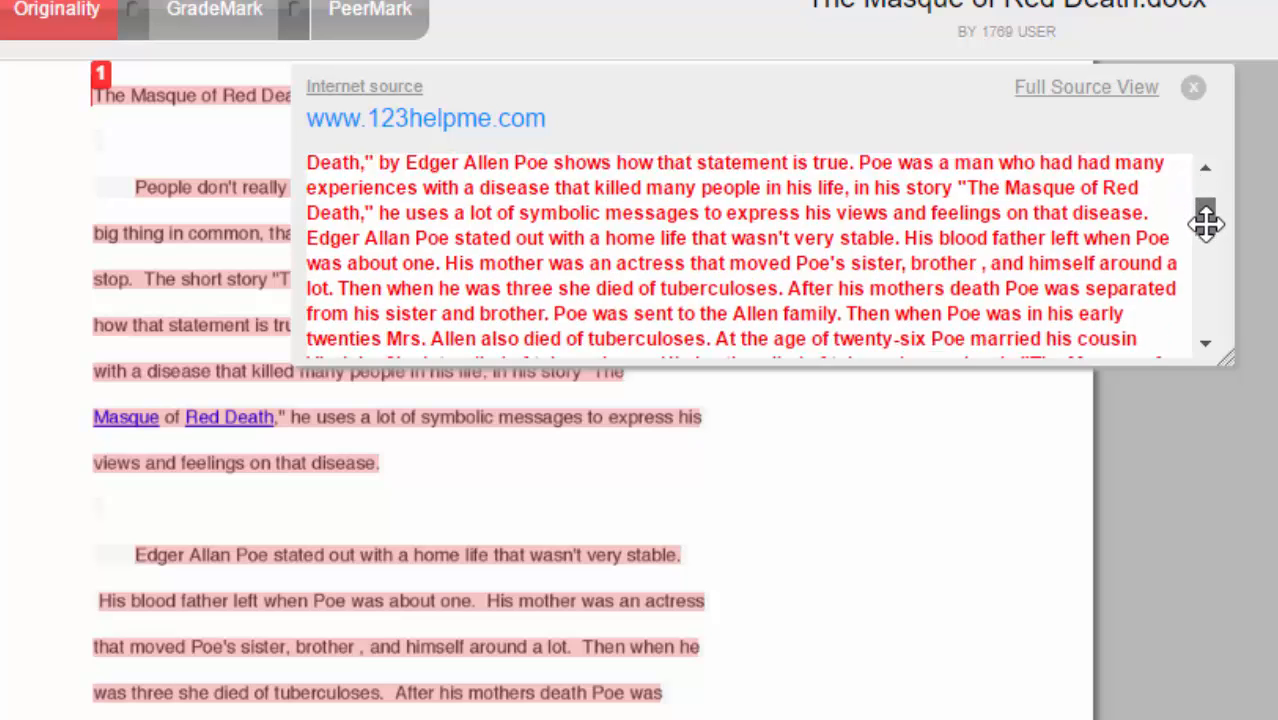
scroll("down", 3)
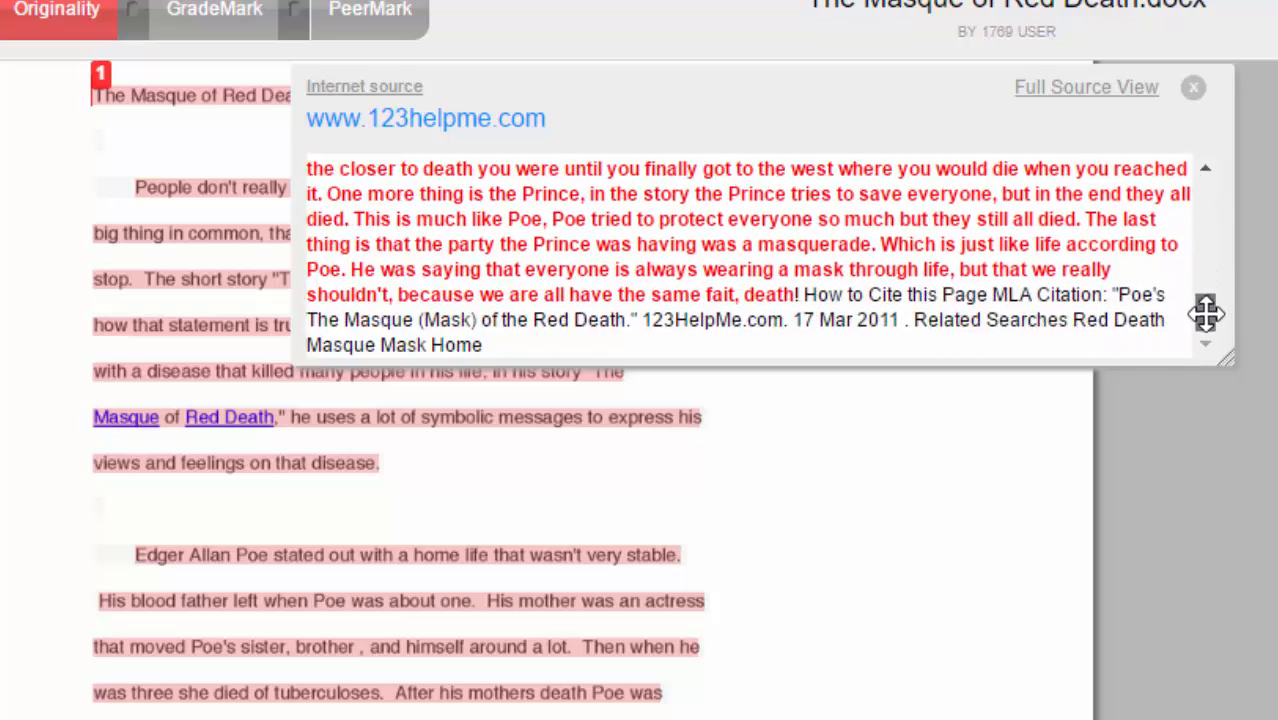
scroll("up", 3)
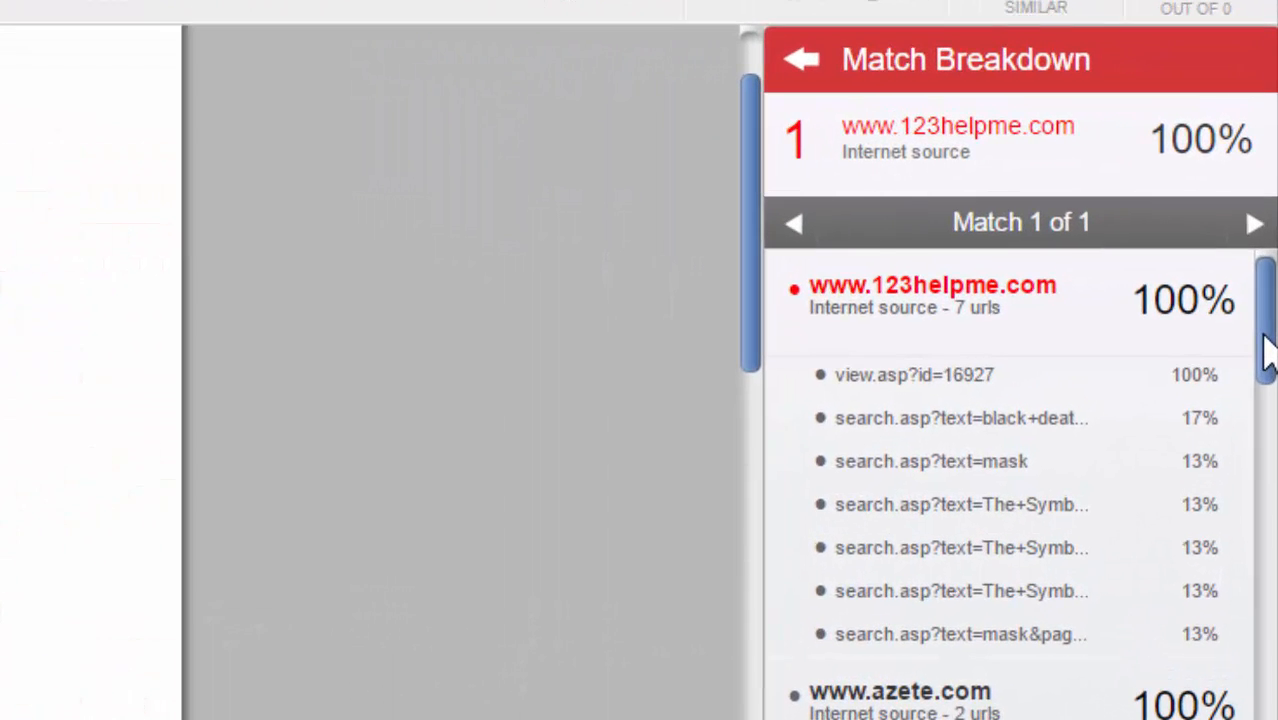
Step: Preview the Gateway High School student paper match, close it, and return to Match Overview
scroll("down", 3)
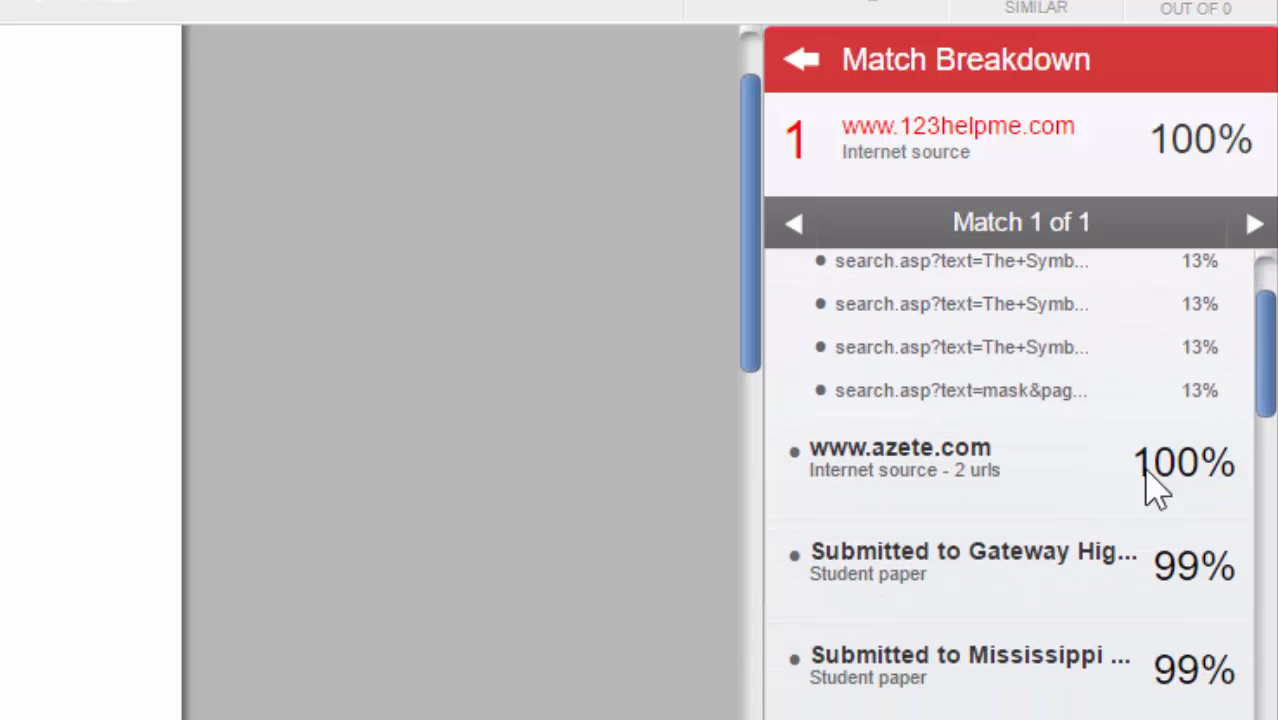
mouse_move(1204, 496)
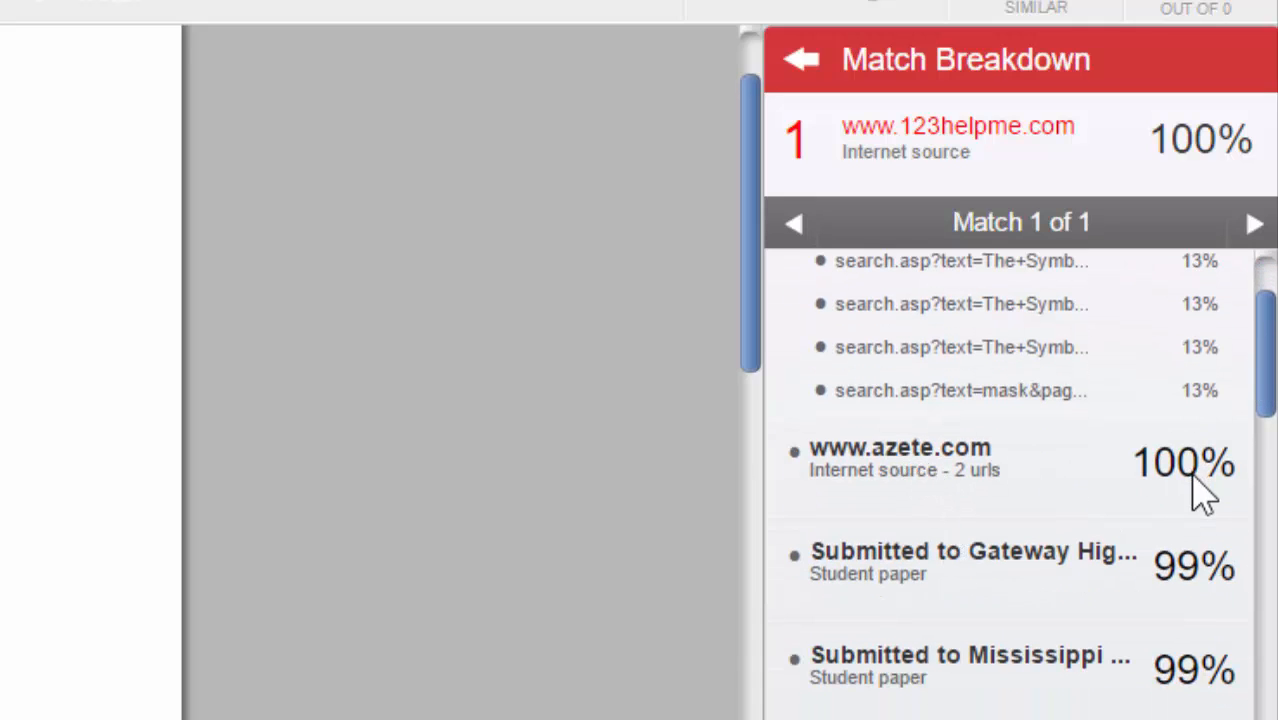
mouse_move(964, 564)
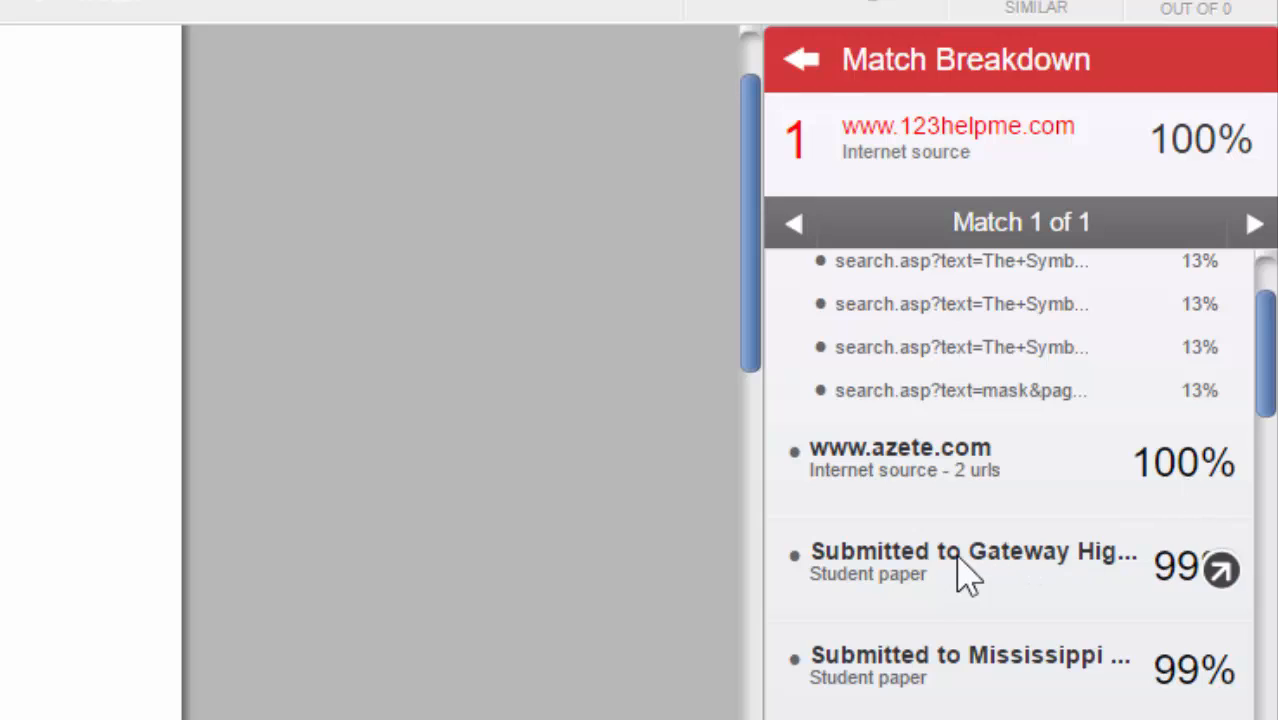
mouse_move(880, 600)
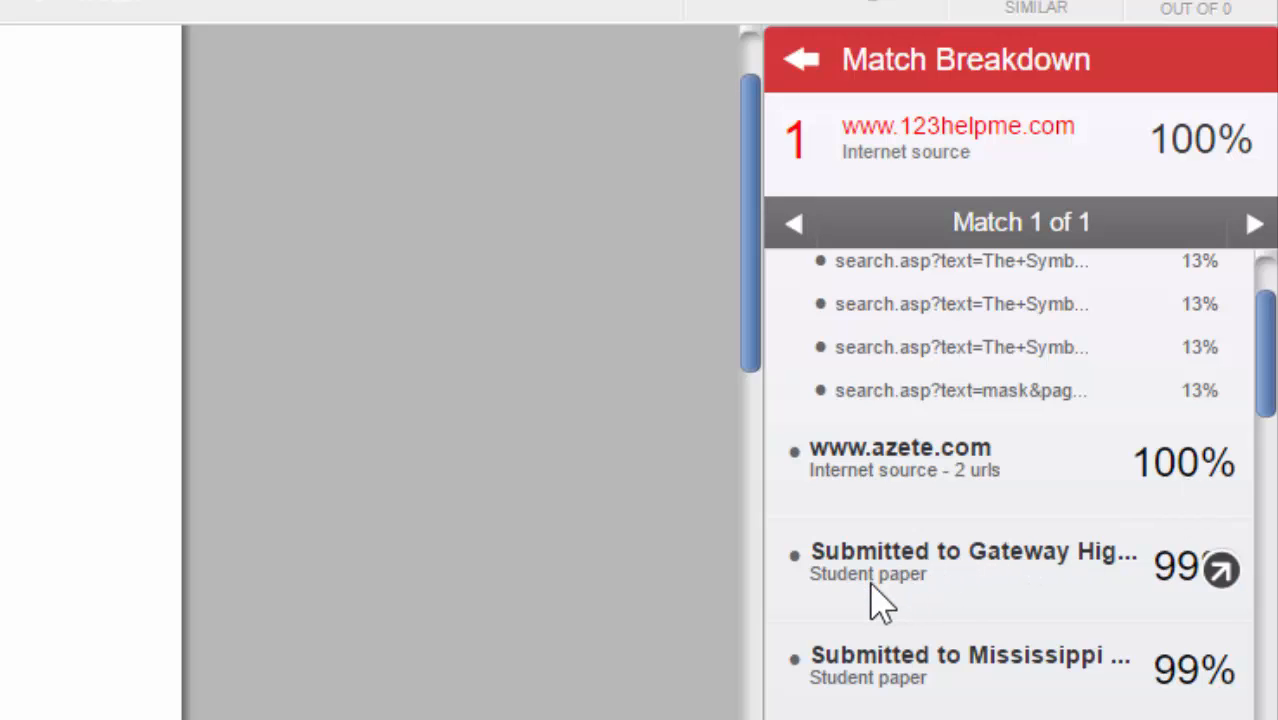
mouse_move(878, 560)
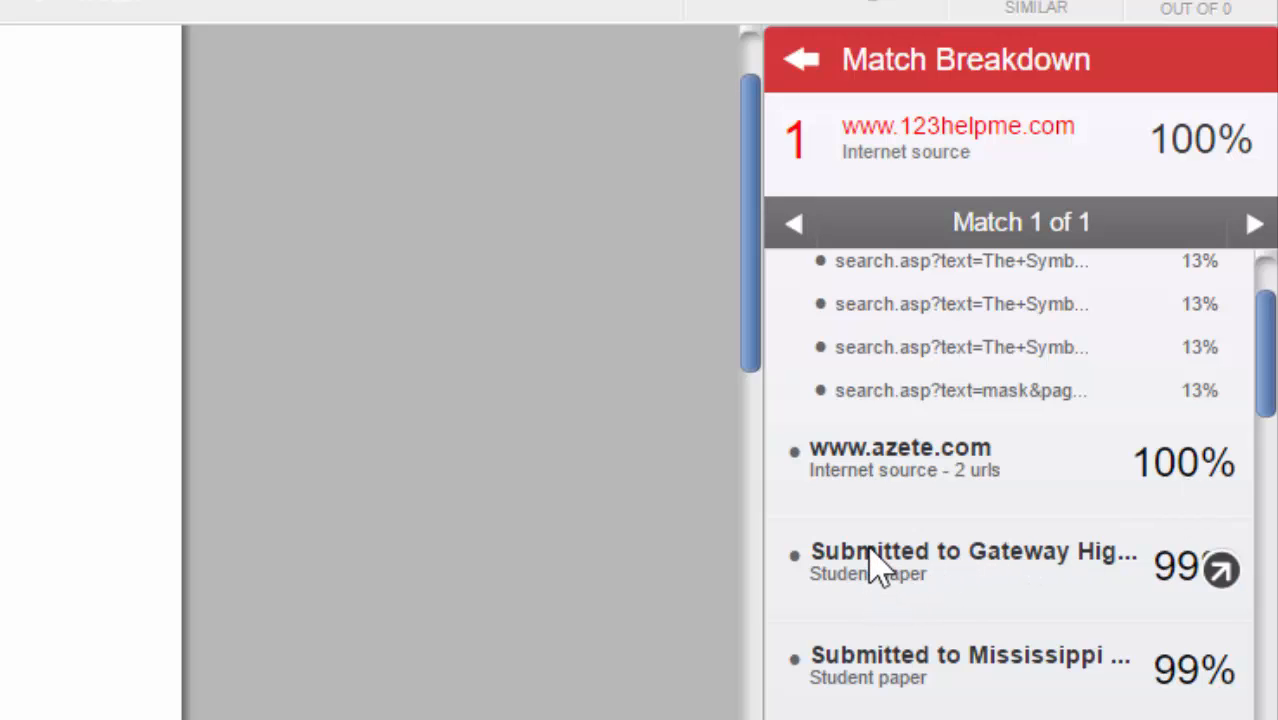
left_click(880, 552)
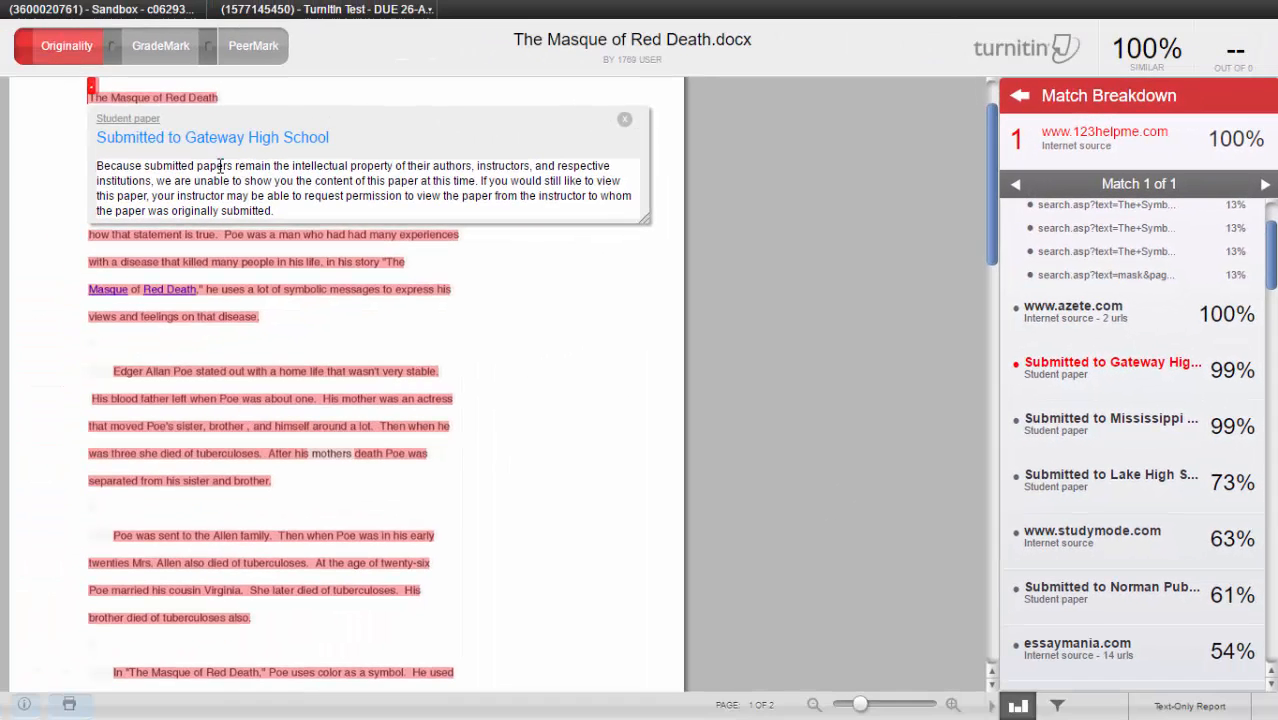
mouse_move(524, 228)
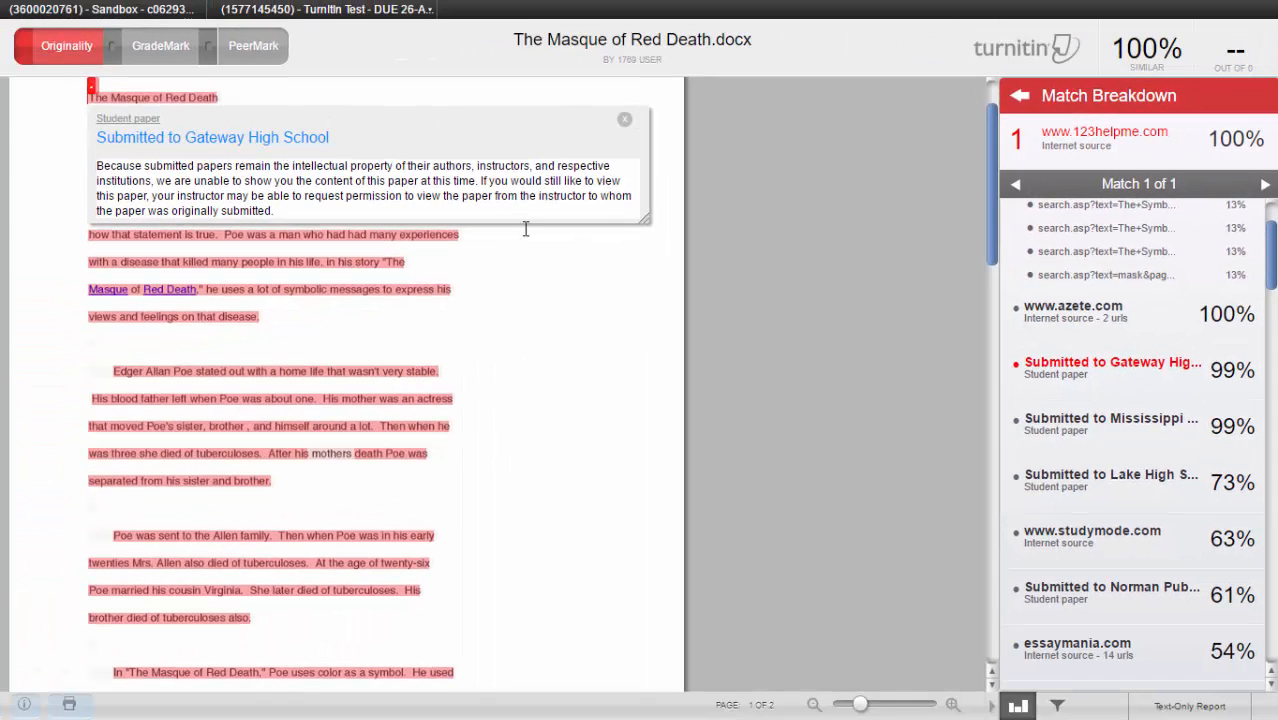
mouse_move(624, 120)
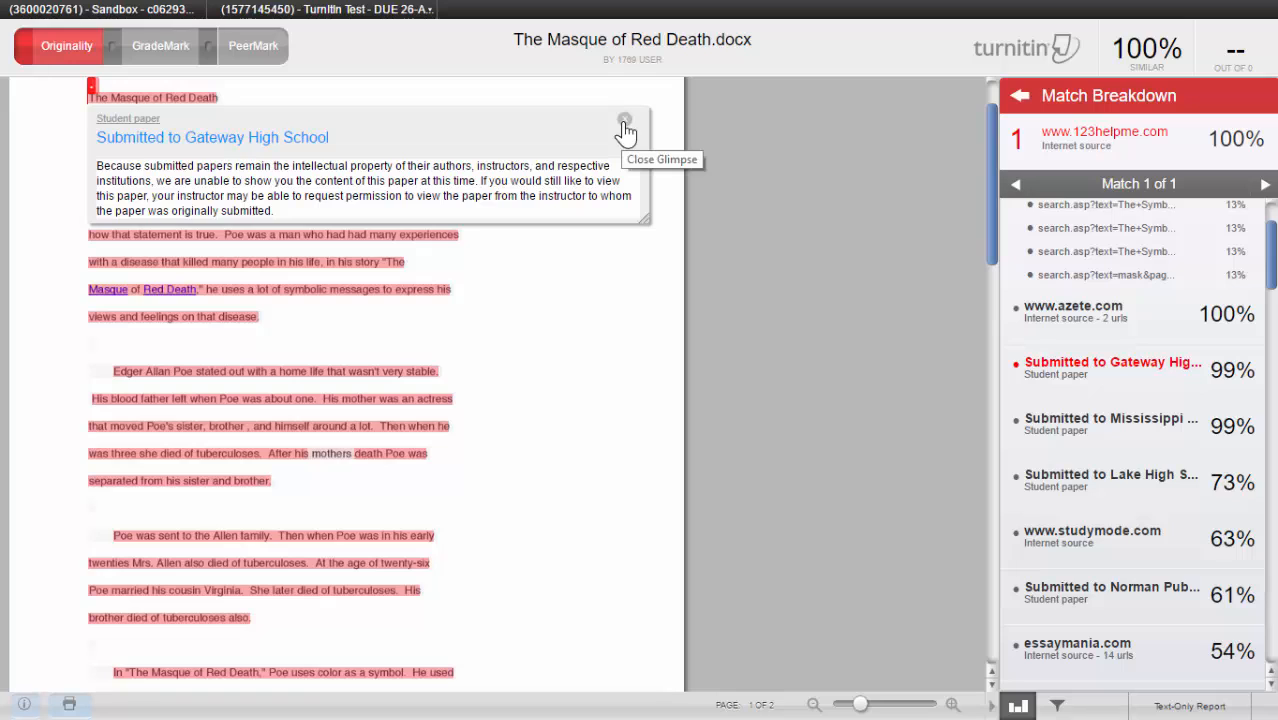
left_click(624, 124)
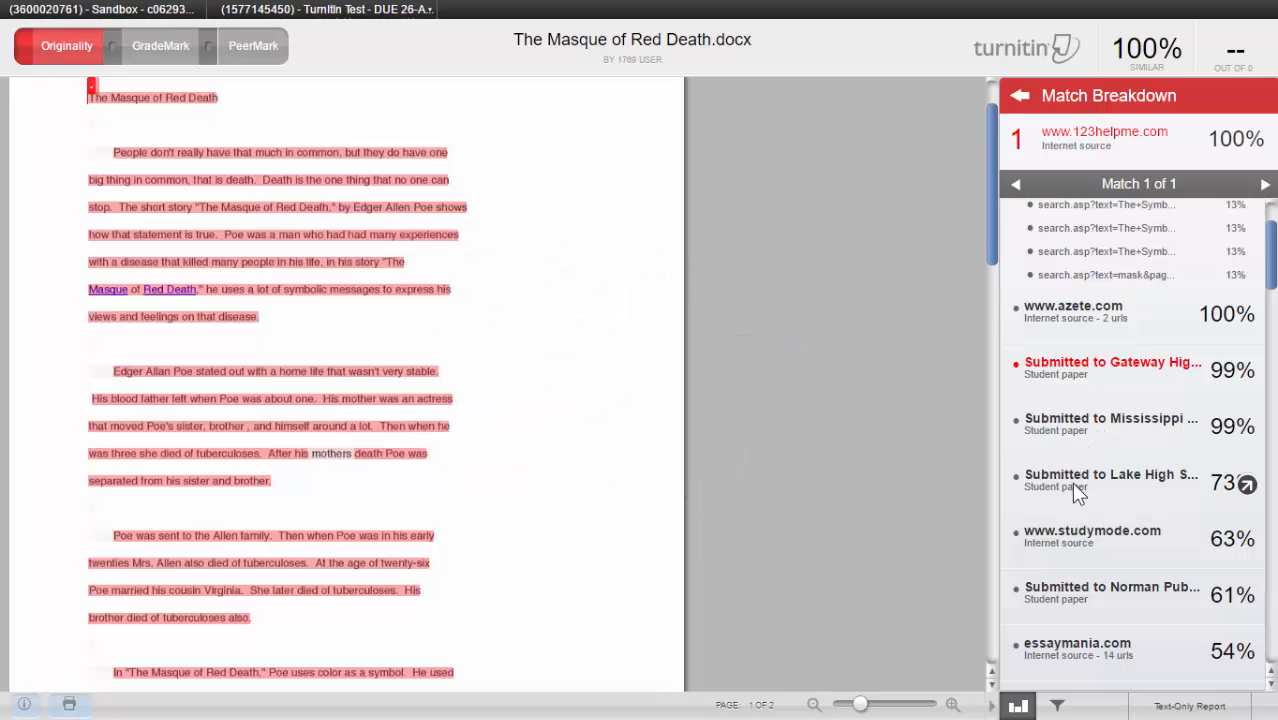
mouse_move(1222, 488)
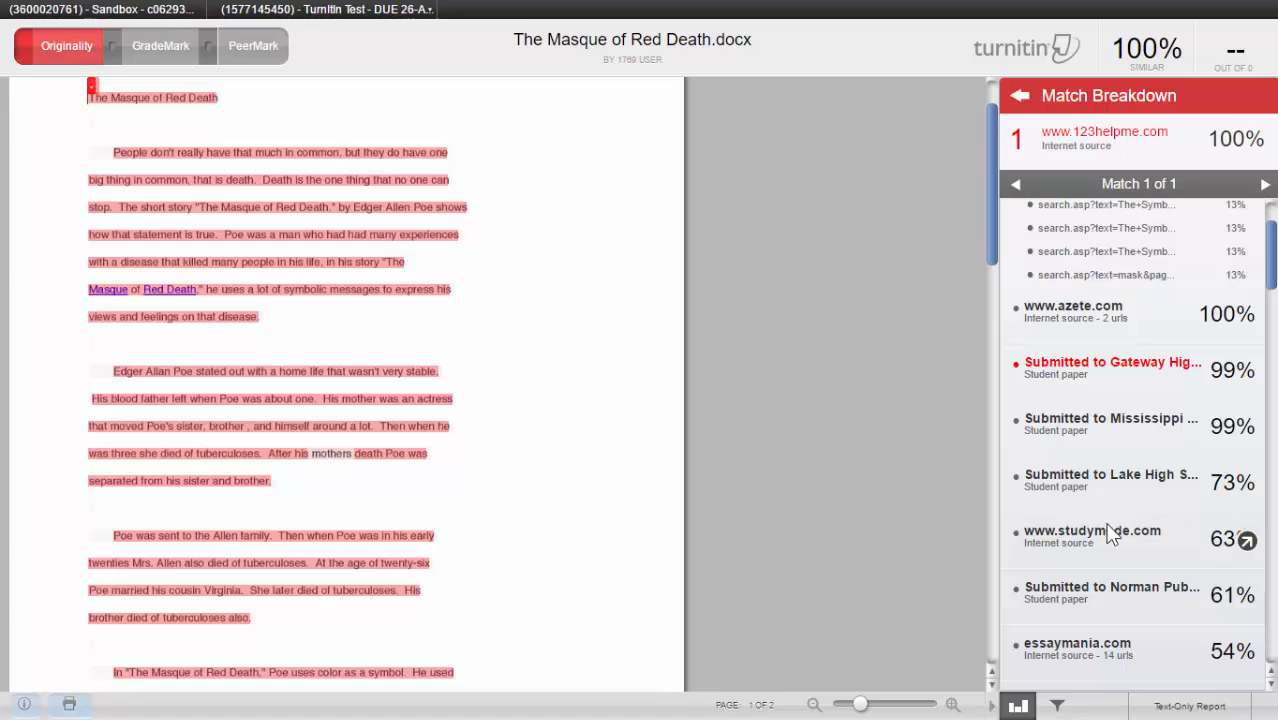
mouse_move(1190, 570)
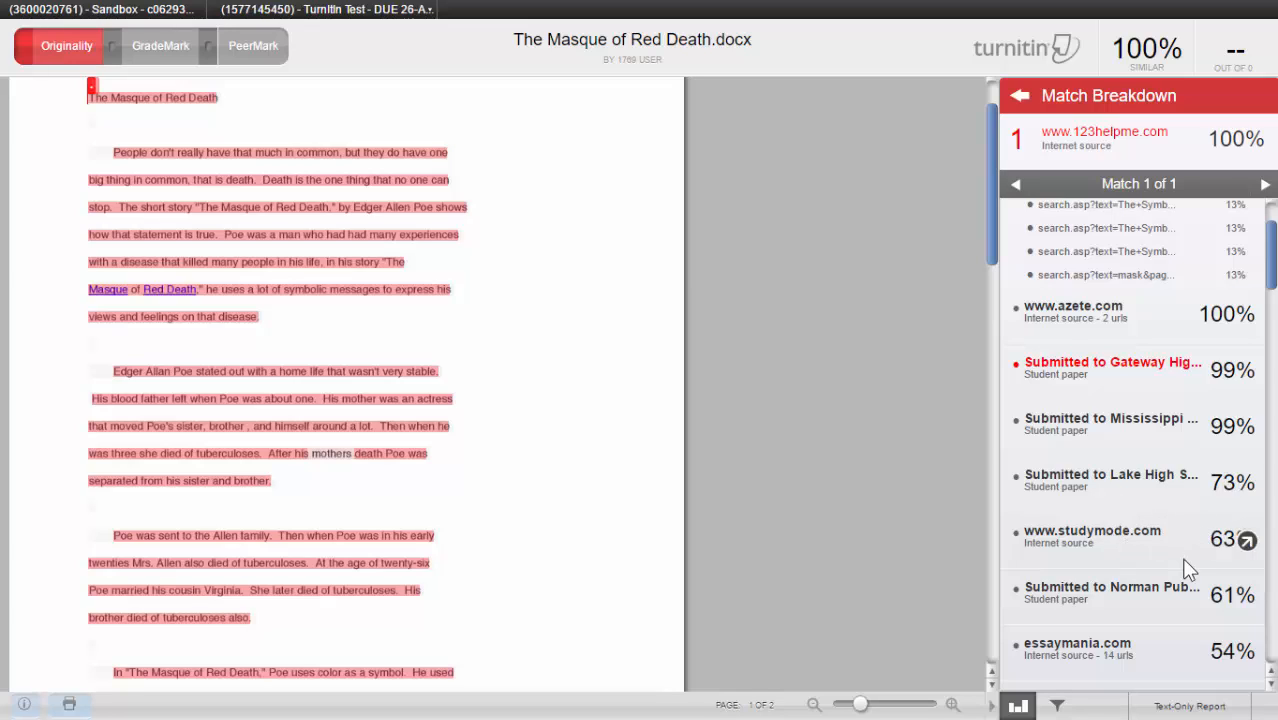
mouse_move(990, 248)
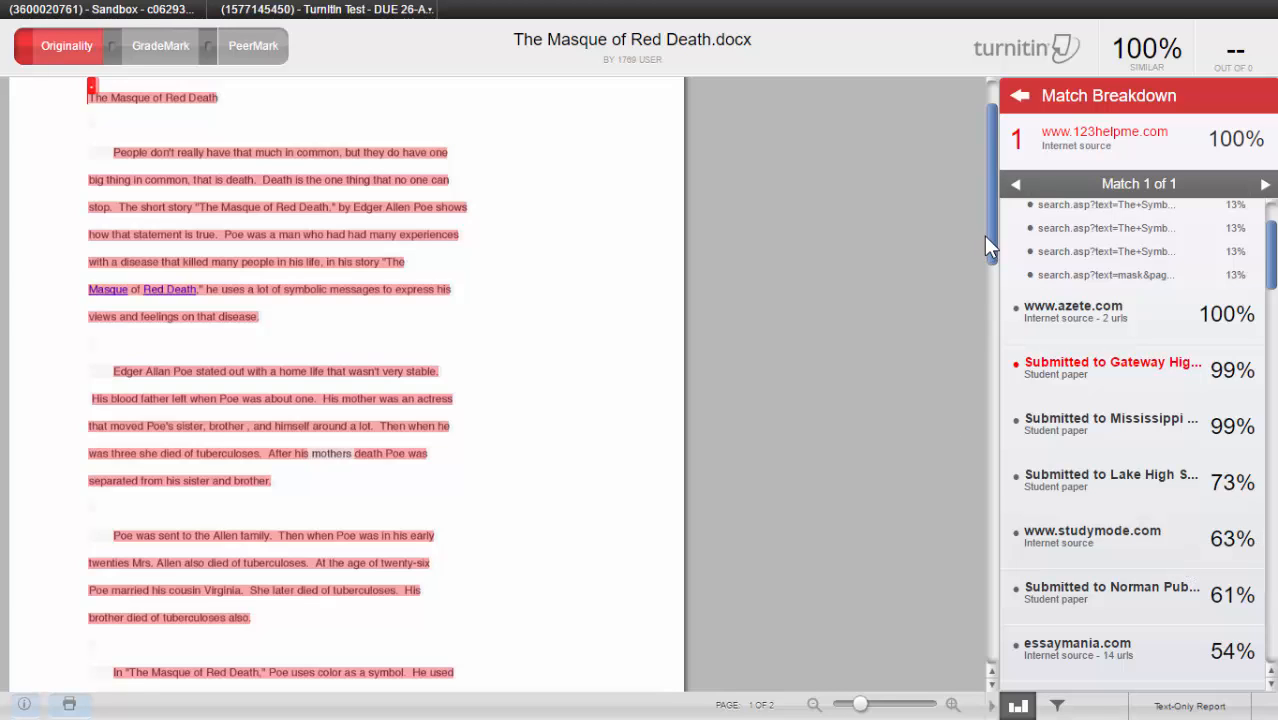
mouse_move(1020, 96)
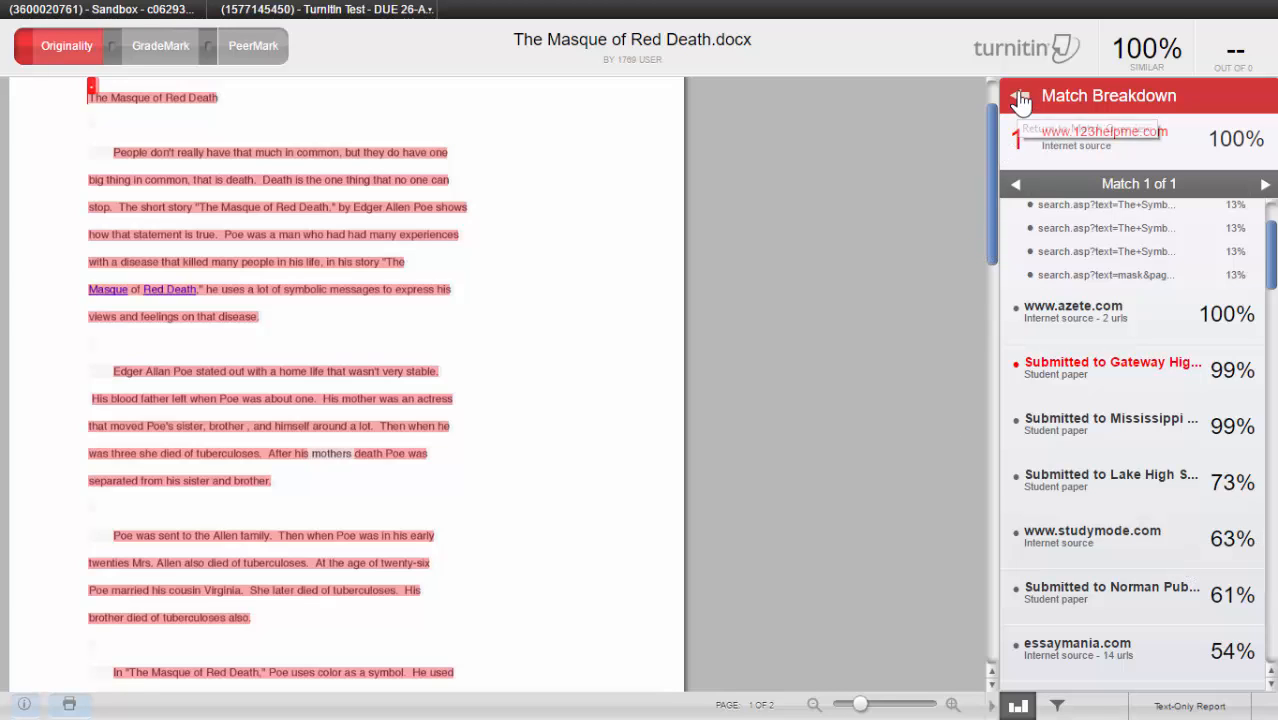
left_click(1022, 96)
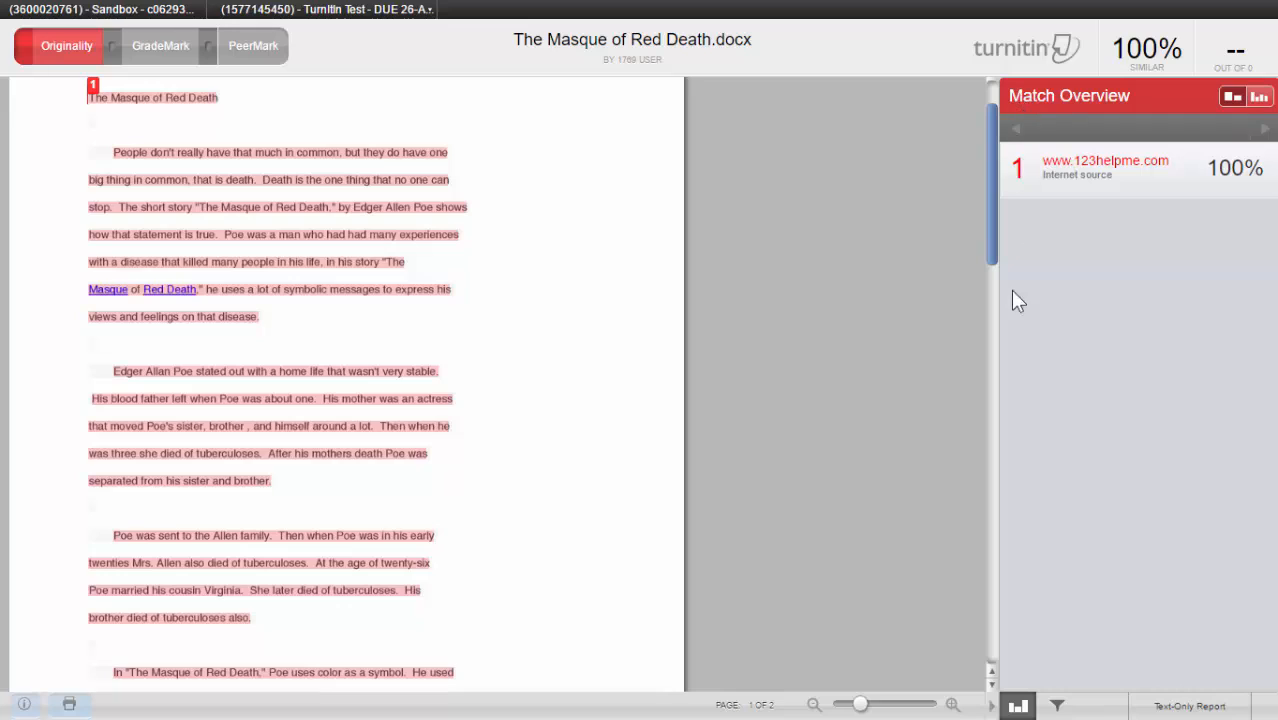
mouse_move(632, 344)
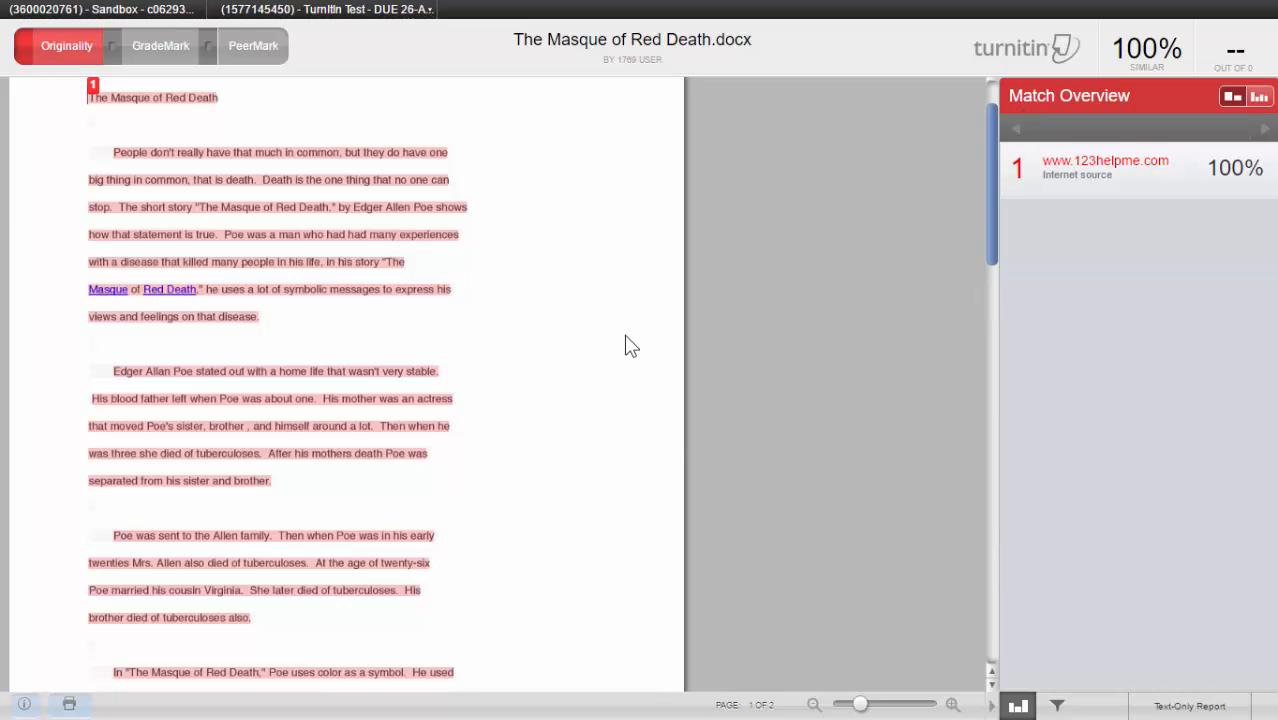
mouse_move(992, 180)
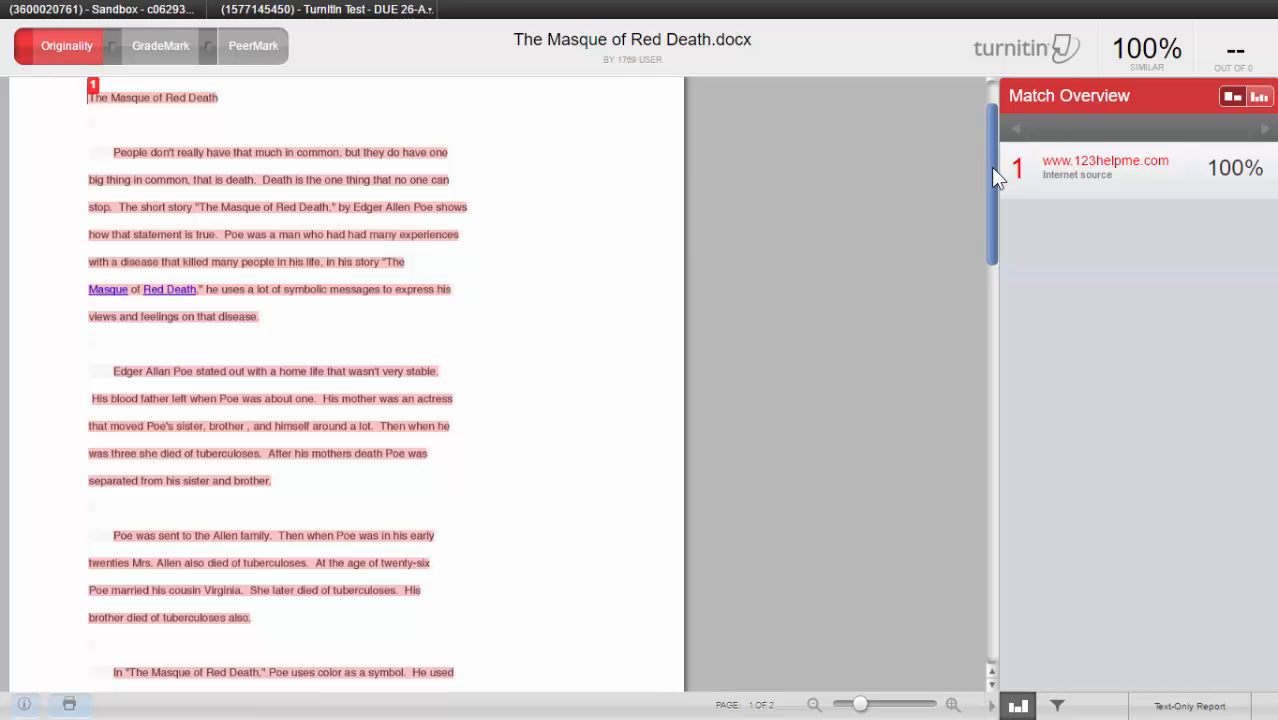
scroll("up", 3)
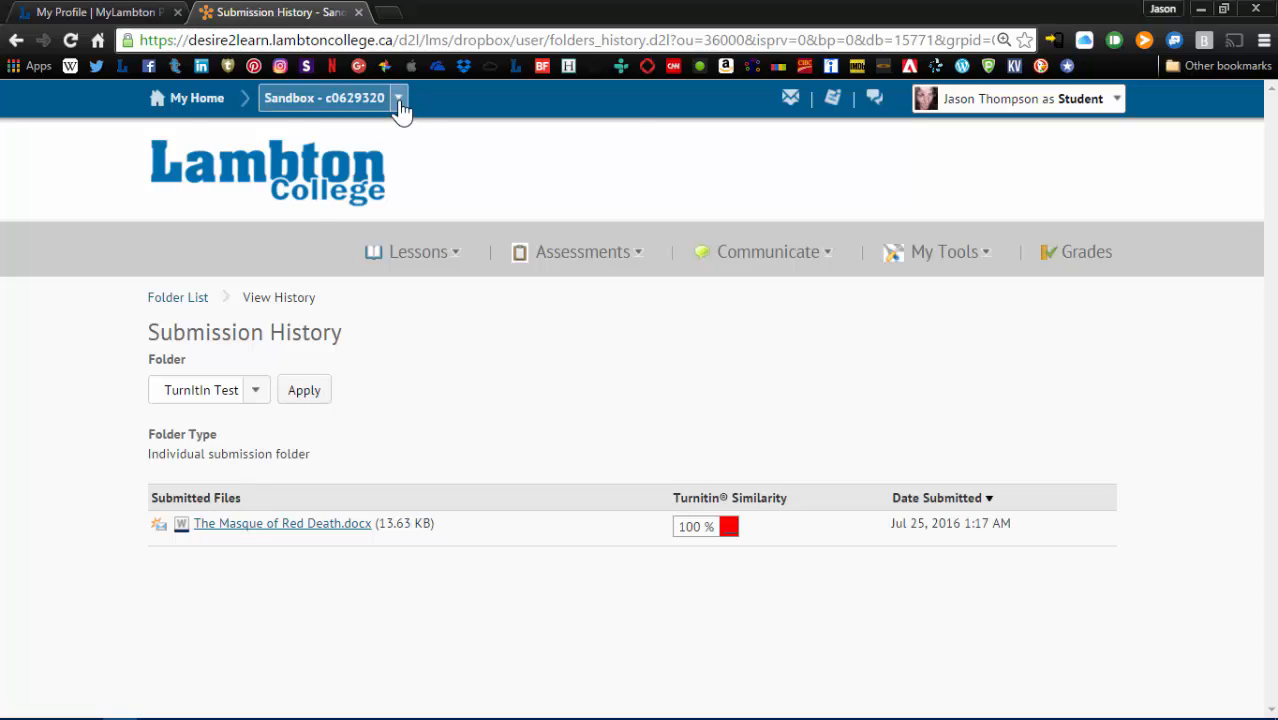
Step: Switch to 2016W-ENG-1153-MB1 English Literature I and show the Media Study submission history
left_click(398, 98)
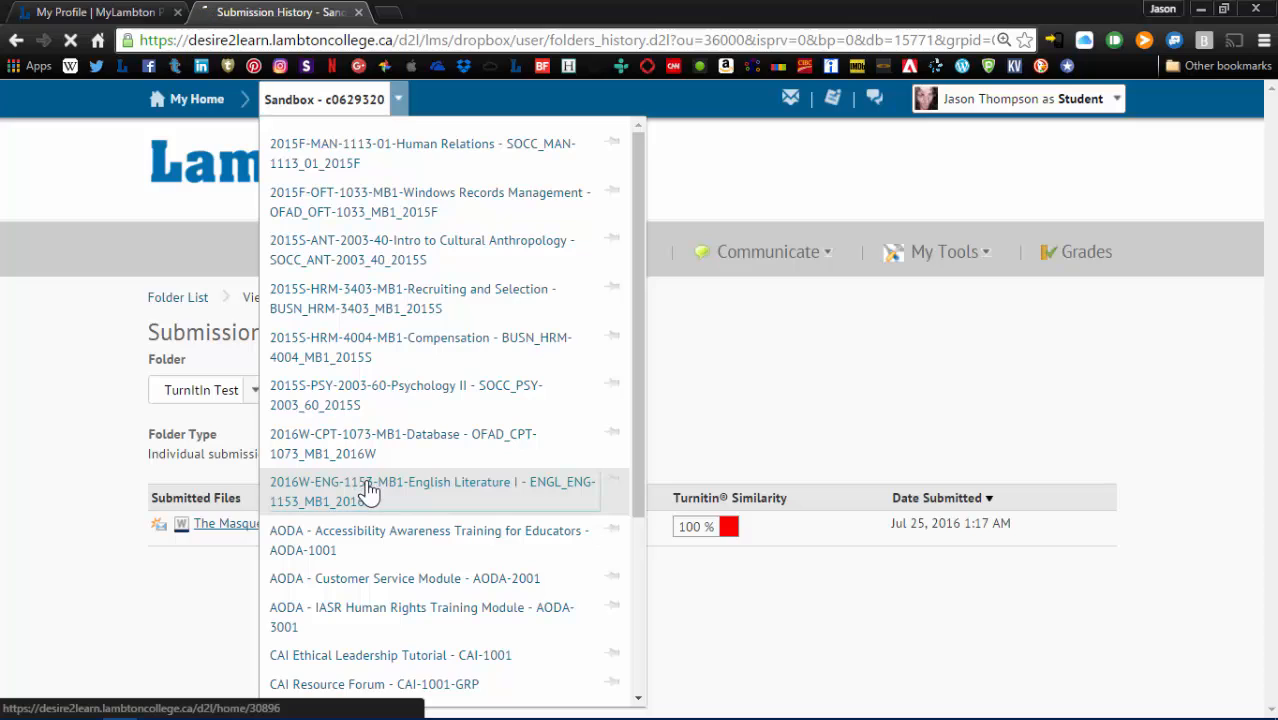
left_click(432, 492)
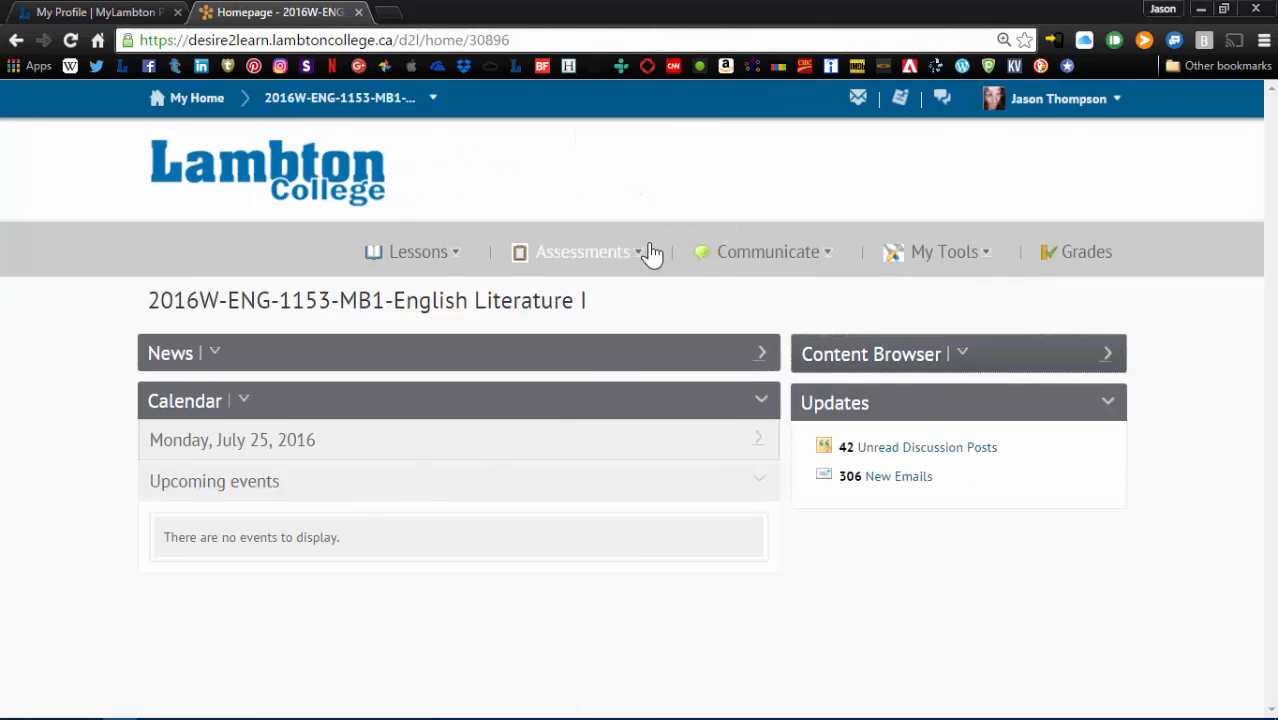
left_click(582, 252)
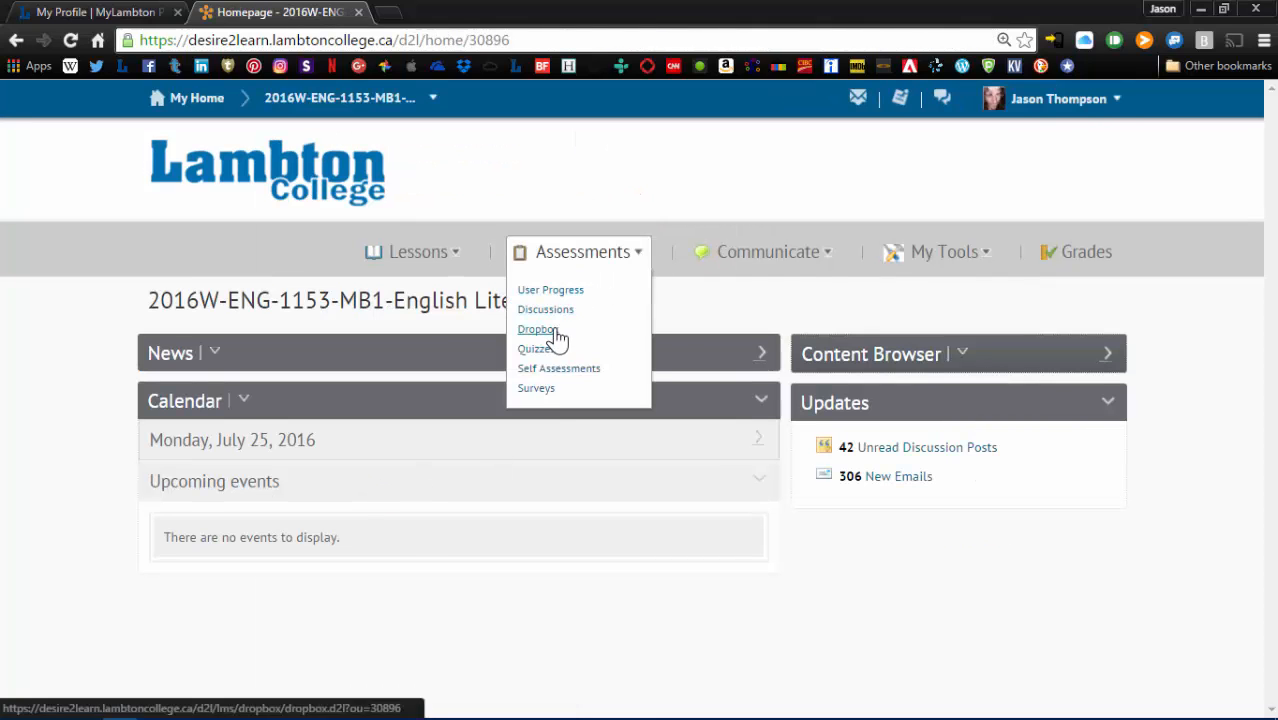
left_click(538, 328)
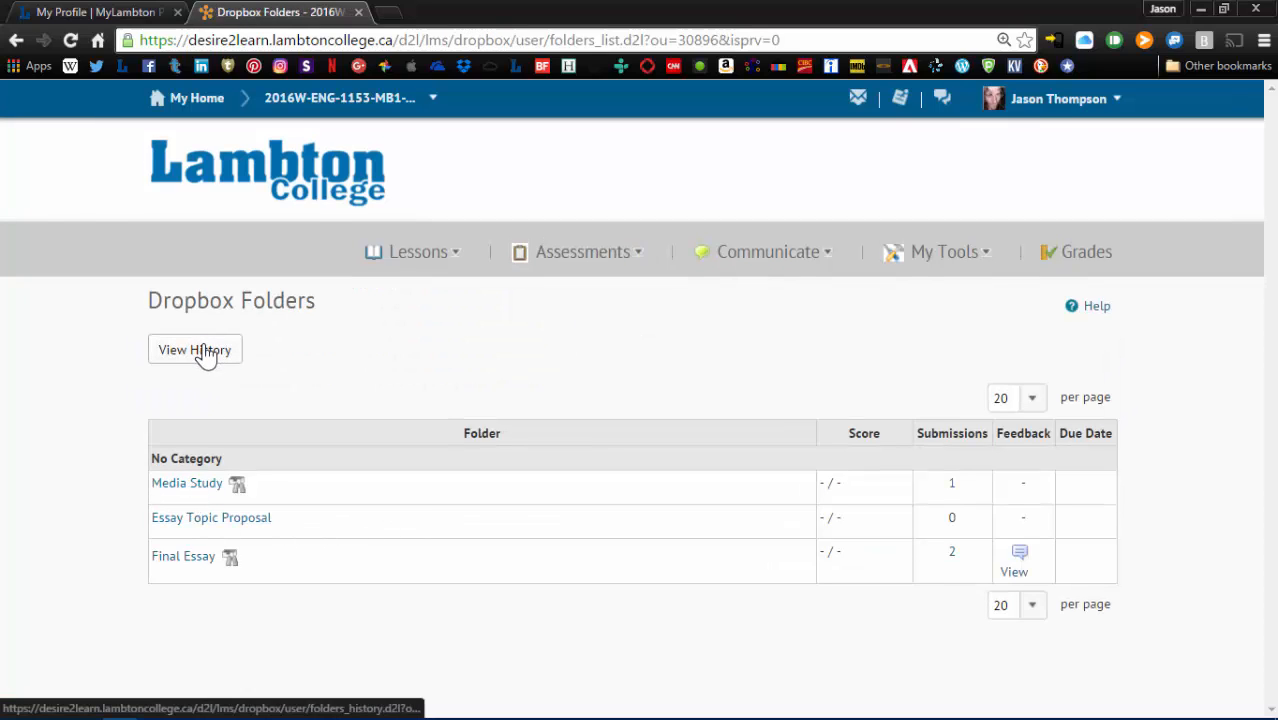
left_click(196, 348)
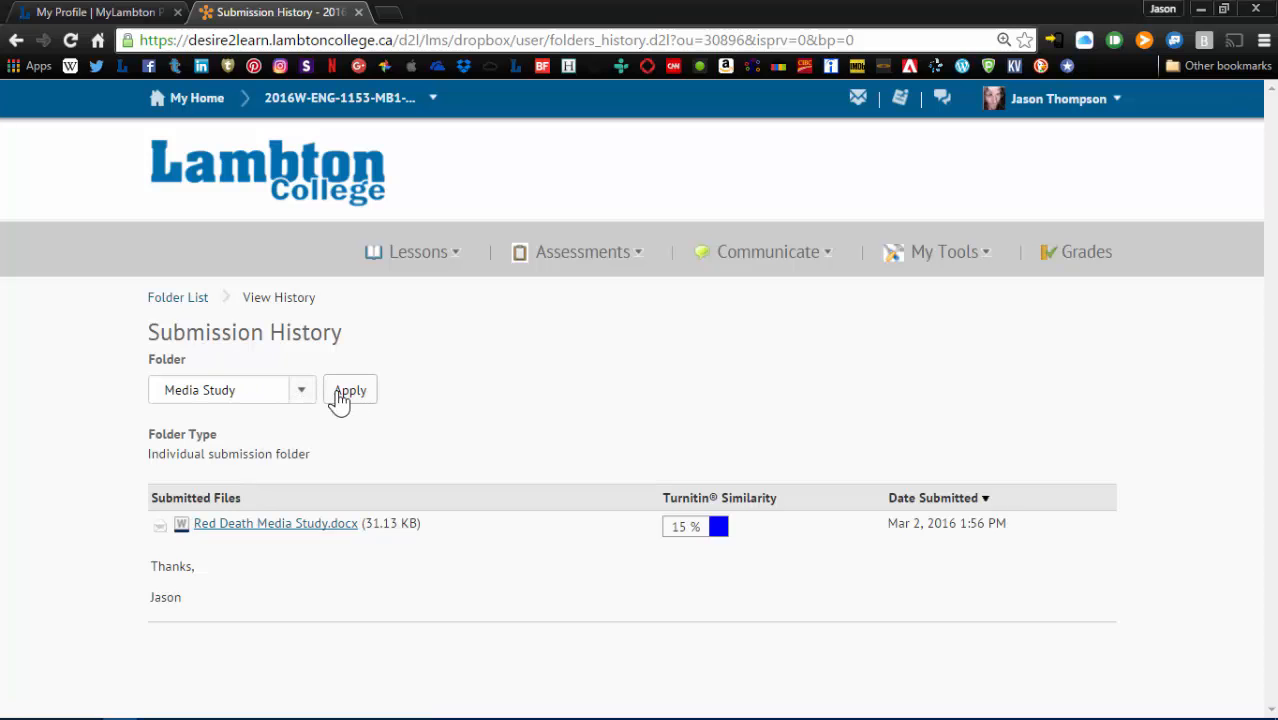
left_click(348, 390)
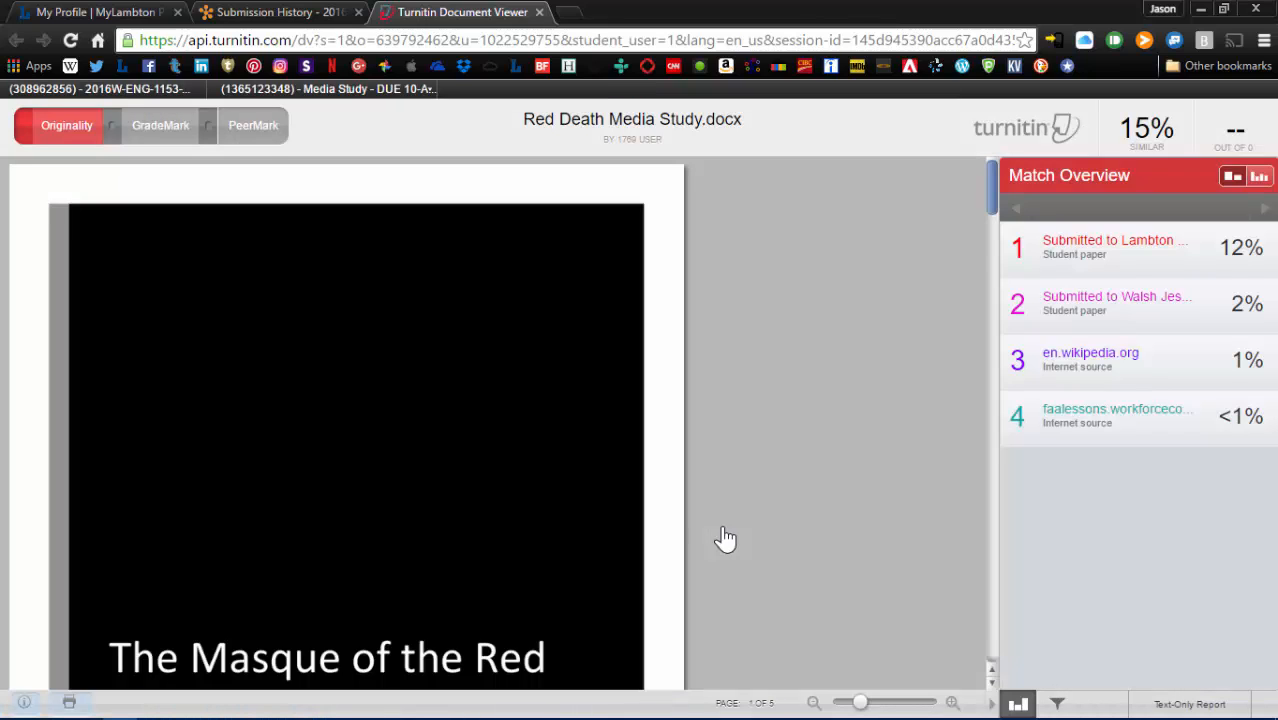
mouse_move(996, 200)
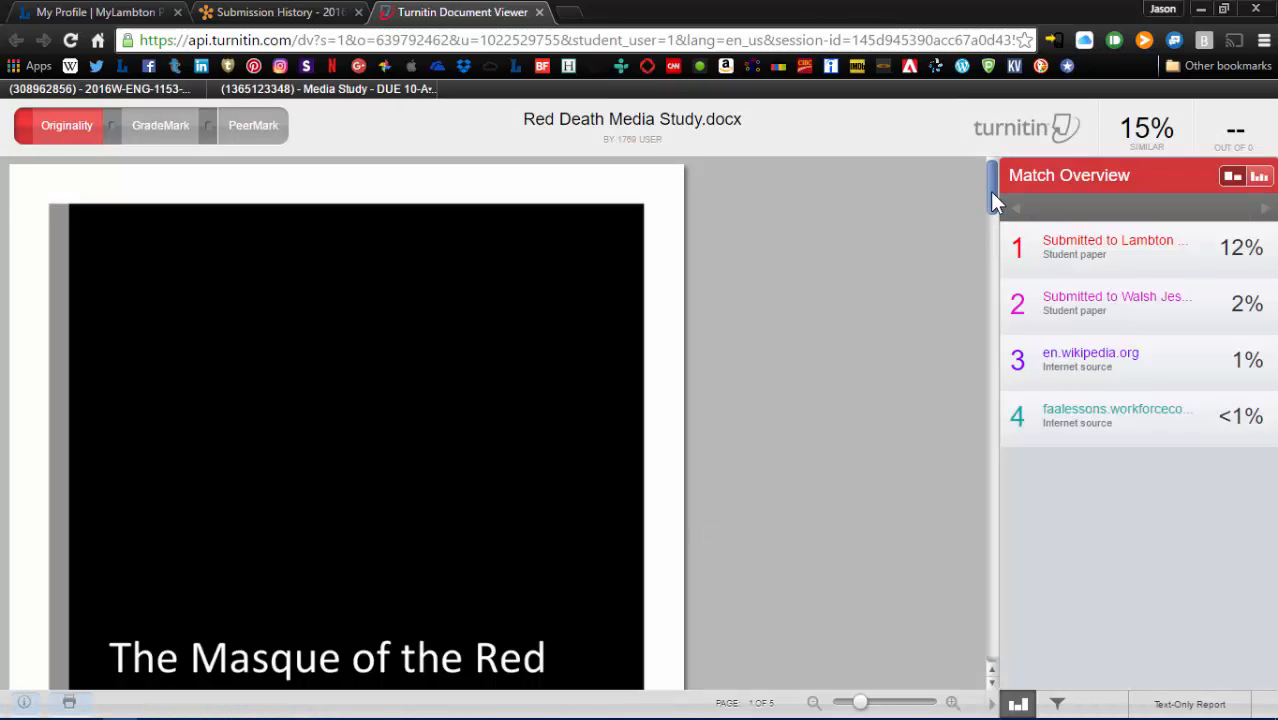
Step: Scroll Red Death Media Study.docx down to its Works Cited page with highlighted citations
scroll("down", 3)
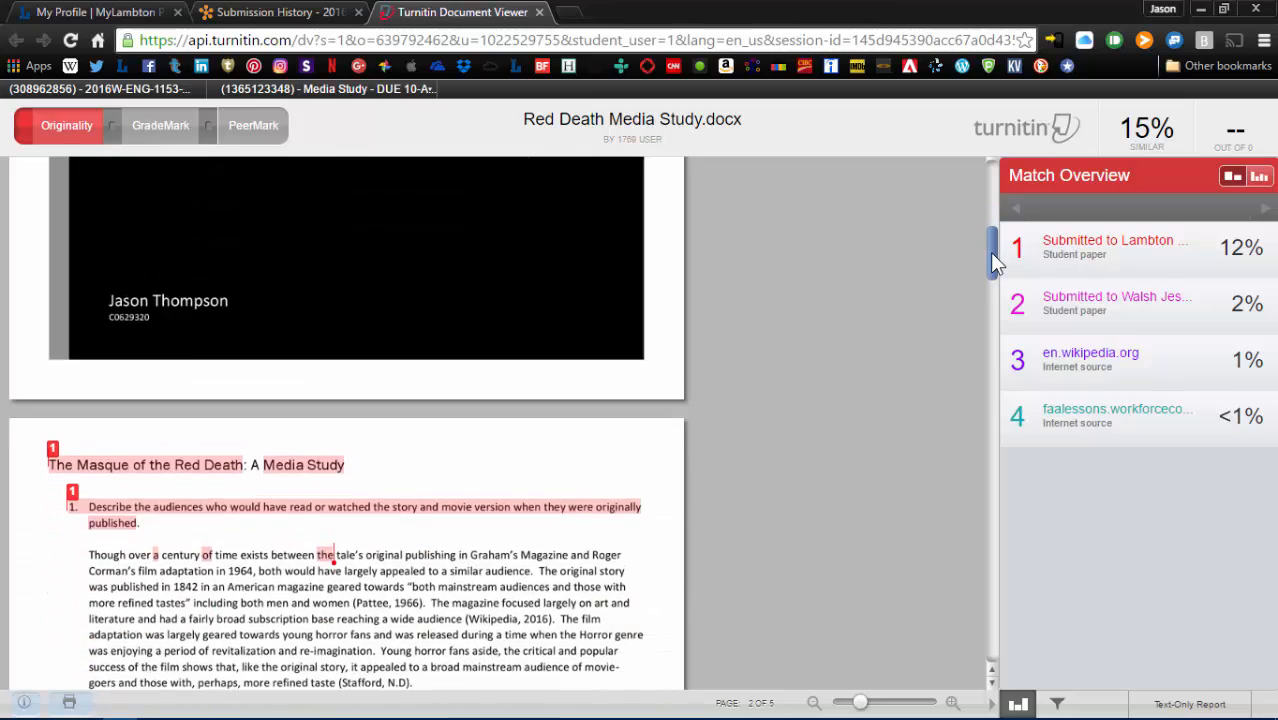
scroll("down", 3)
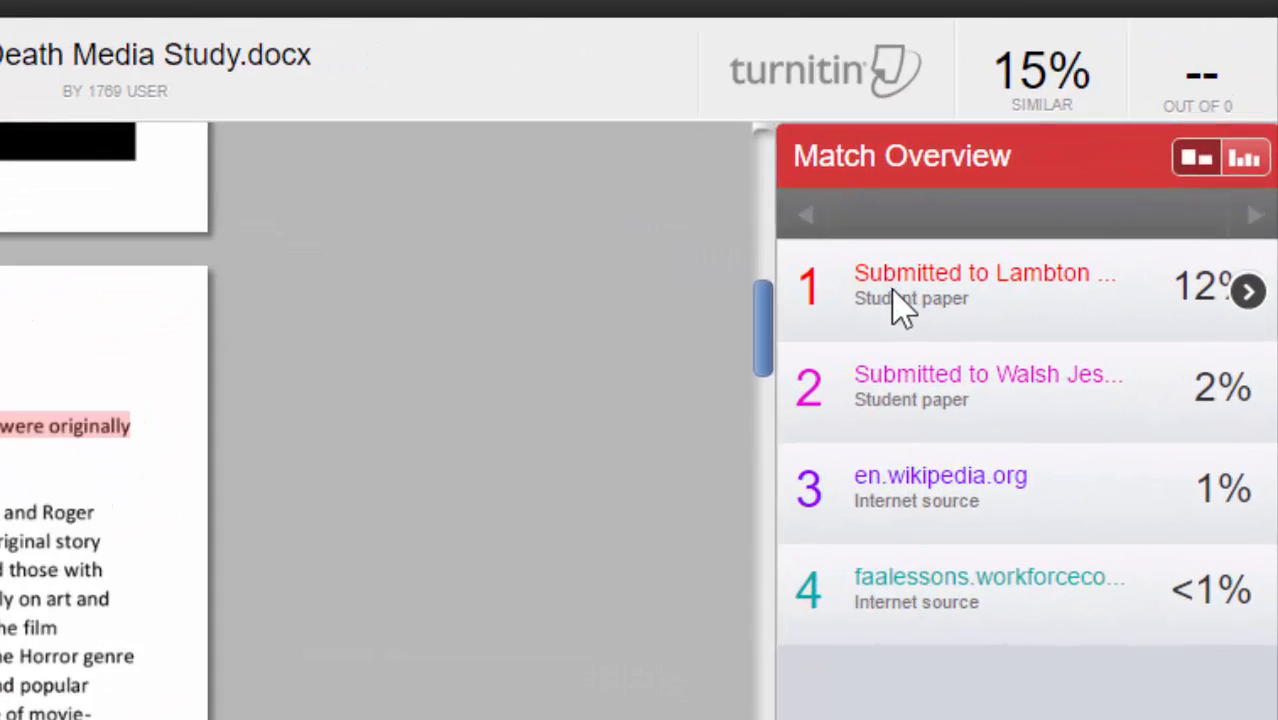
mouse_move(990, 304)
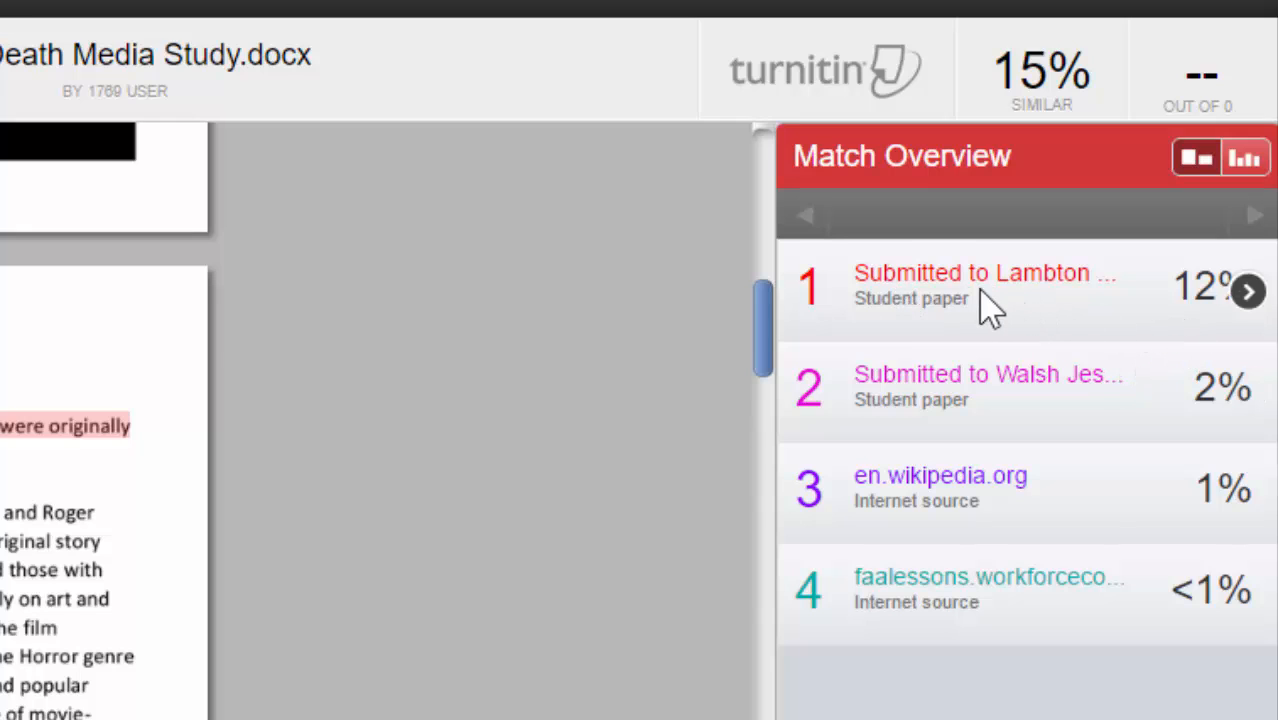
mouse_move(892, 330)
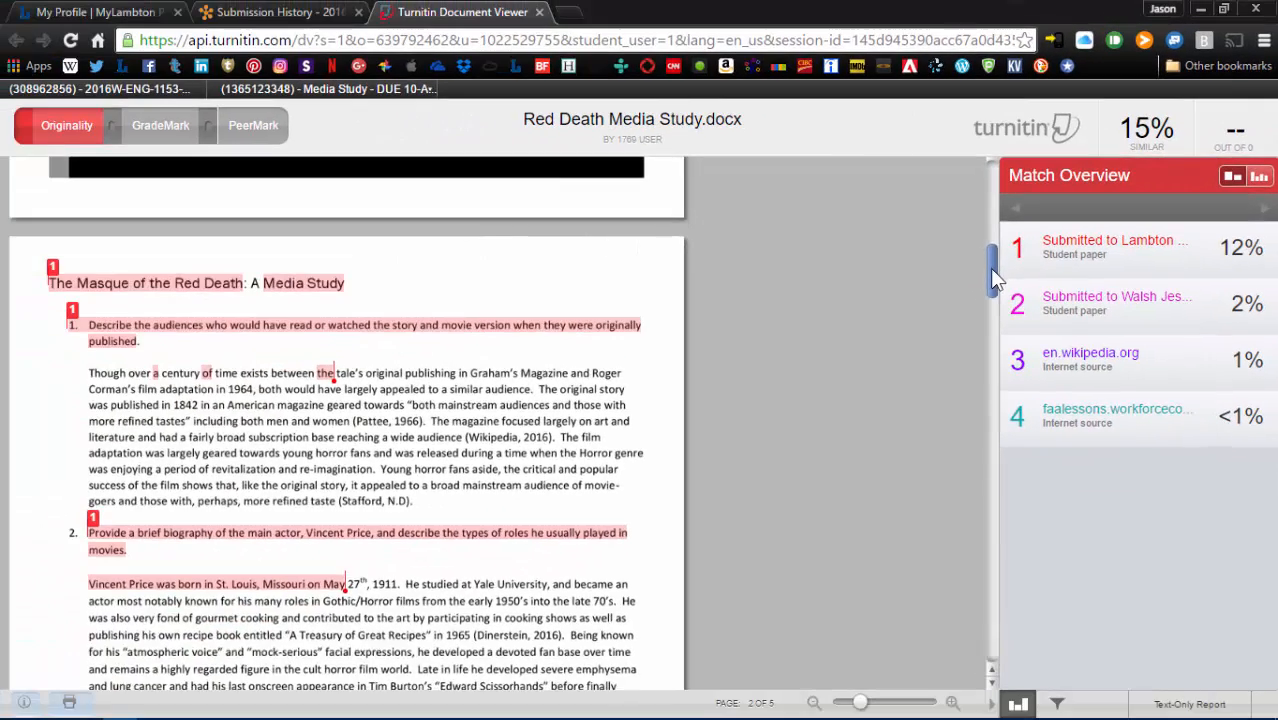
scroll("down", 3)
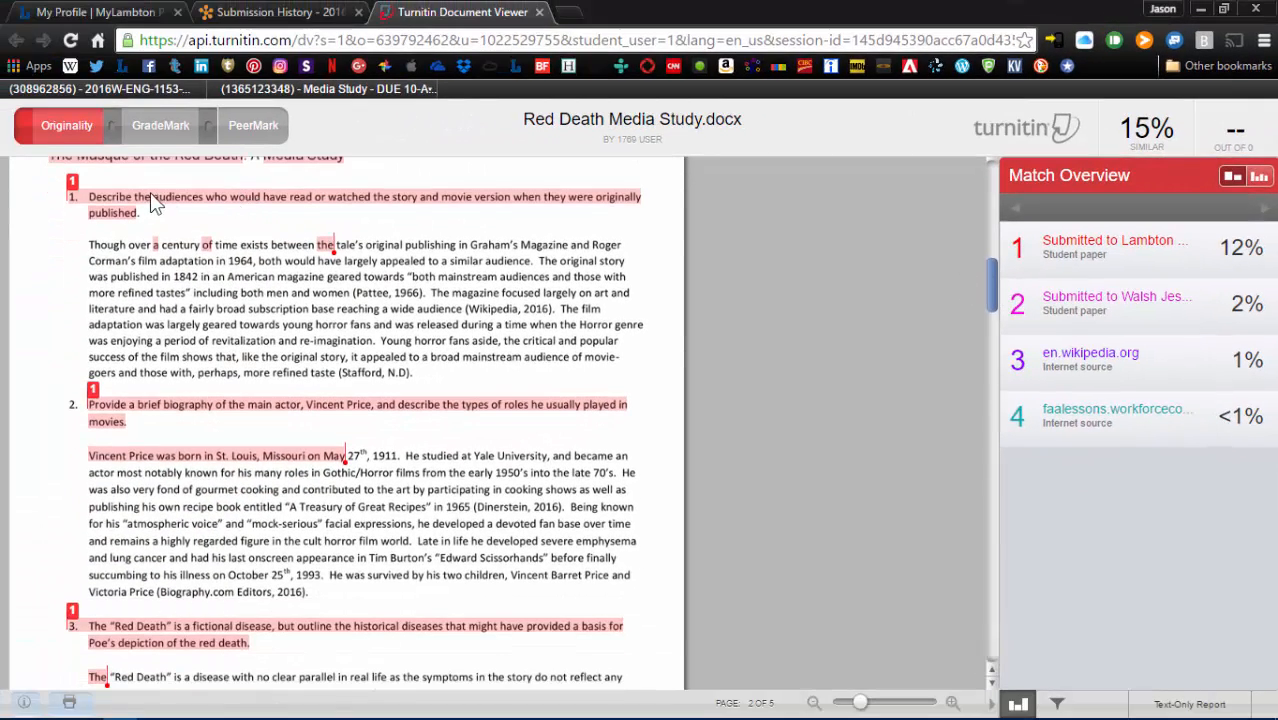
mouse_move(330, 412)
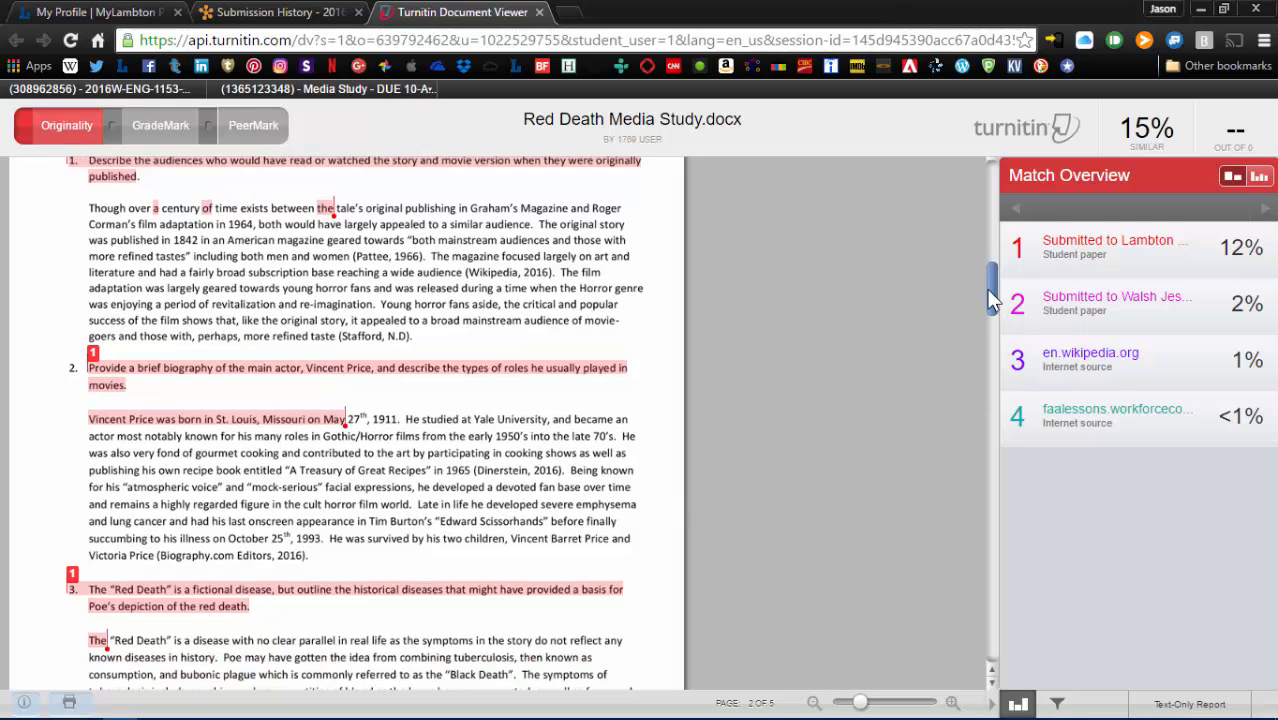
scroll("down", 3)
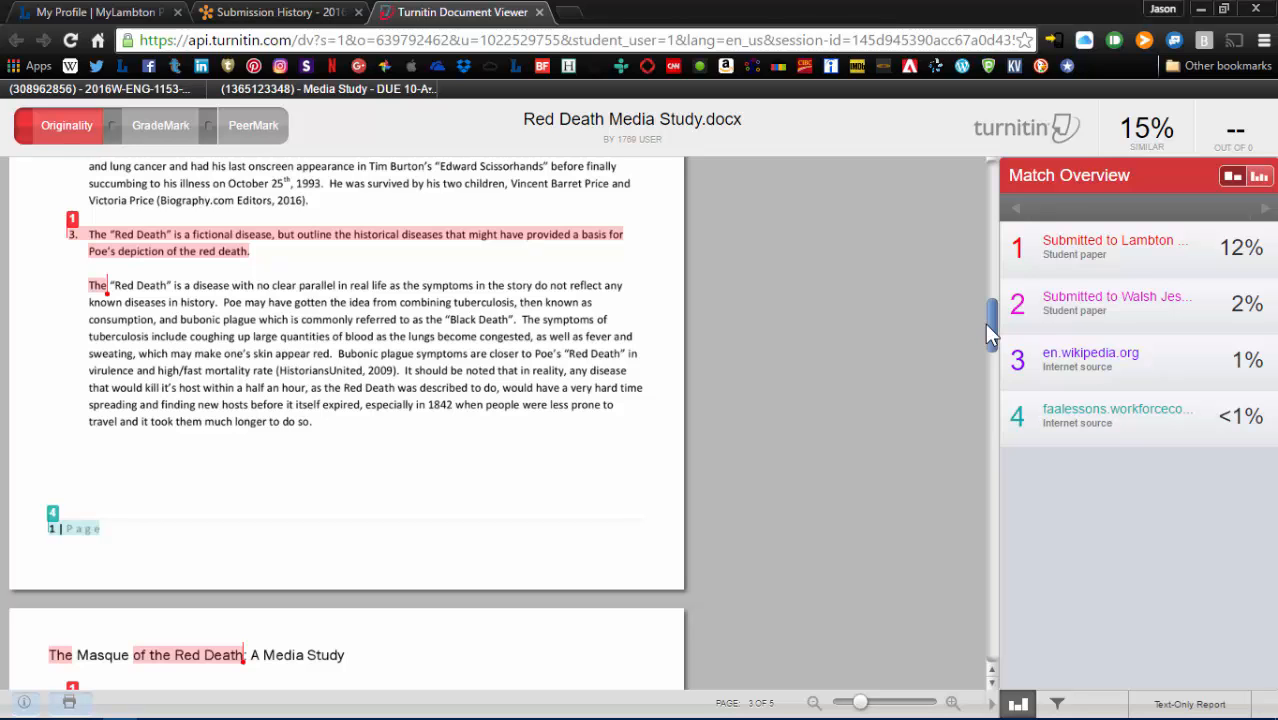
scroll("down", 3)
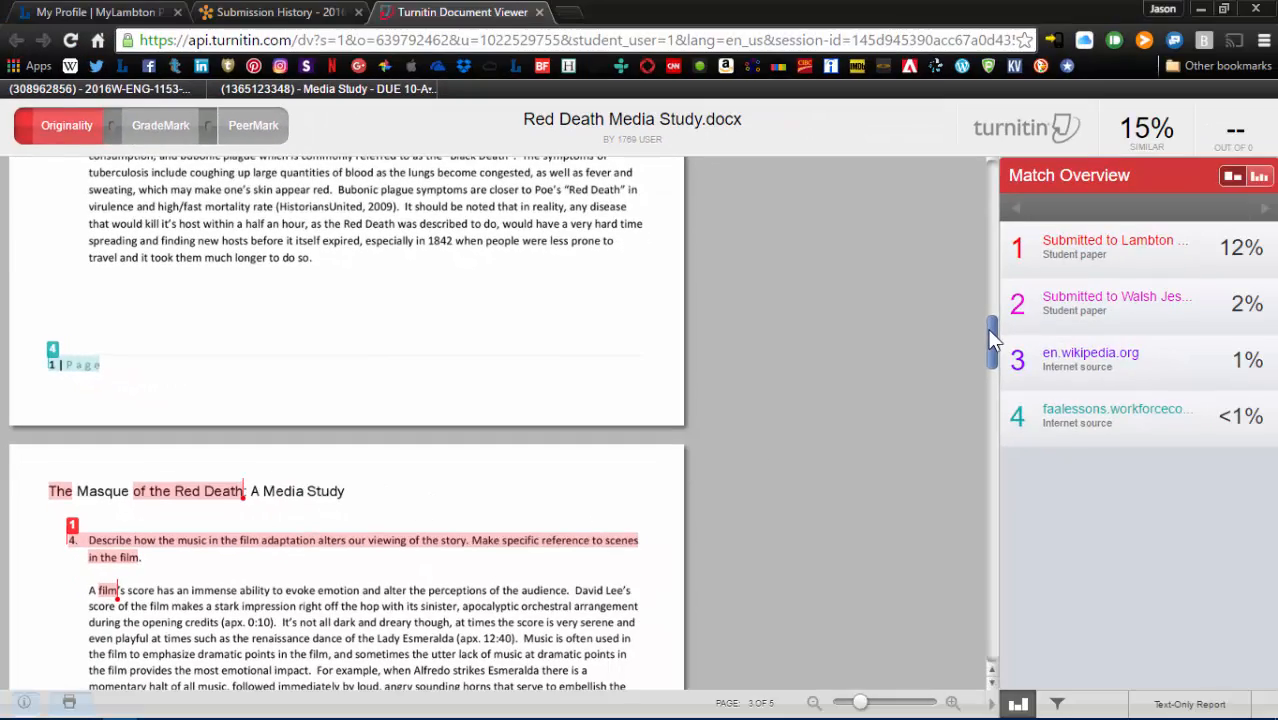
scroll("down", 3)
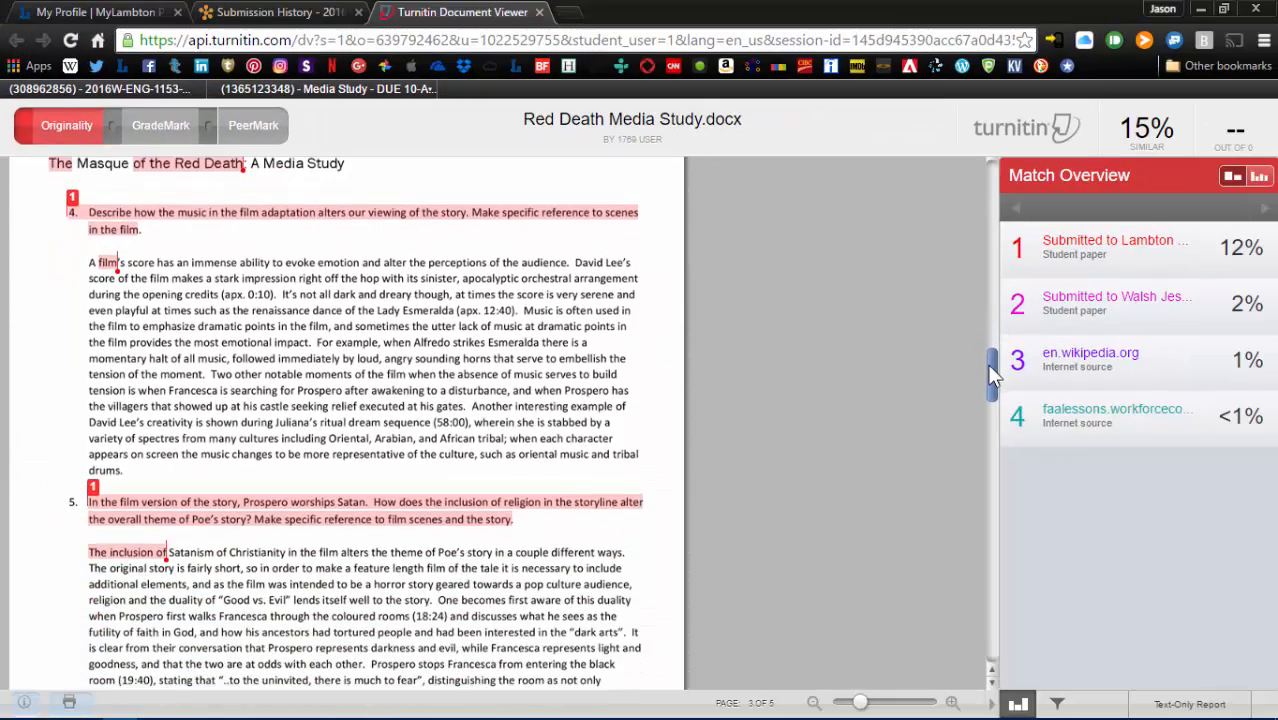
scroll("down", 3)
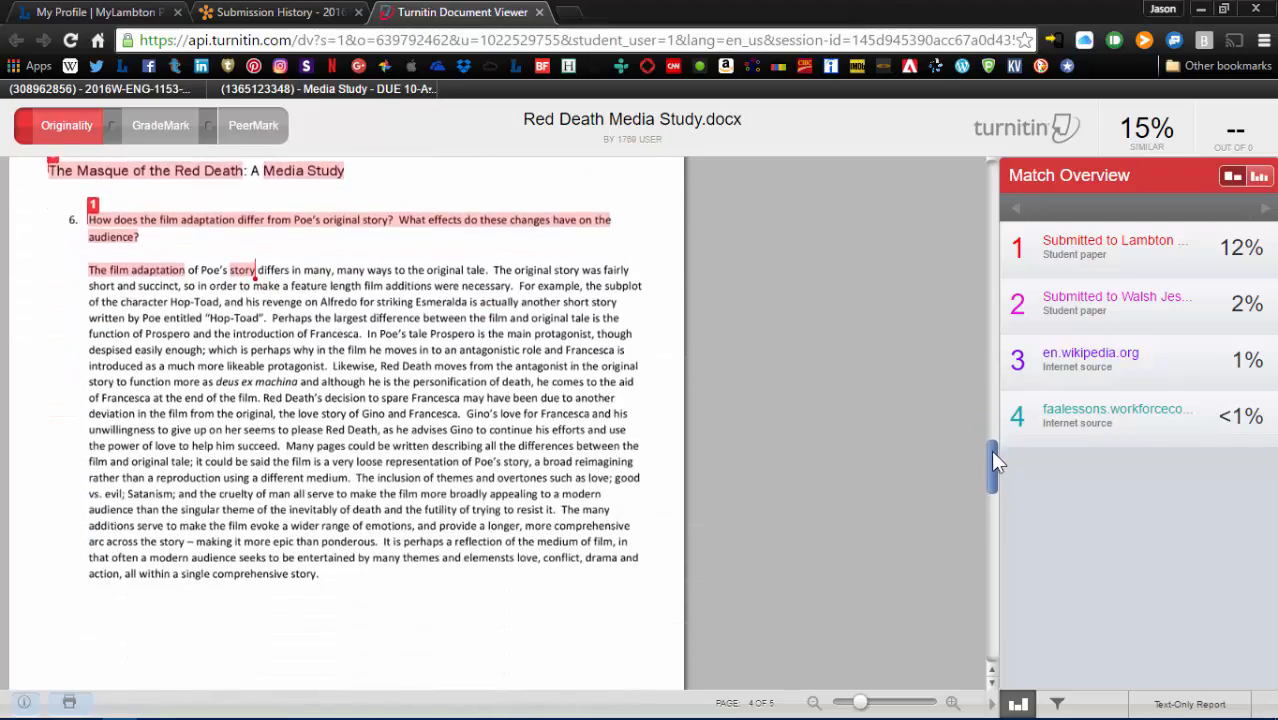
scroll("down", 3)
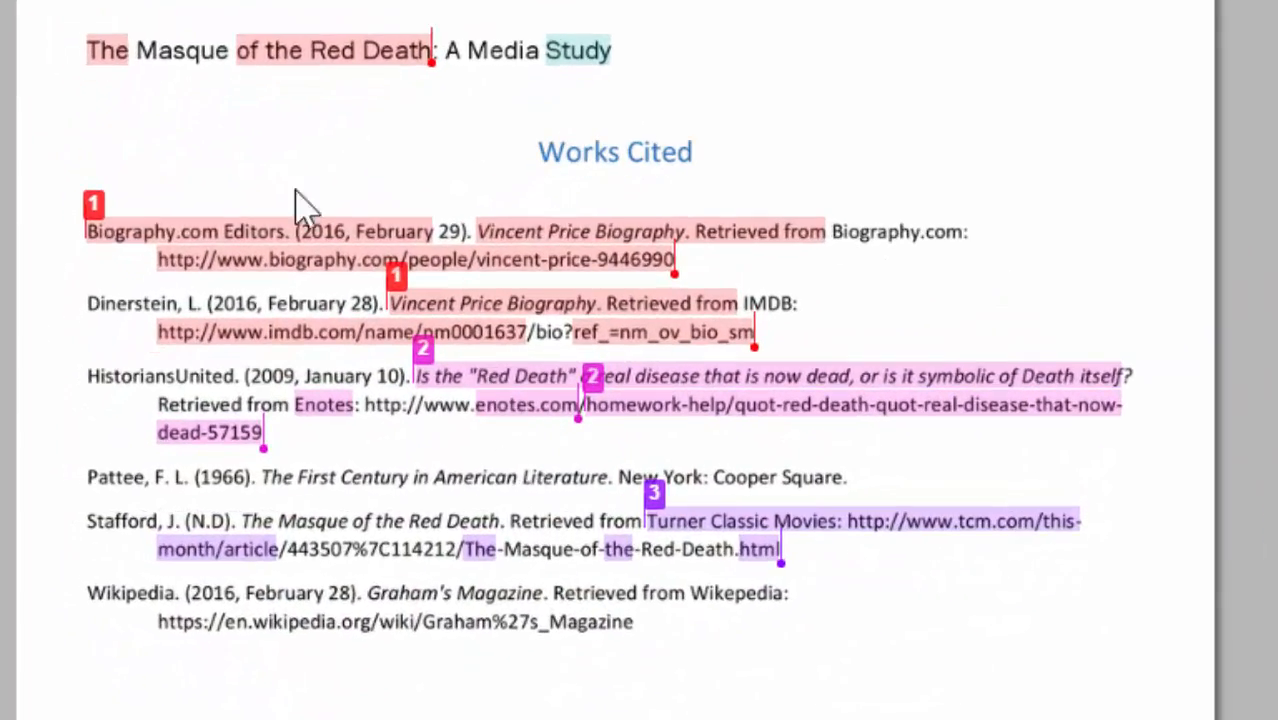
mouse_move(196, 260)
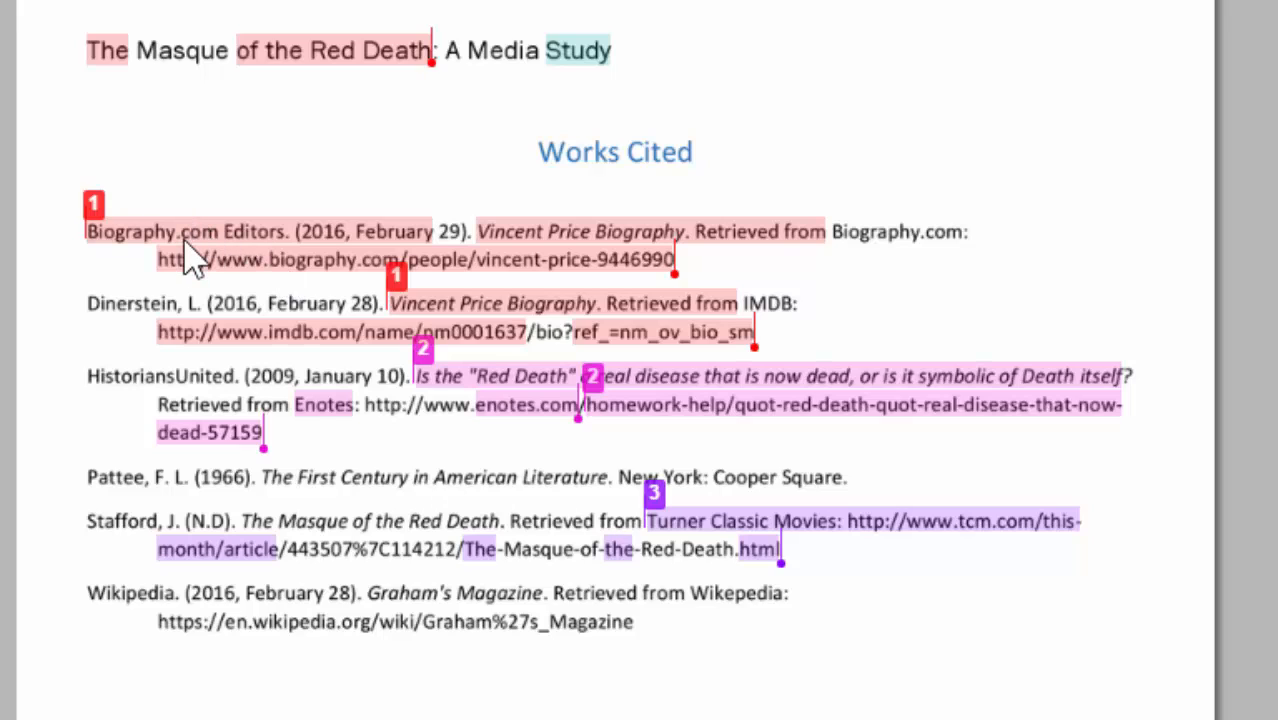
mouse_move(156, 228)
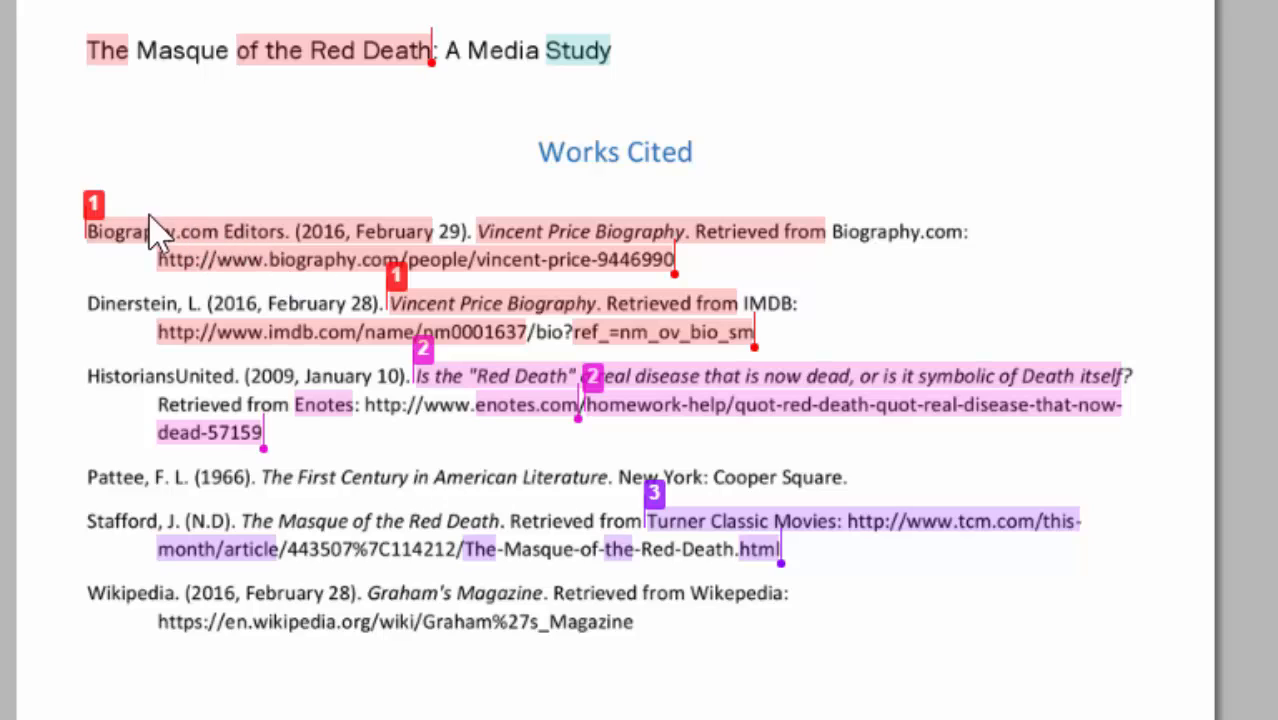
mouse_move(272, 262)
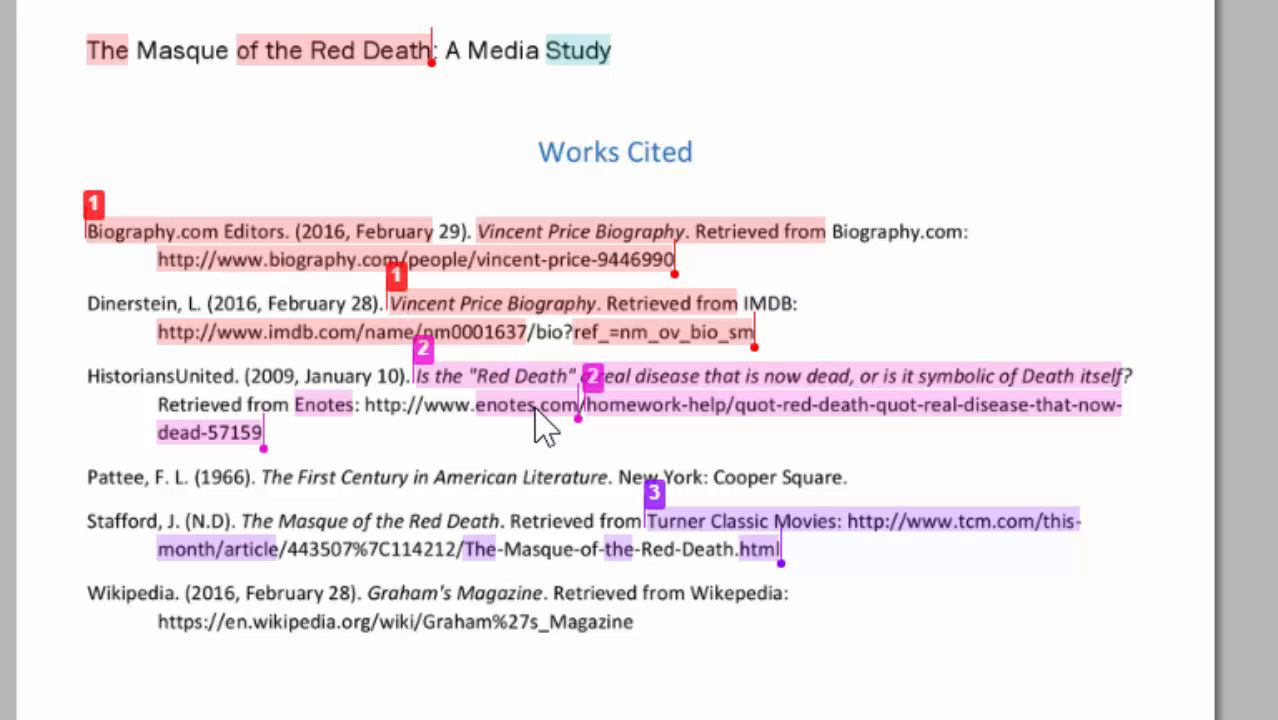
mouse_move(470, 414)
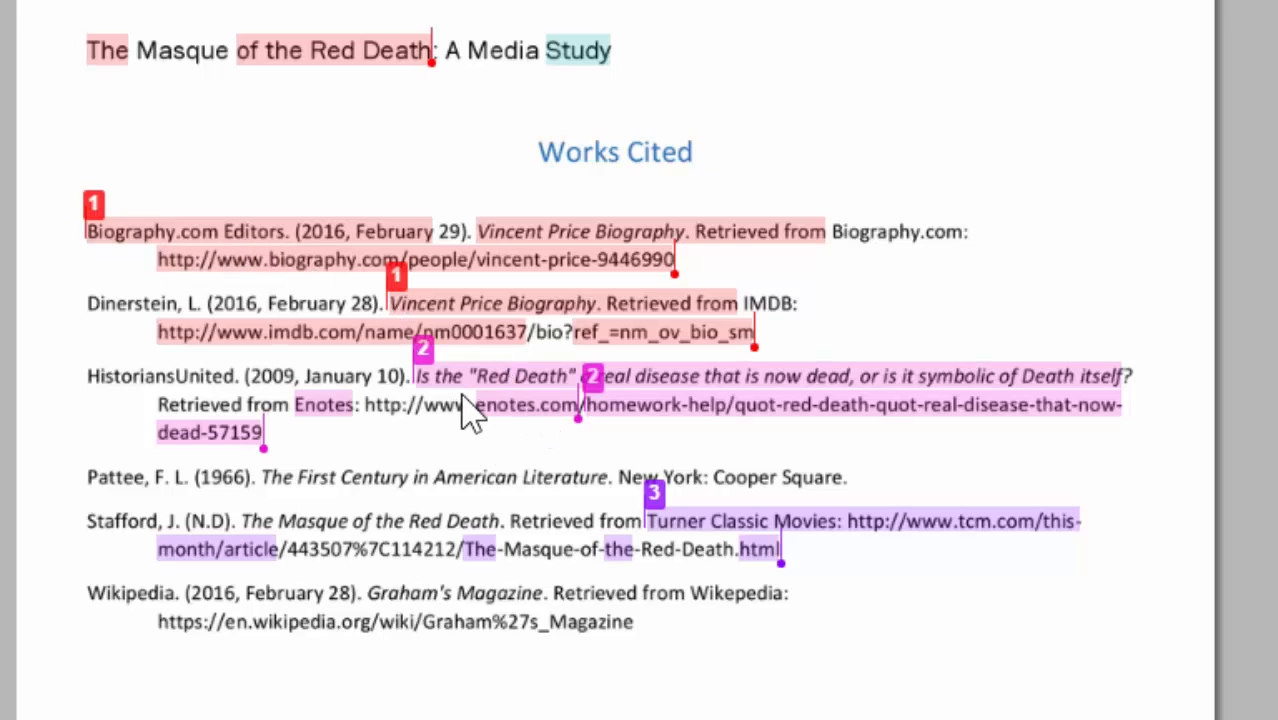
mouse_move(760, 524)
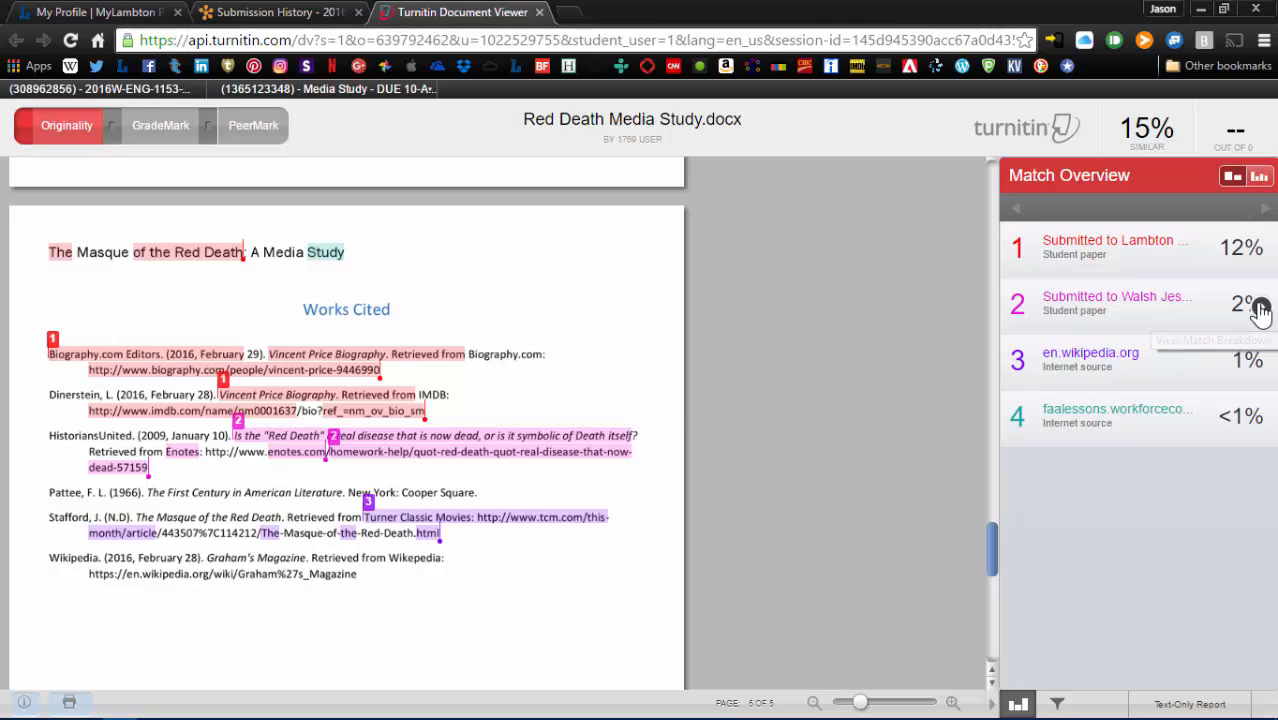
left_click(1116, 302)
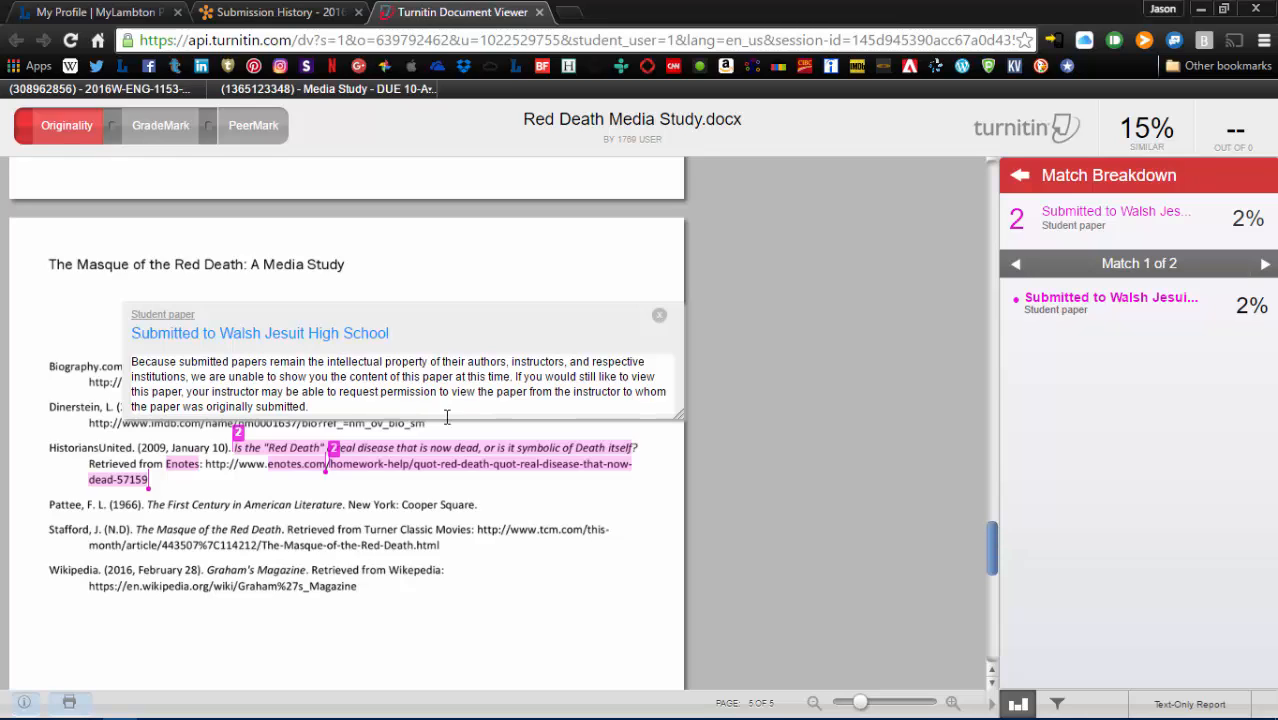
mouse_move(660, 316)
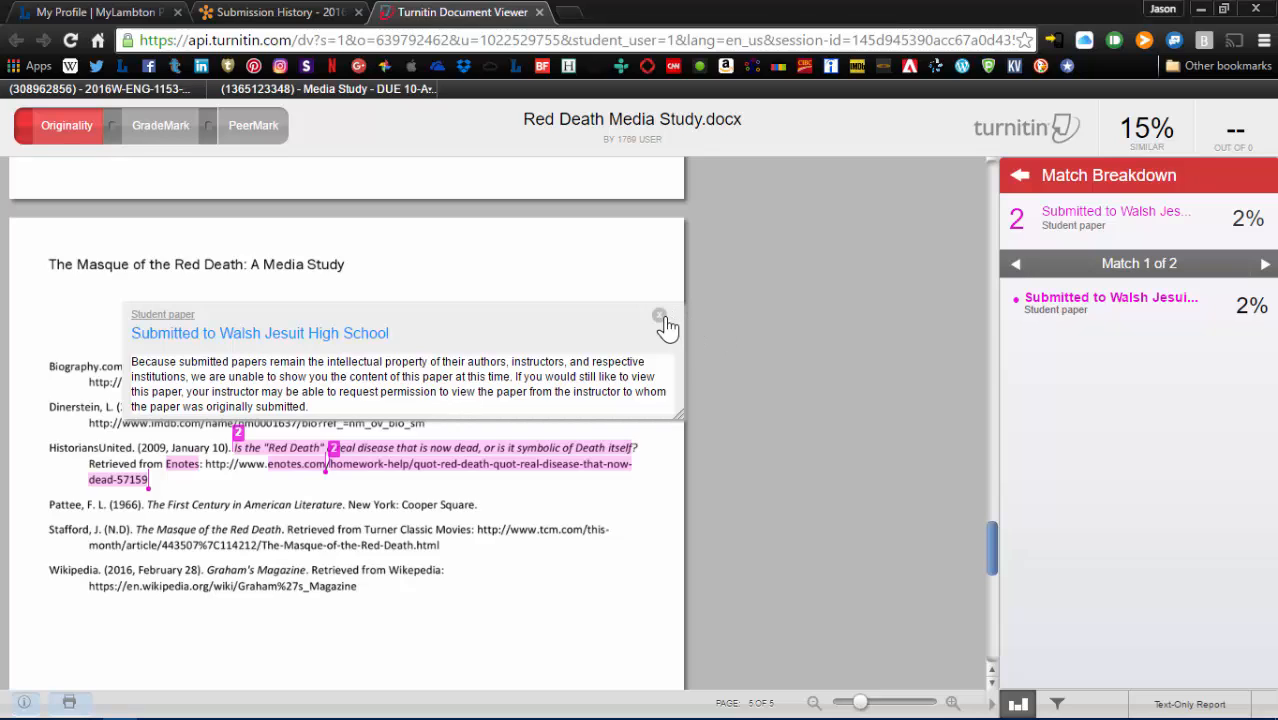
left_click(660, 314)
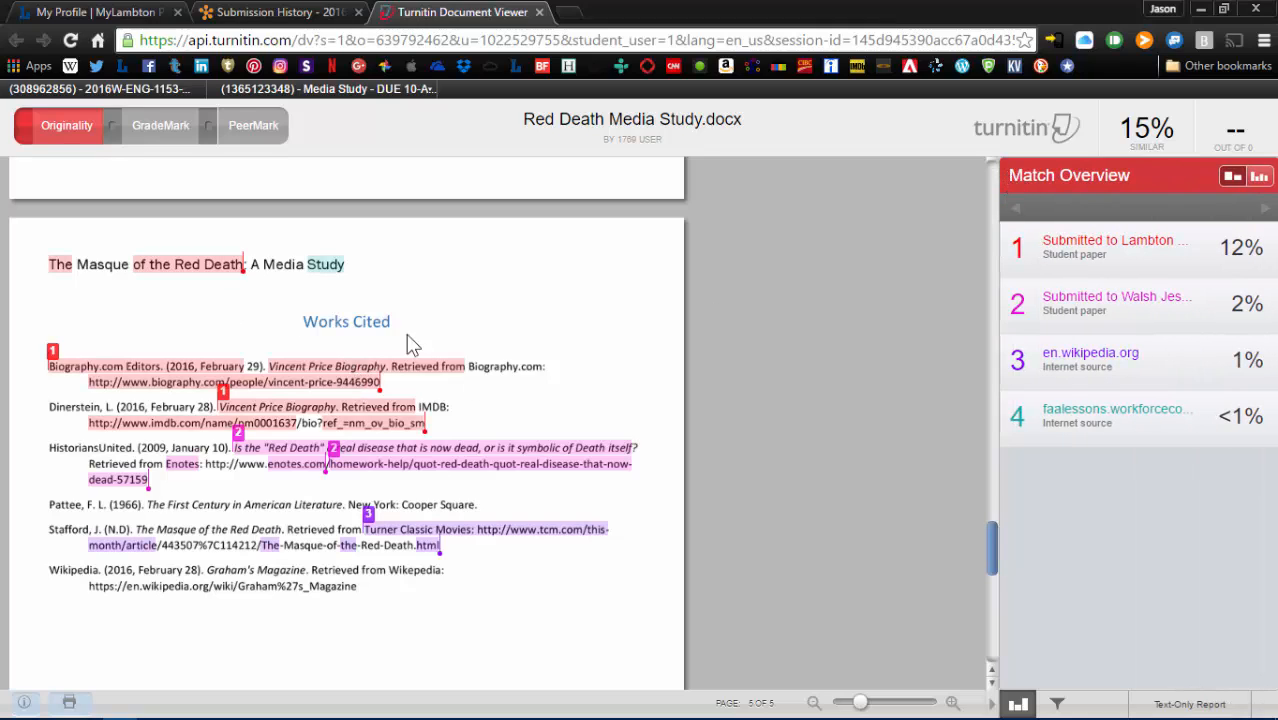
mouse_move(512, 512)
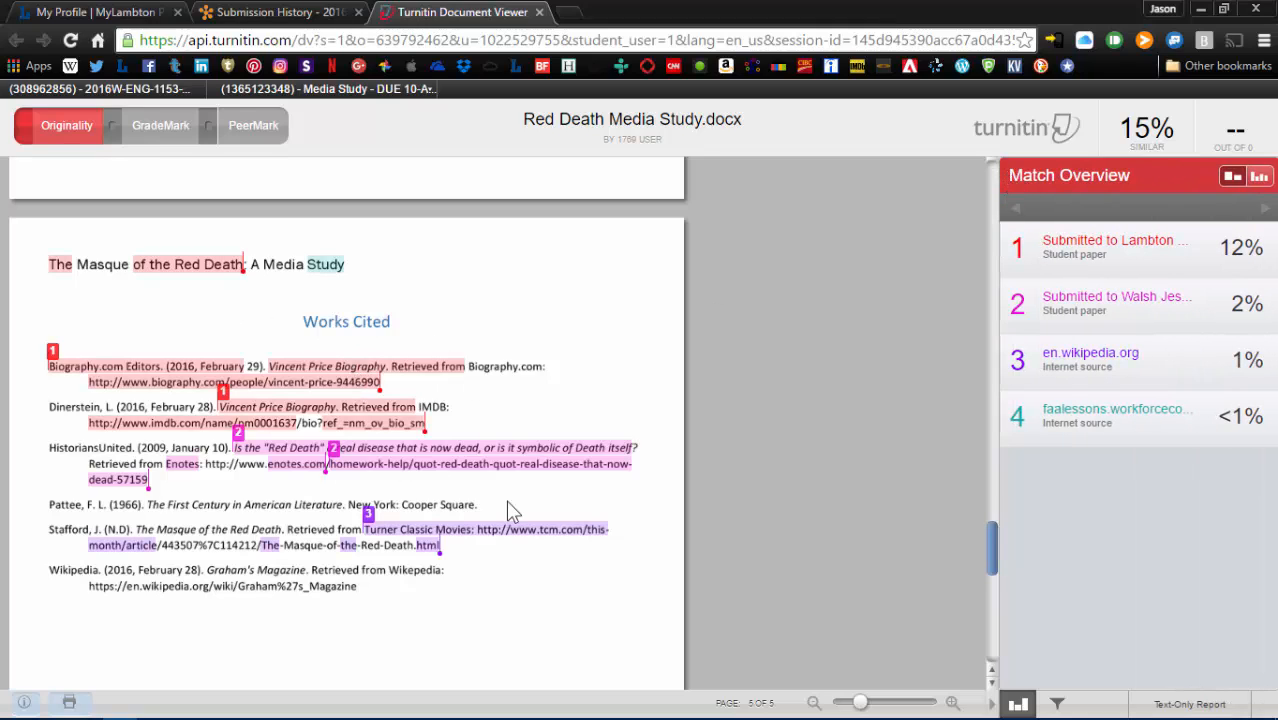
mouse_move(620, 552)
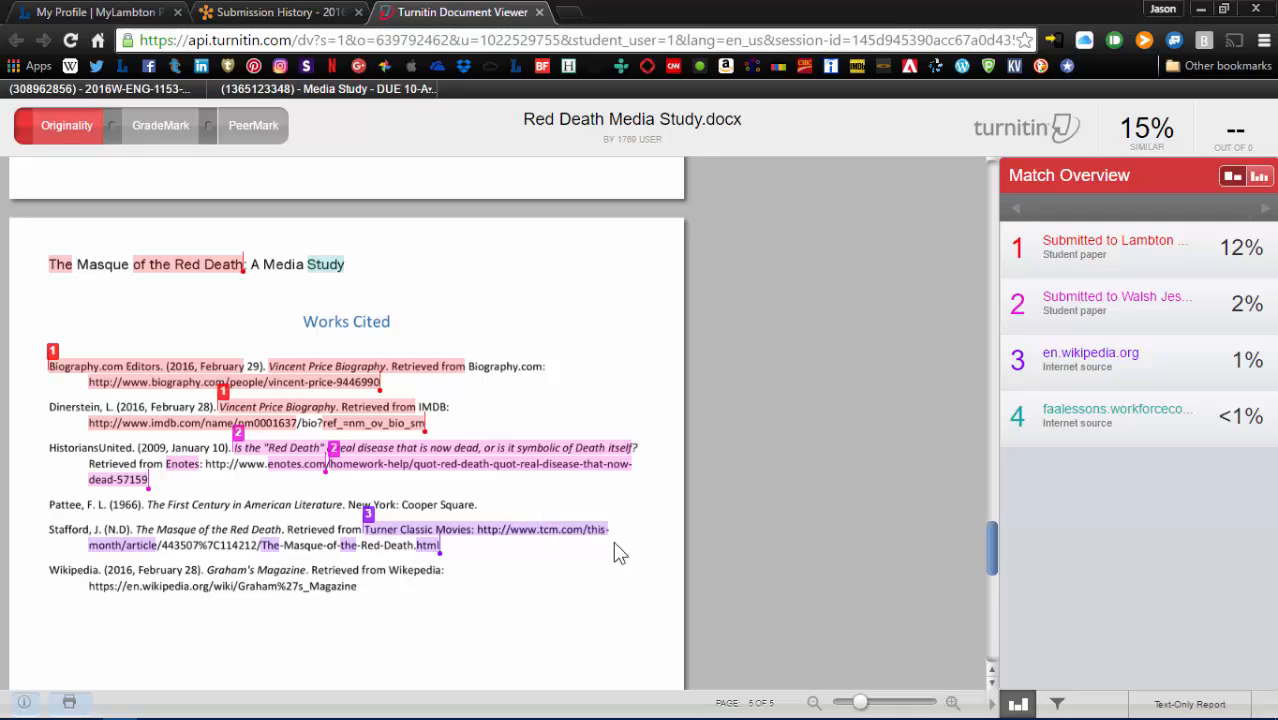
mouse_move(994, 652)
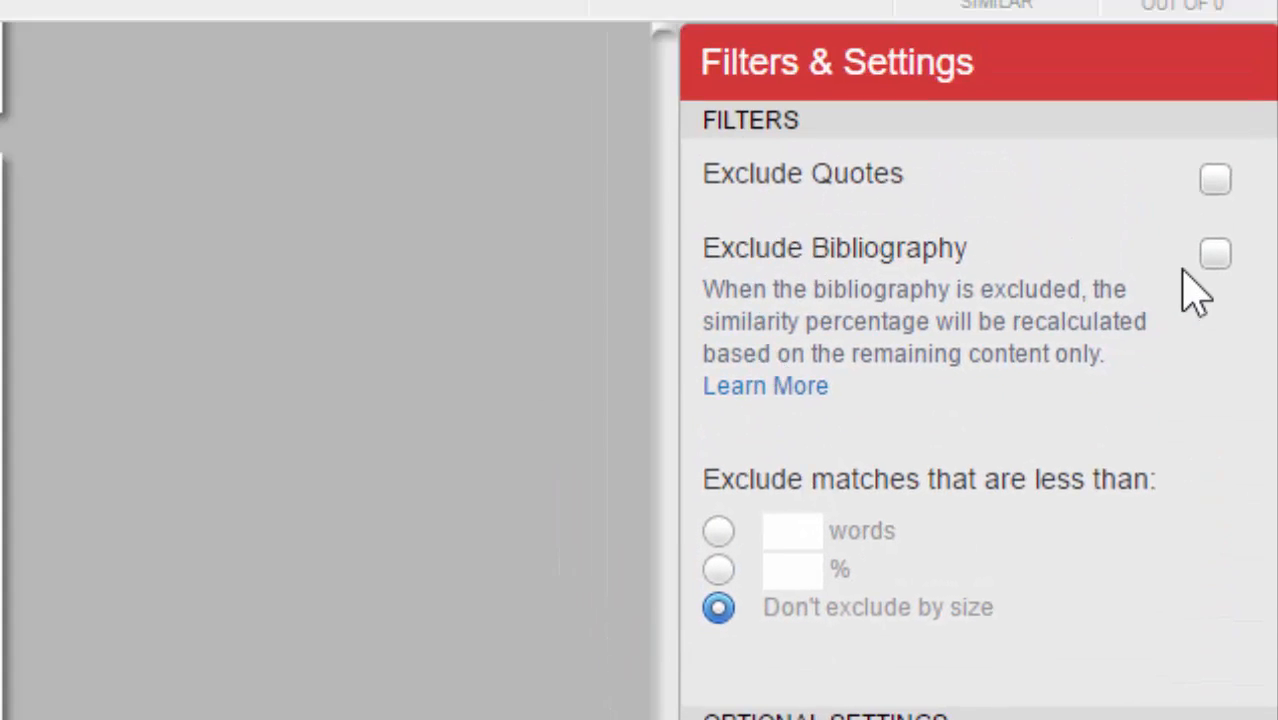
Step: Exclude the bibliography so similarity drops to 12%, then reopen Filters & Settings
left_click(1216, 254)
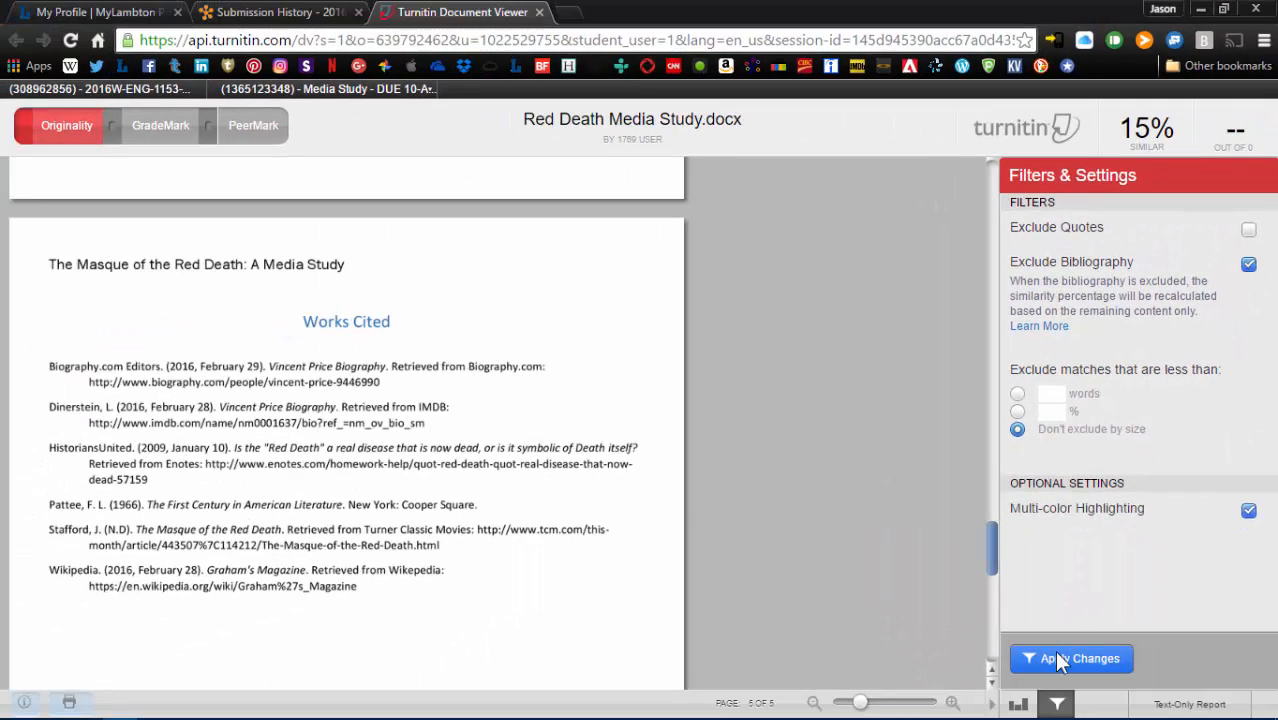
left_click(1072, 658)
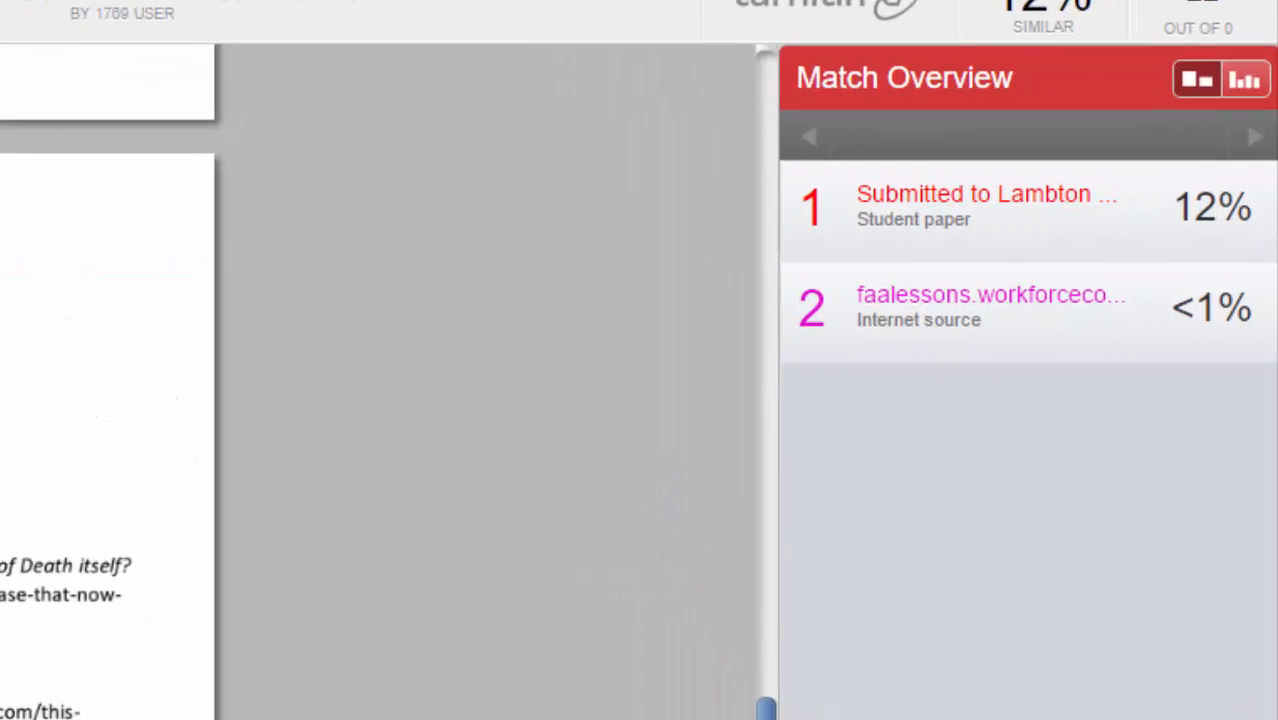
left_click(1244, 80)
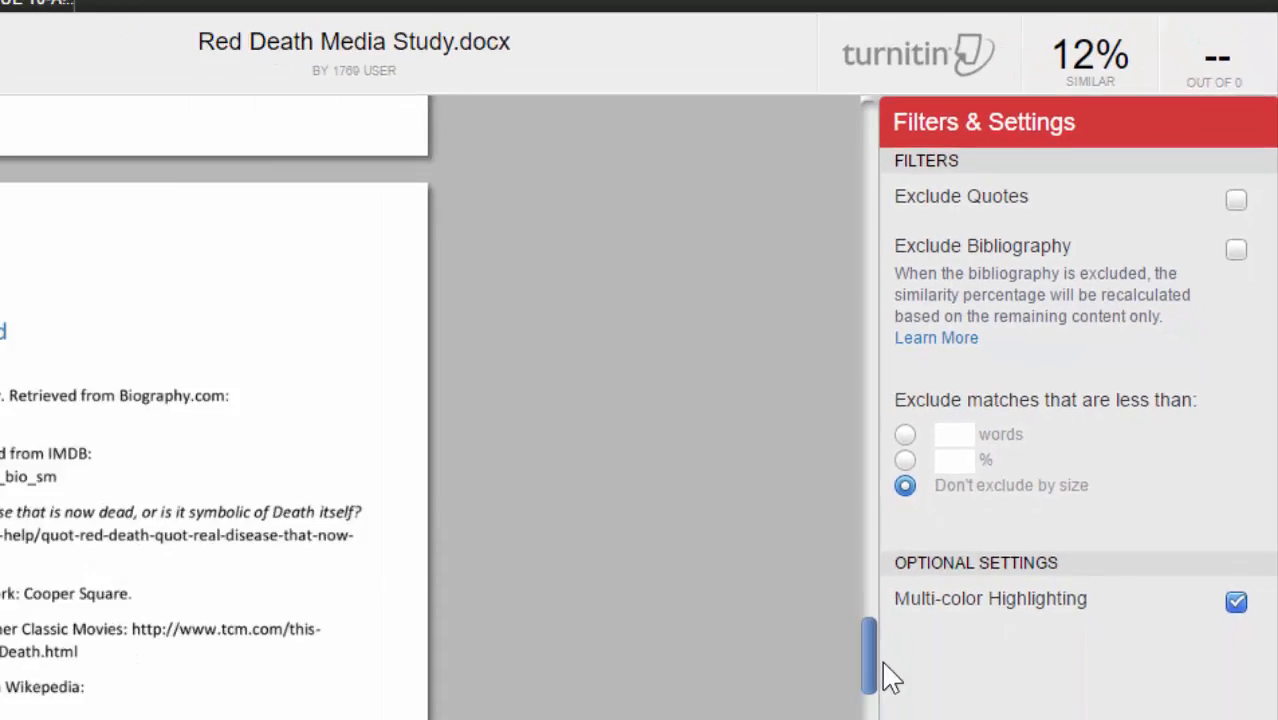
Step: Apply filters with the bibliography included again, restoring 15%, and review highlighted passages
left_click(1070, 658)
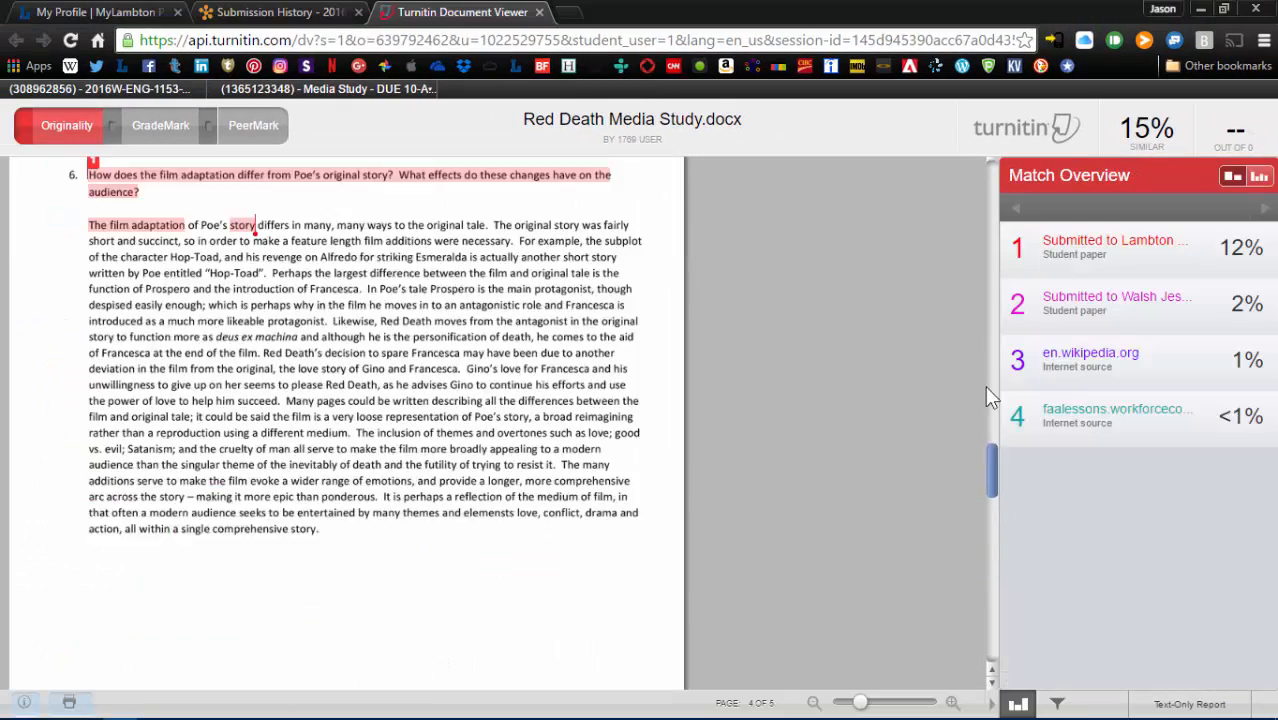
scroll("up", 3)
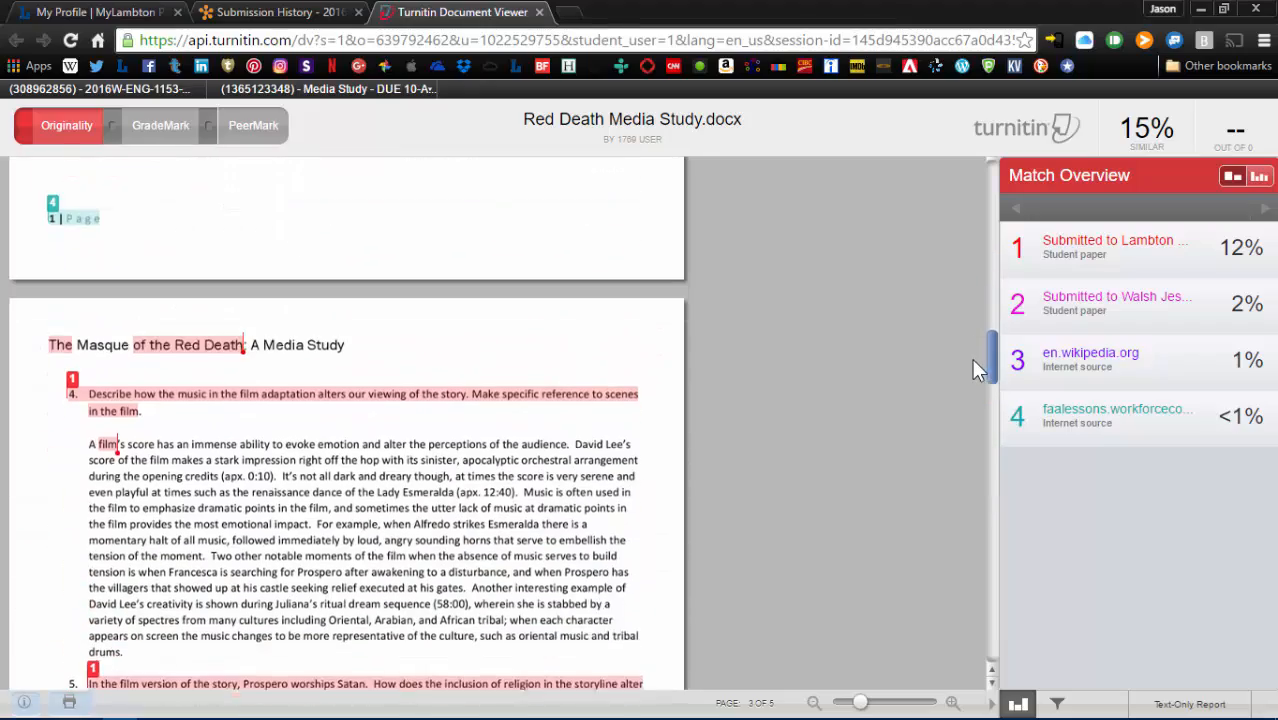
scroll("down", 3)
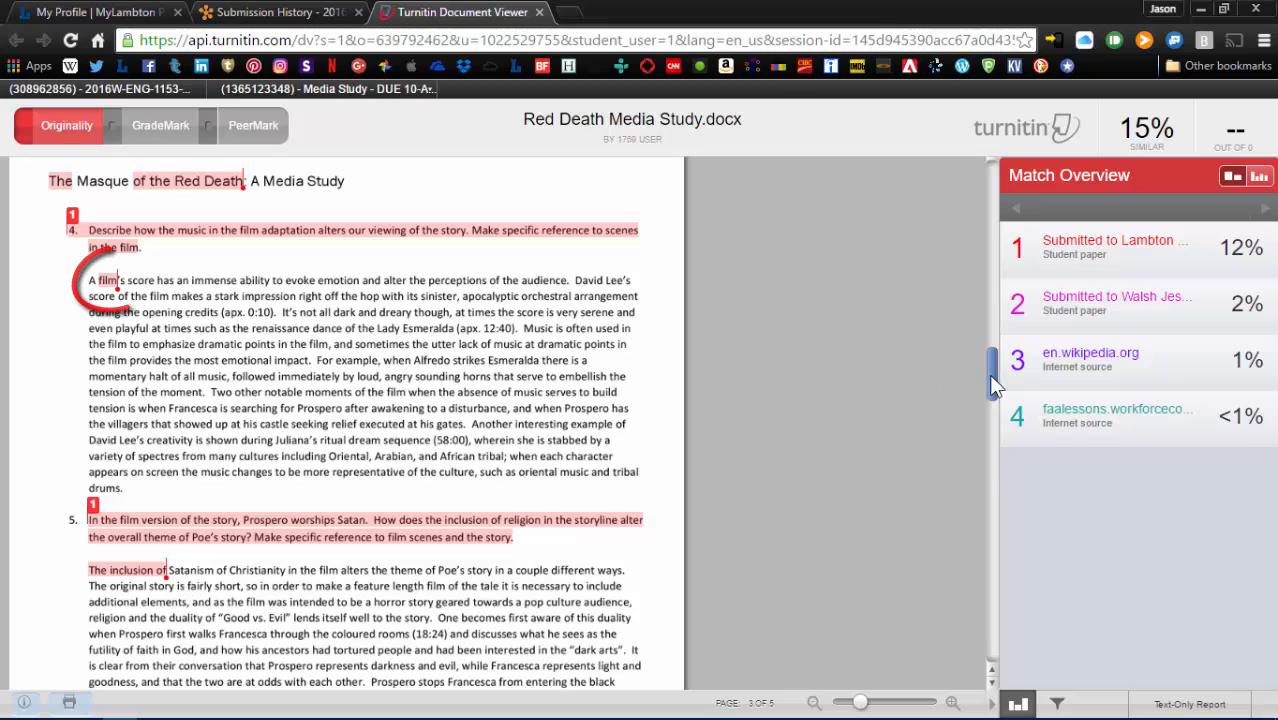
scroll("down", 3)
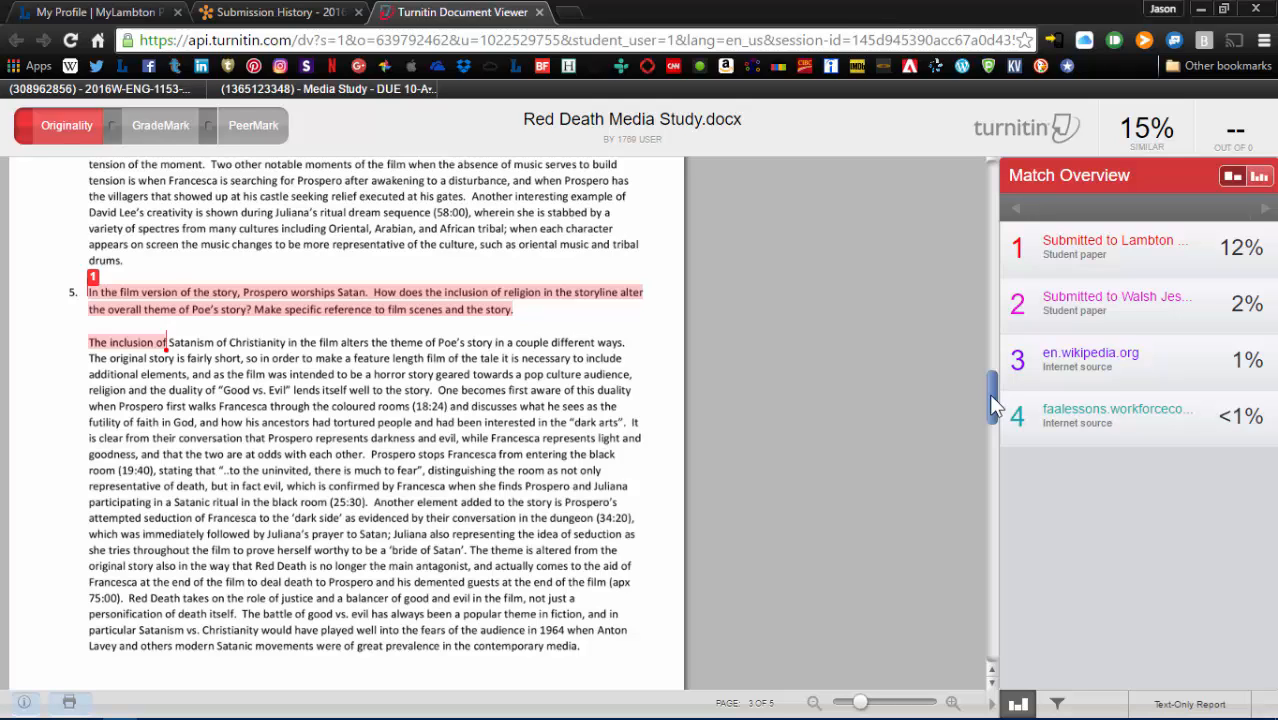
mouse_move(708, 308)
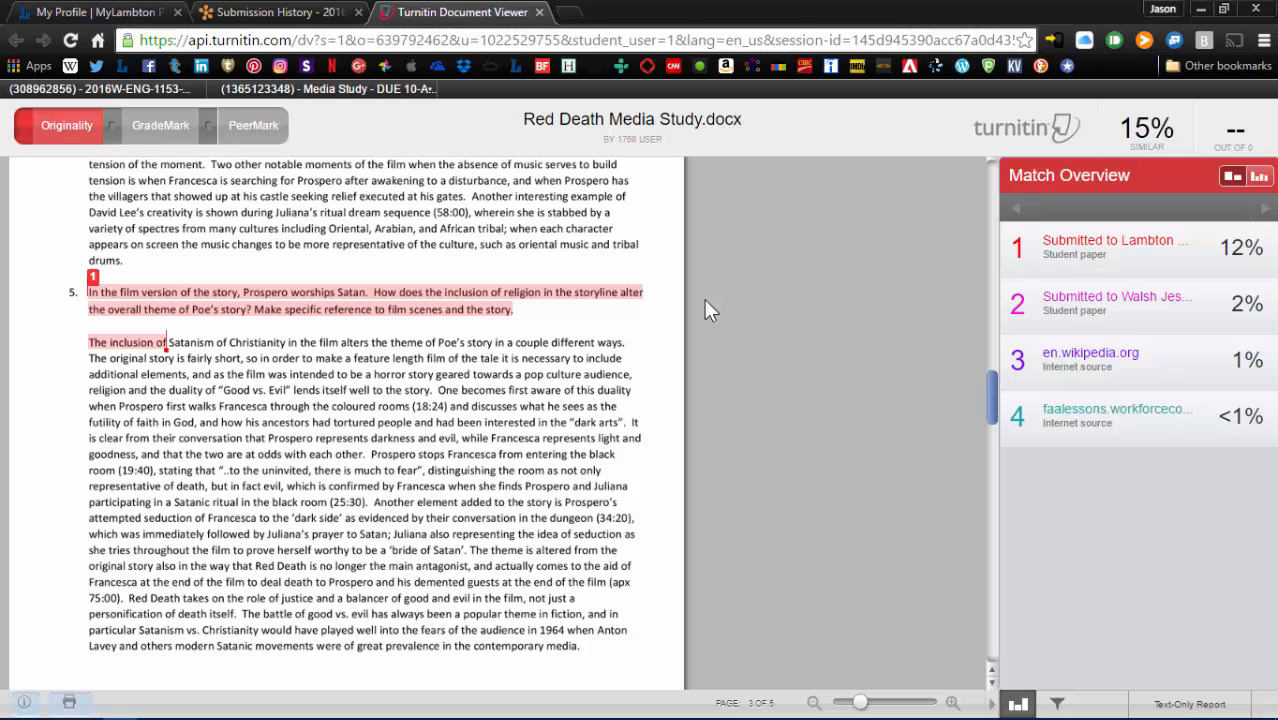
mouse_move(998, 412)
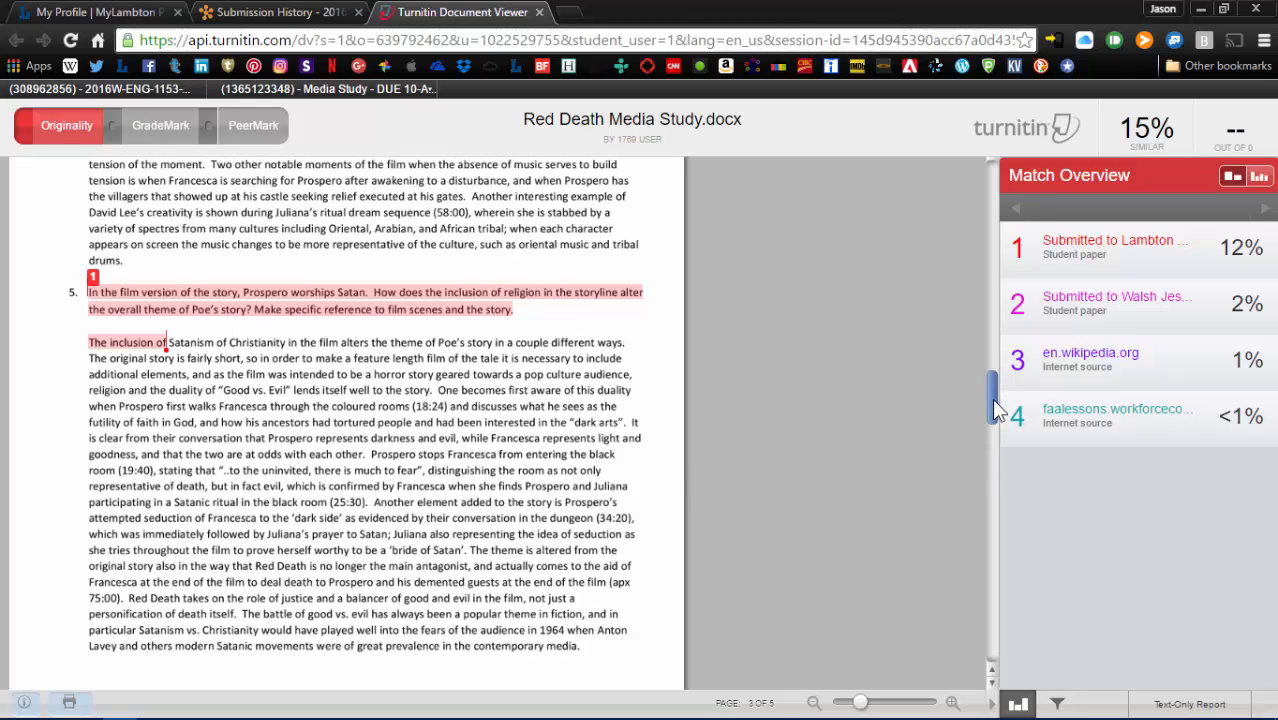
mouse_move(1078, 644)
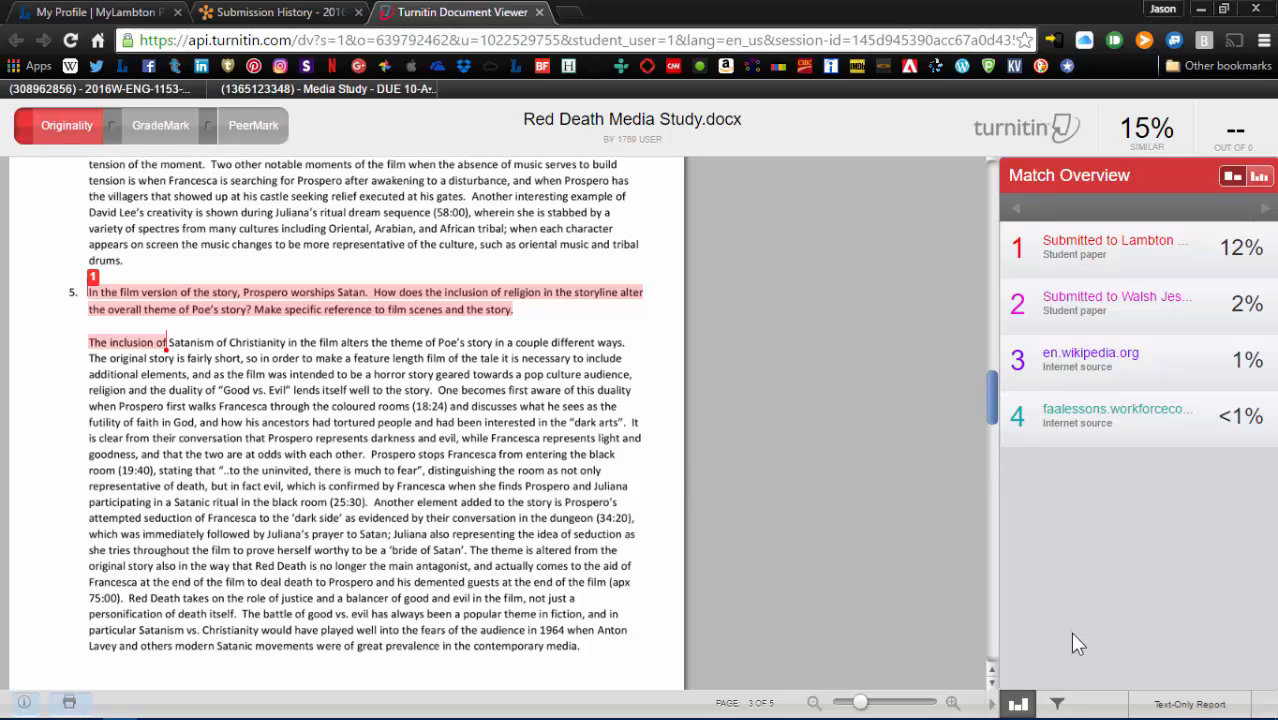
Step: Set small-match exclusion to a minimum word count, apply it, and review the four-source overview
left_click(1056, 704)
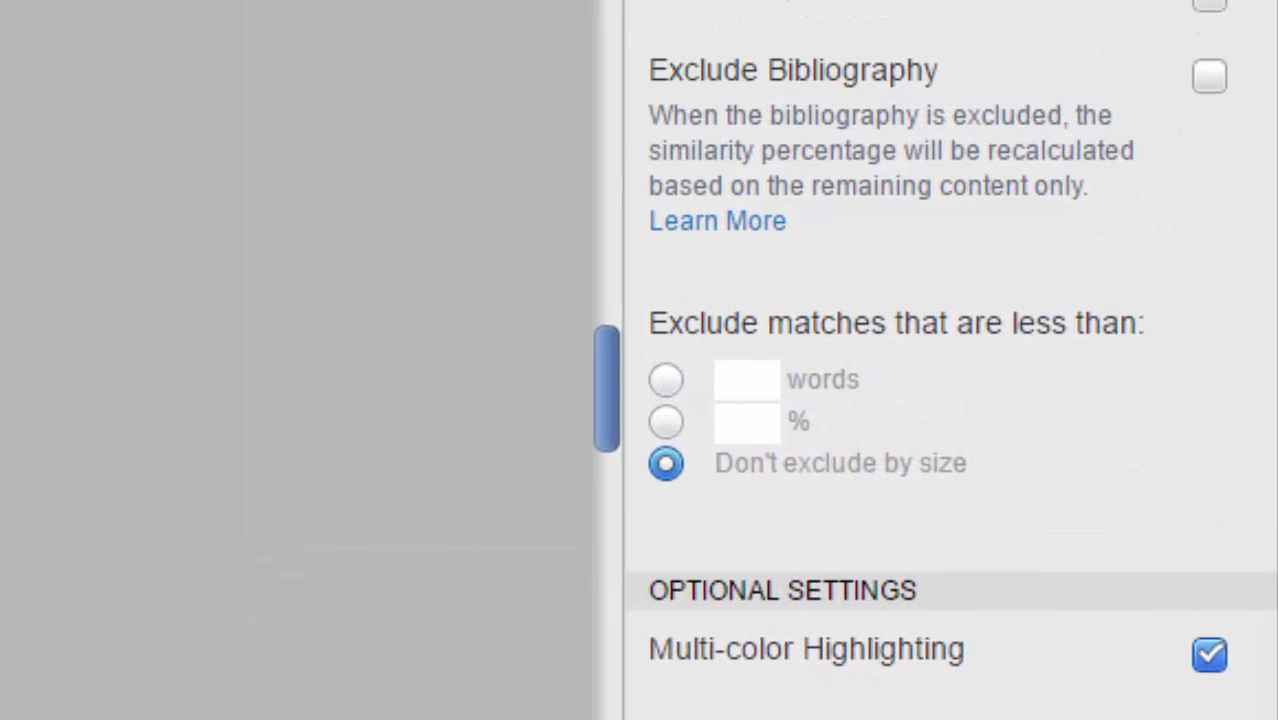
mouse_move(696, 410)
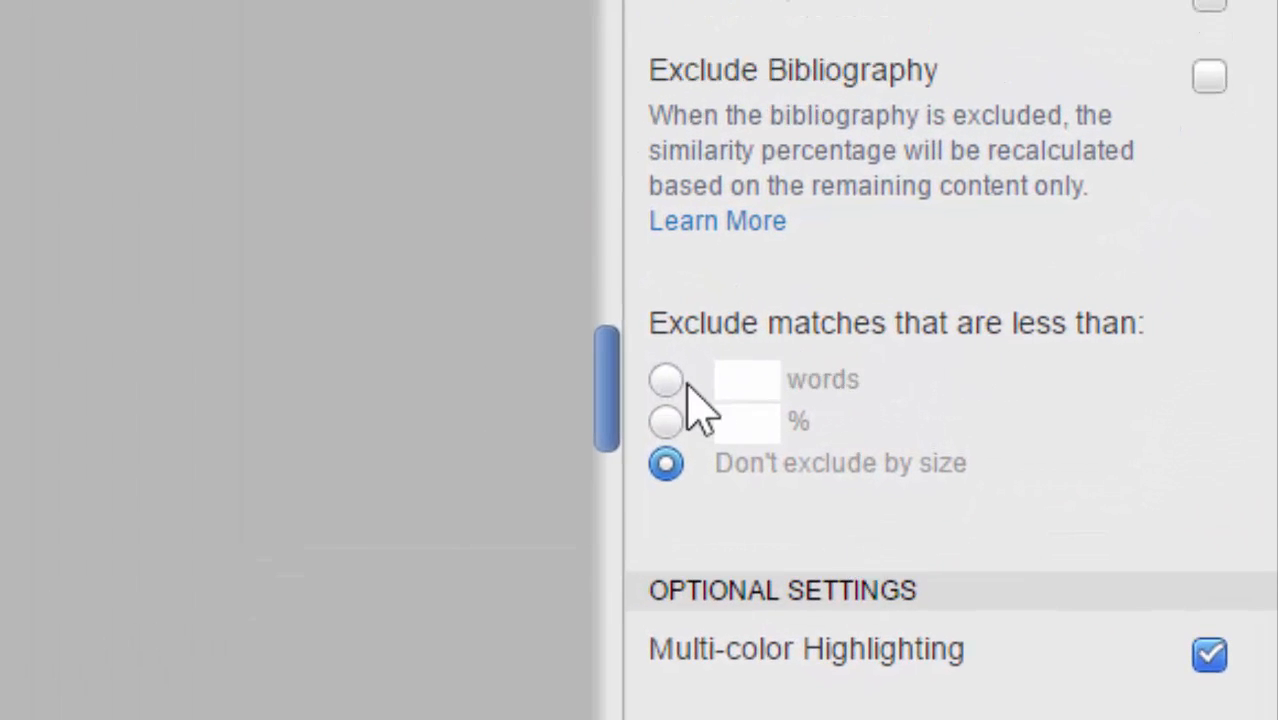
left_click(666, 380)
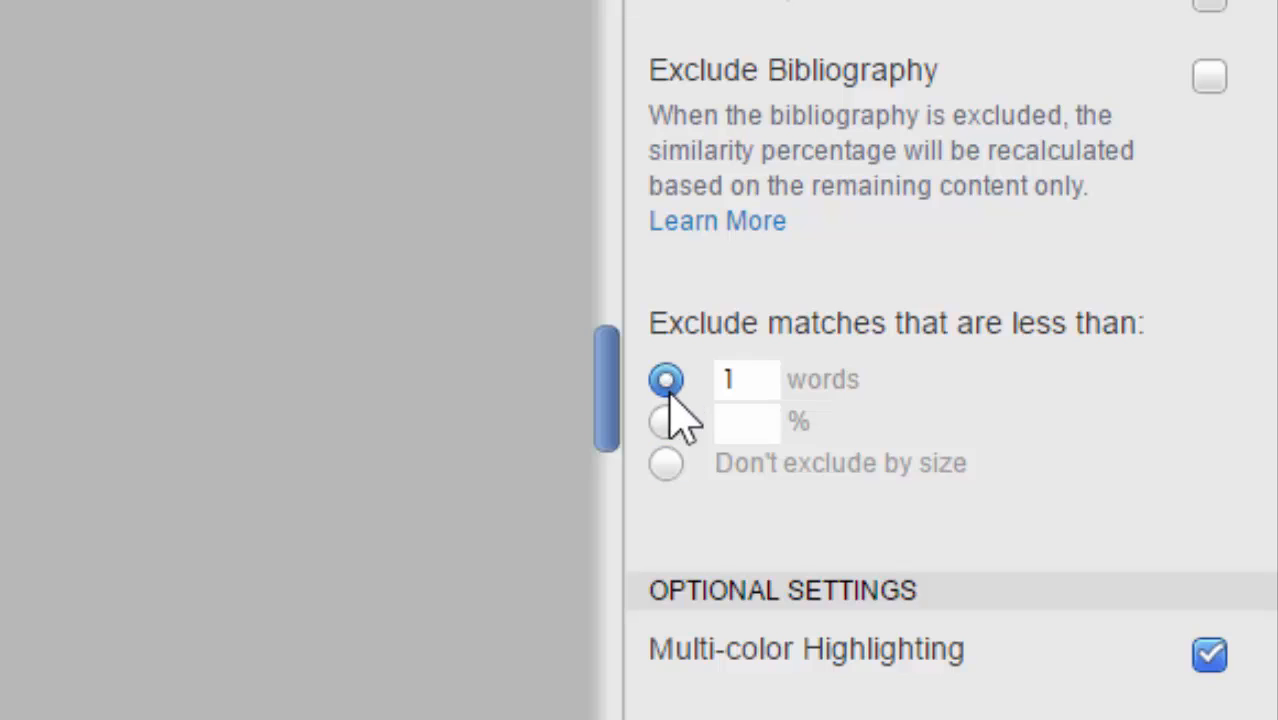
left_click(666, 420)
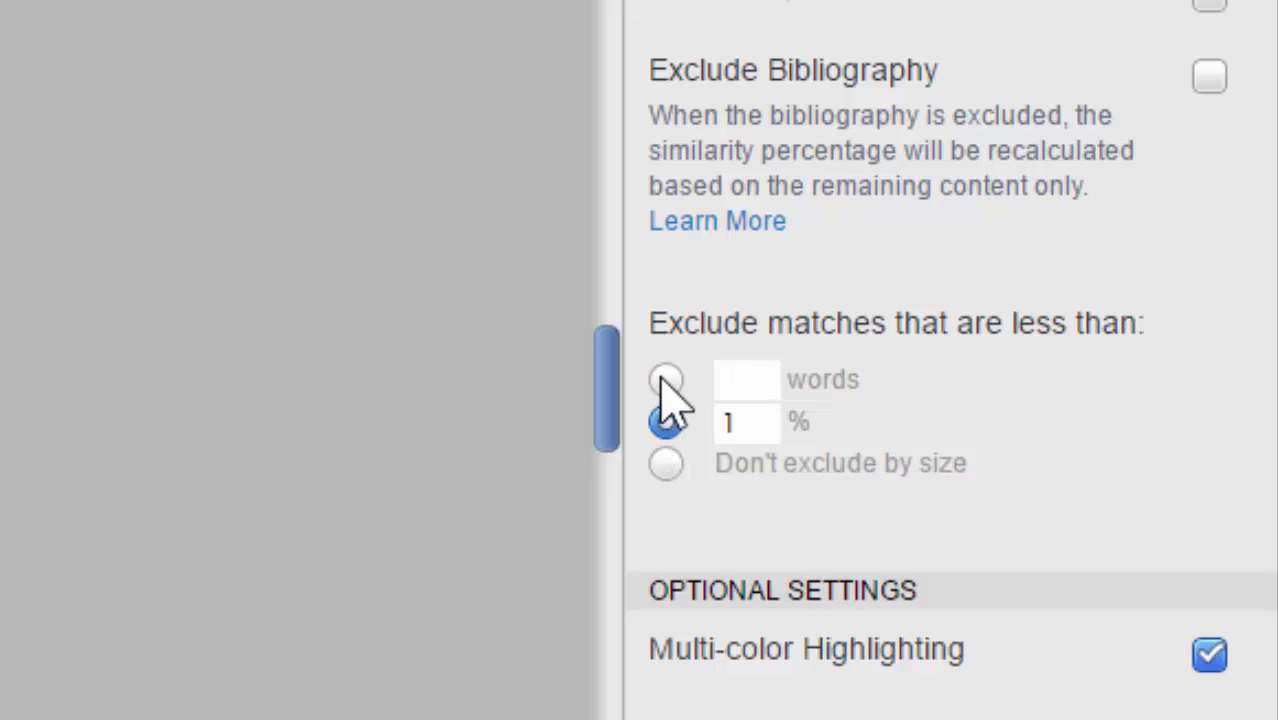
left_click(666, 380)
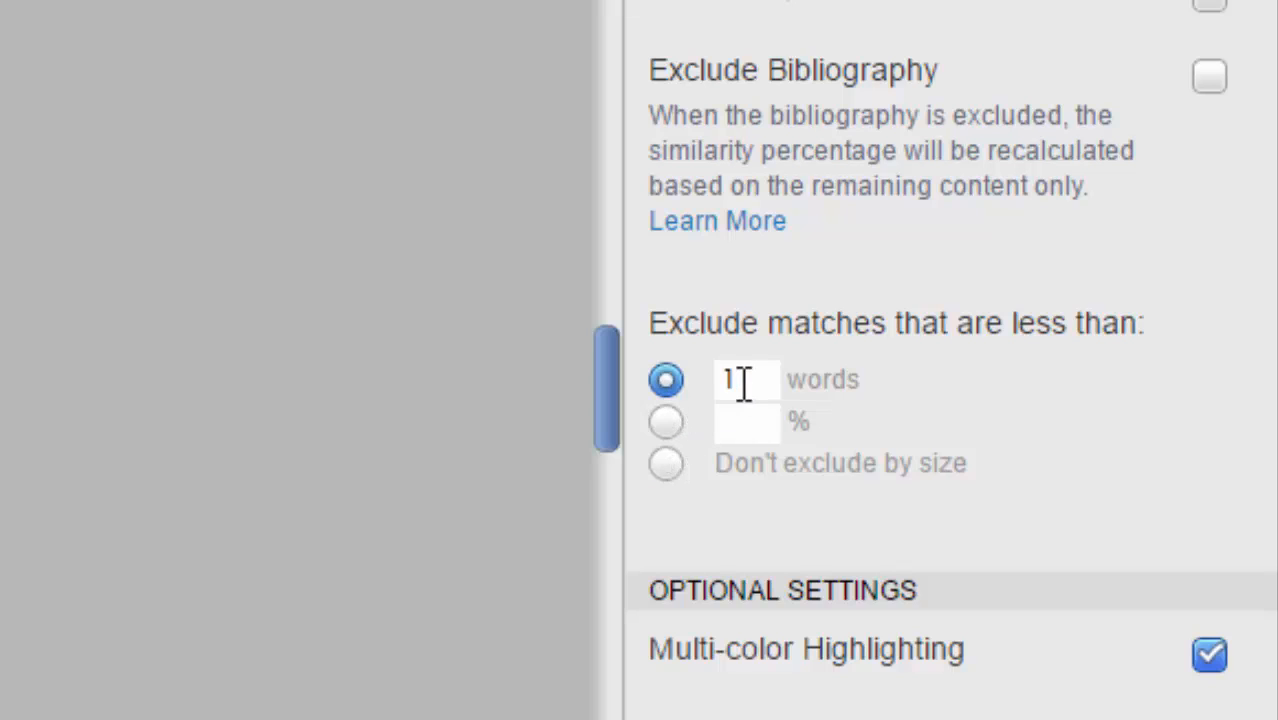
left_click(746, 380)
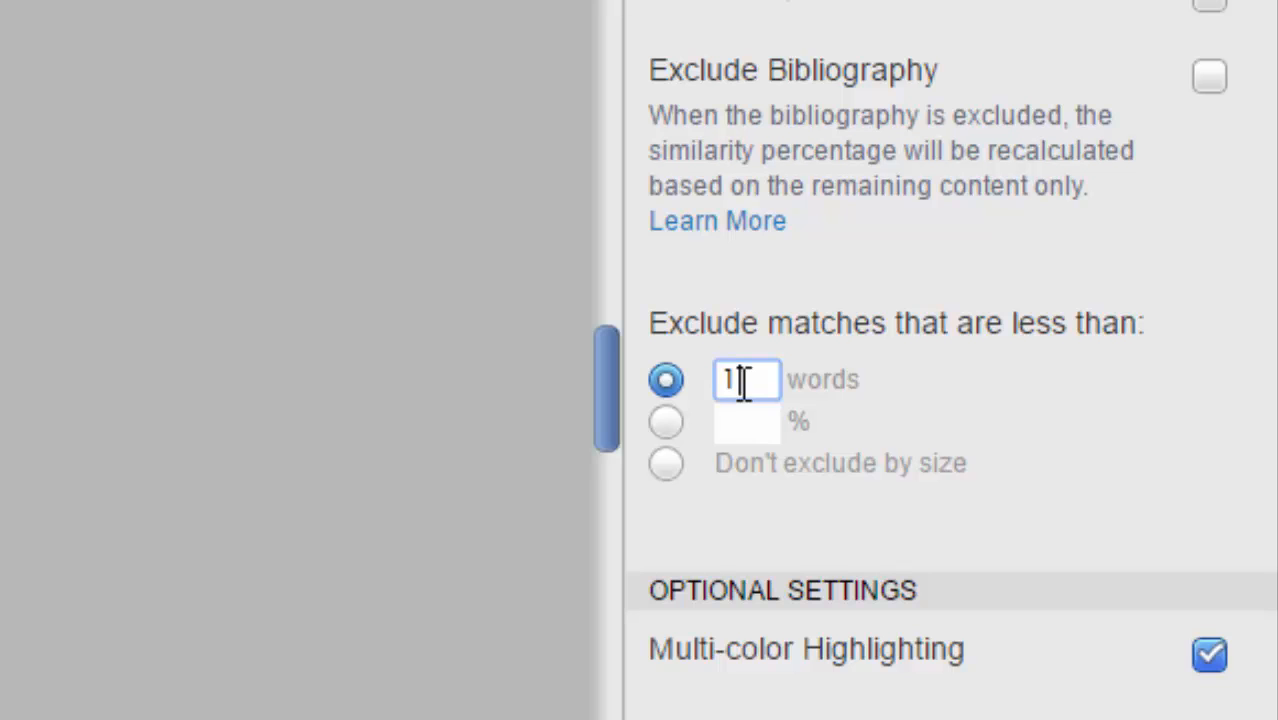
key("Backspace")
type("6")
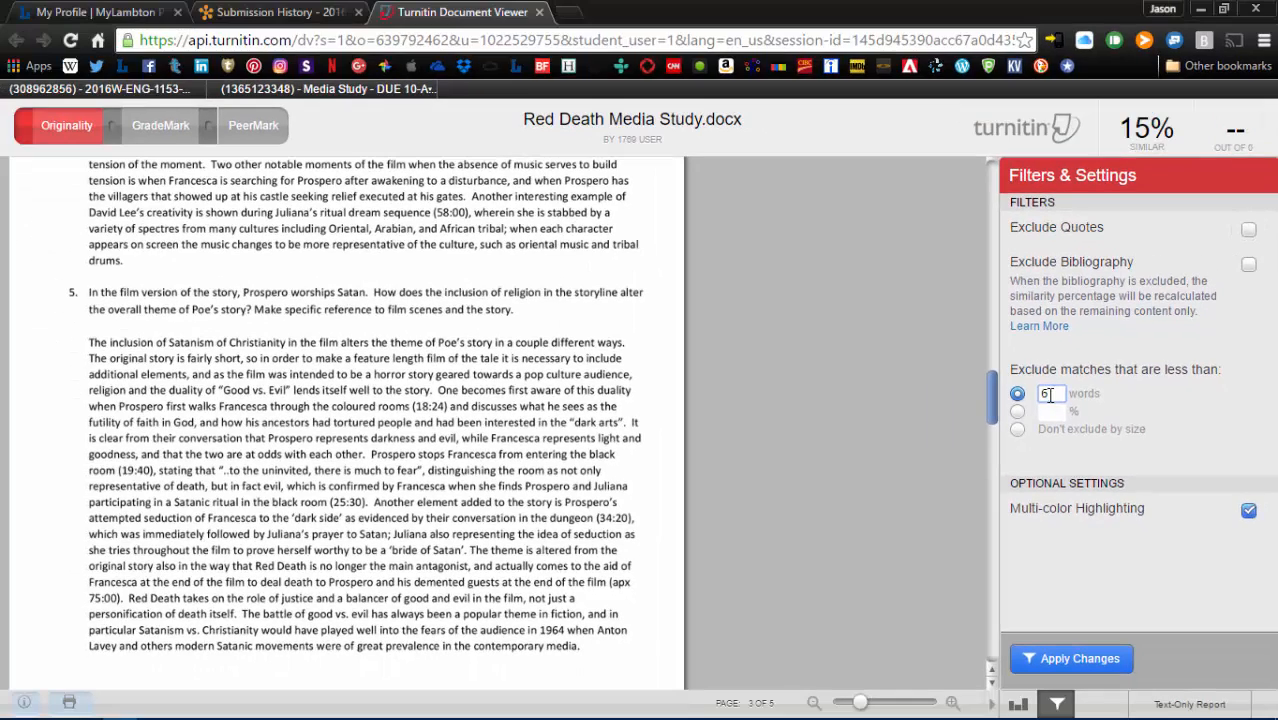
left_click(1072, 658)
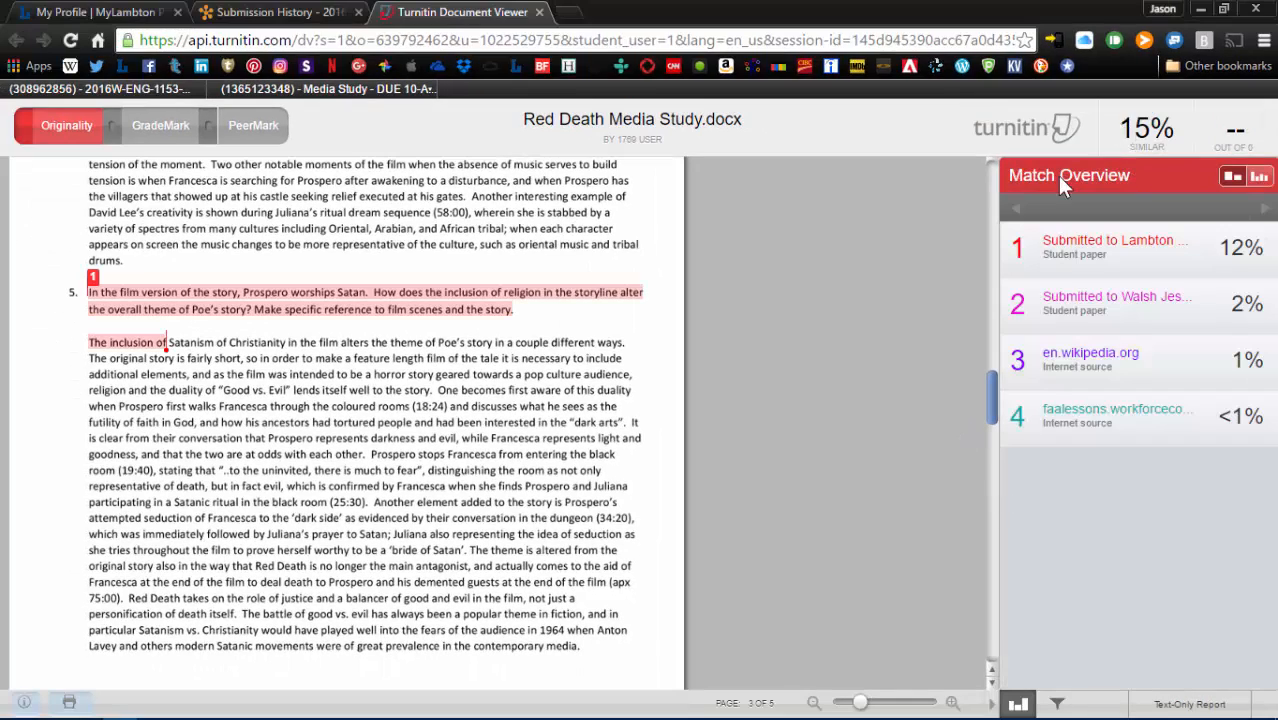
scroll("up", 3)
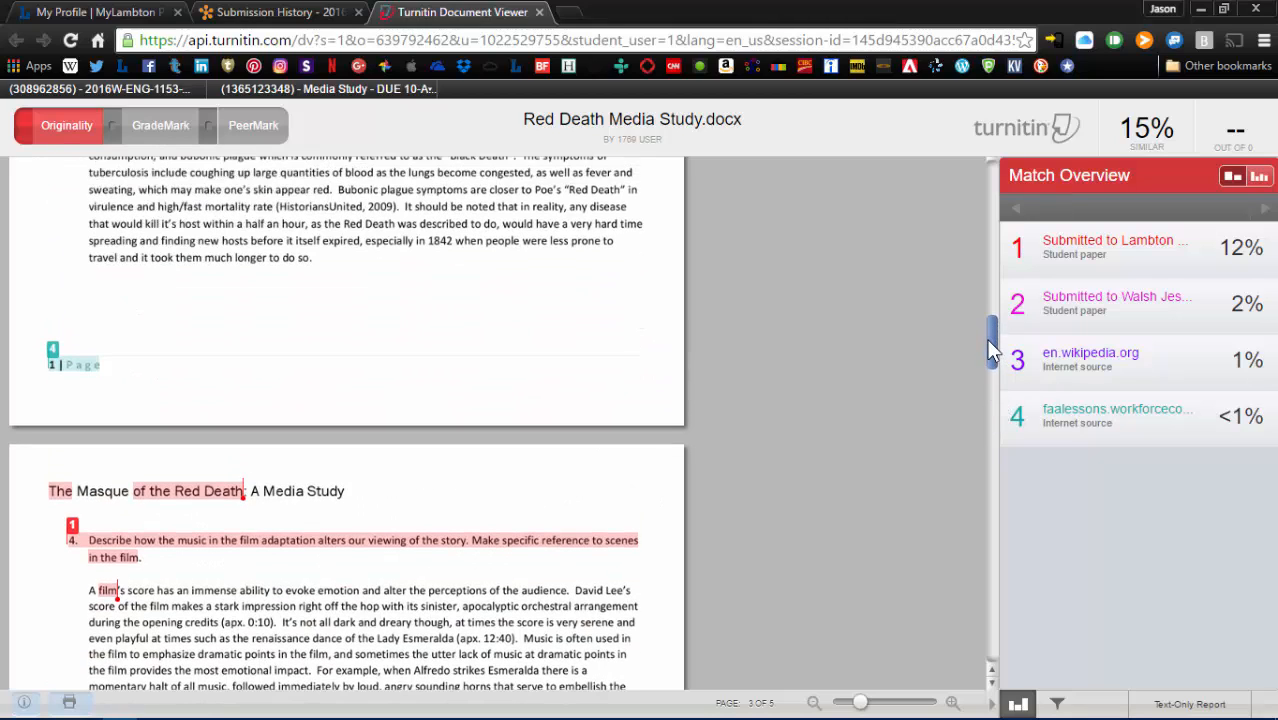
scroll("down", 3)
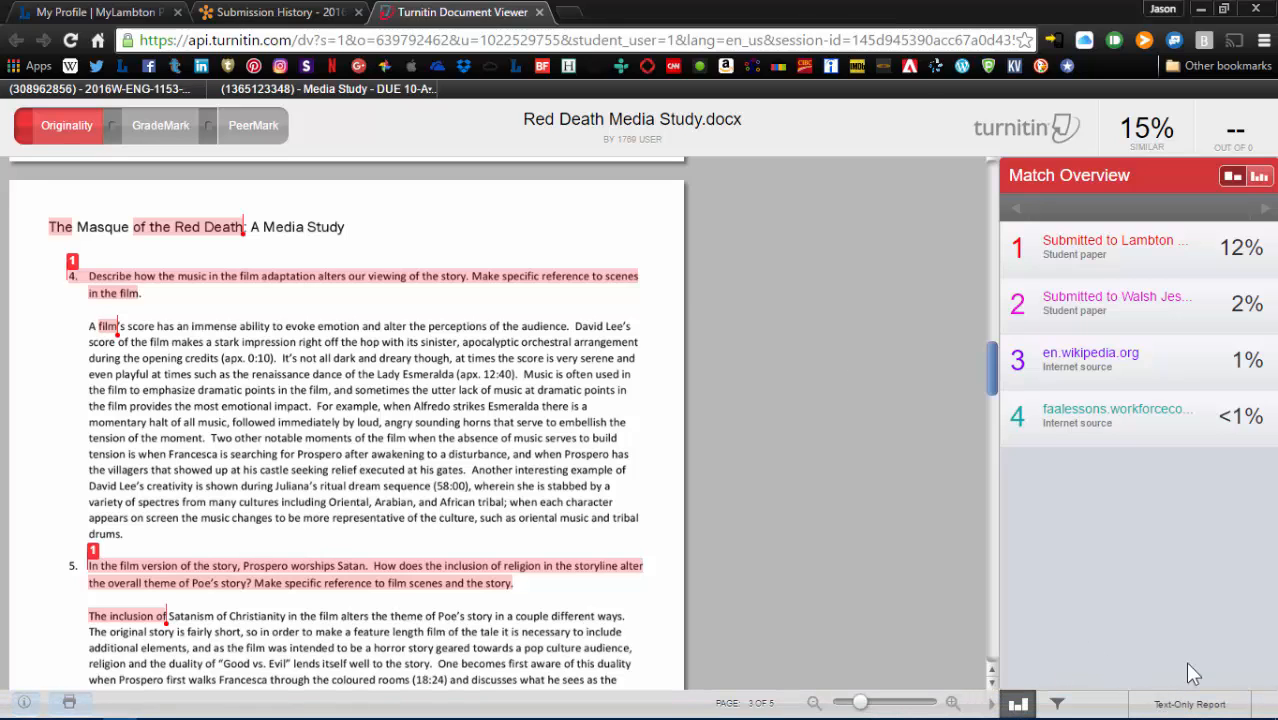
mouse_move(1232, 636)
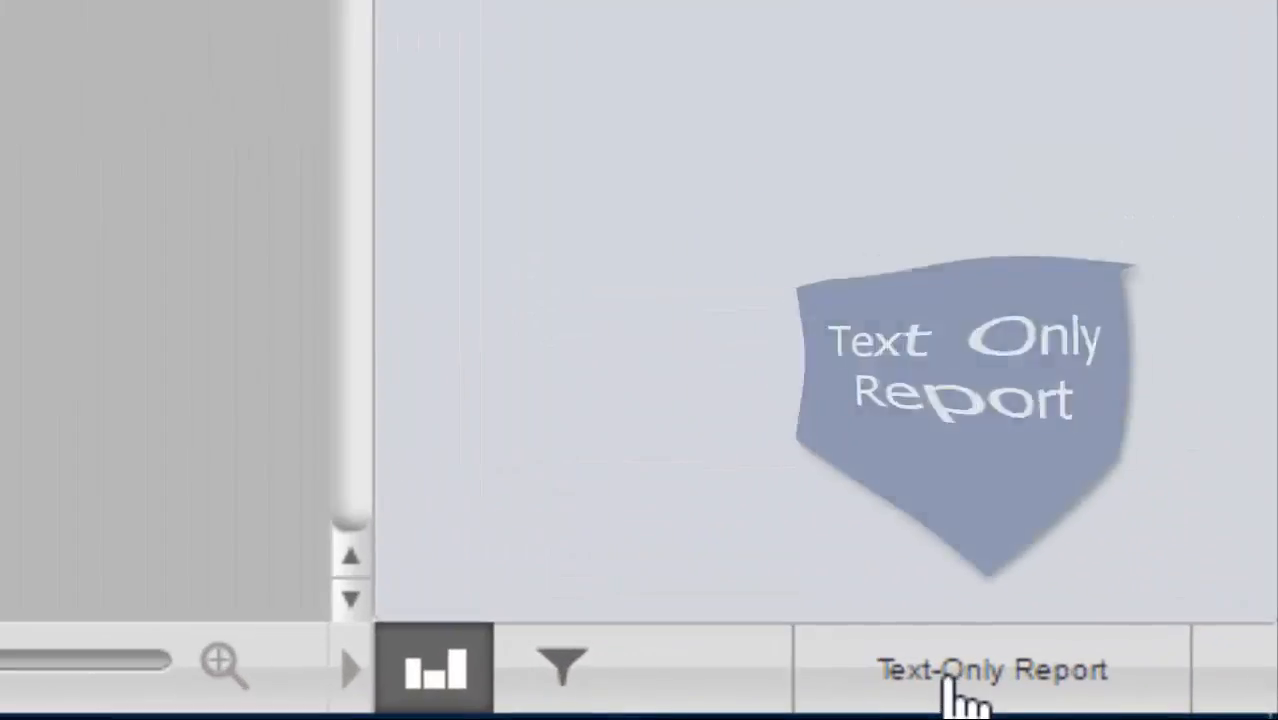
Step: Open the Text-Only Report showing the 15% similarity index by source
left_click(990, 668)
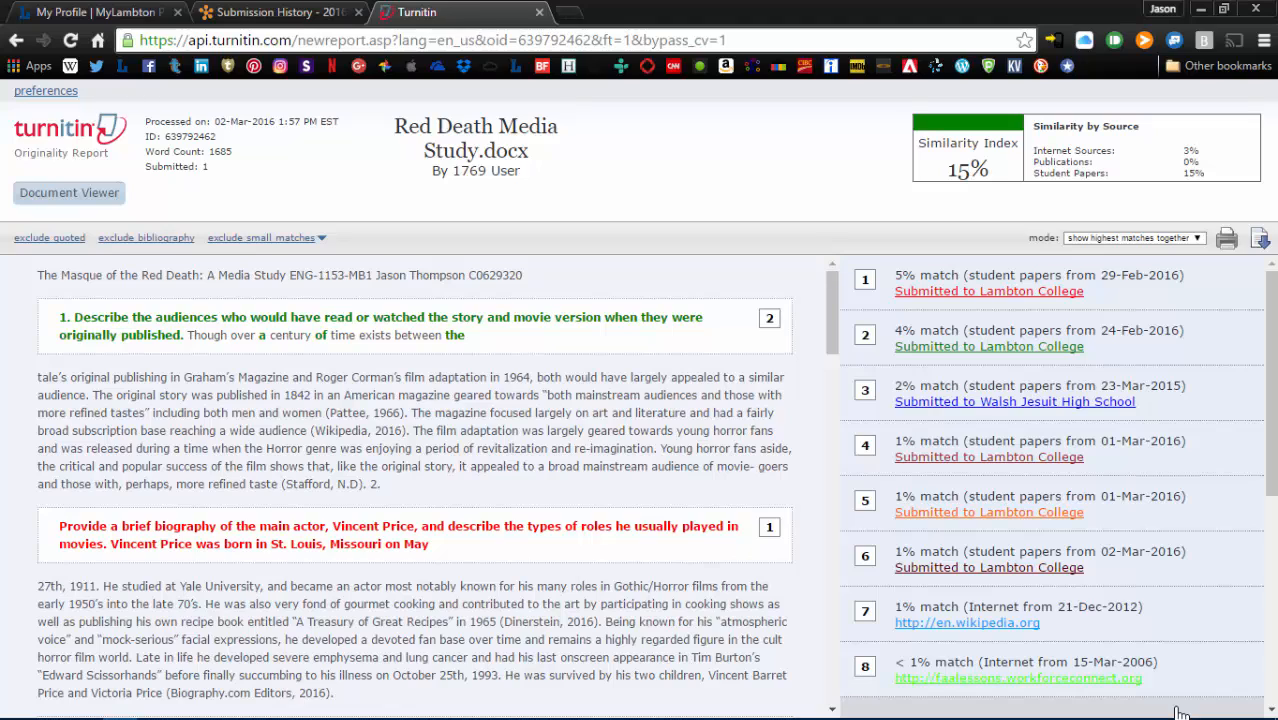
mouse_move(388, 396)
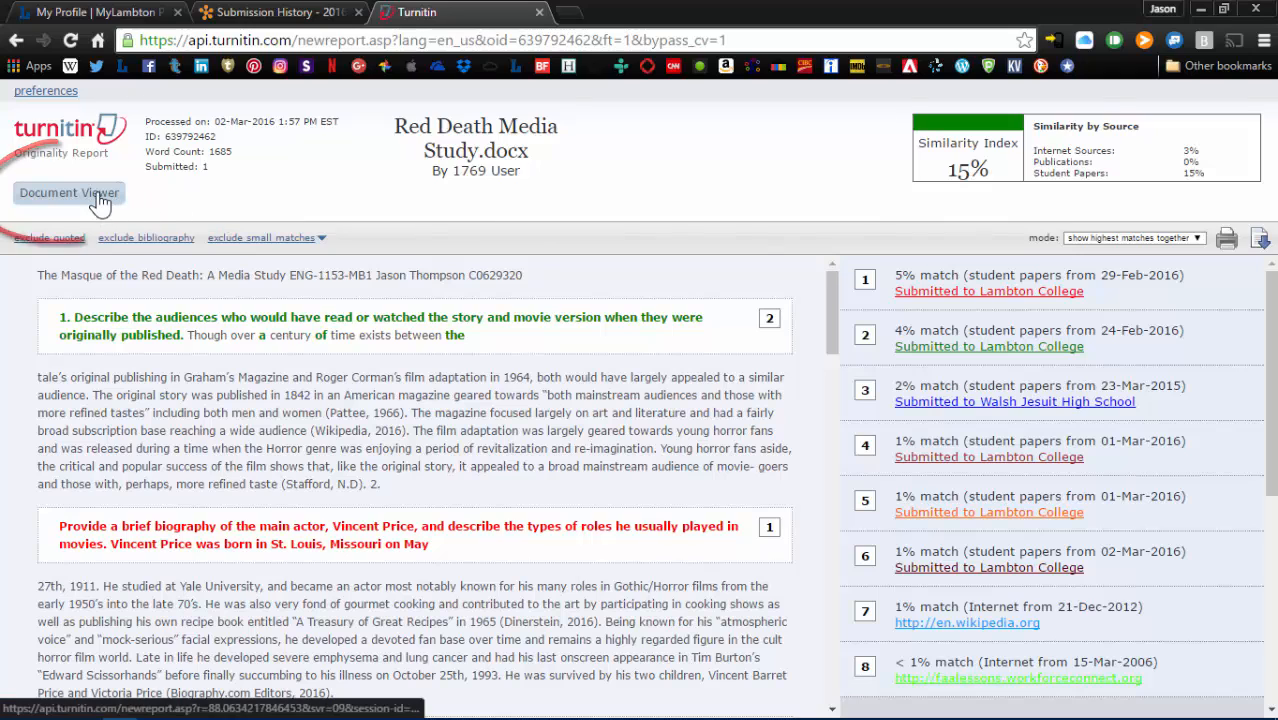
Step: Return from the text-only report to the interactive document viewer
left_click(68, 192)
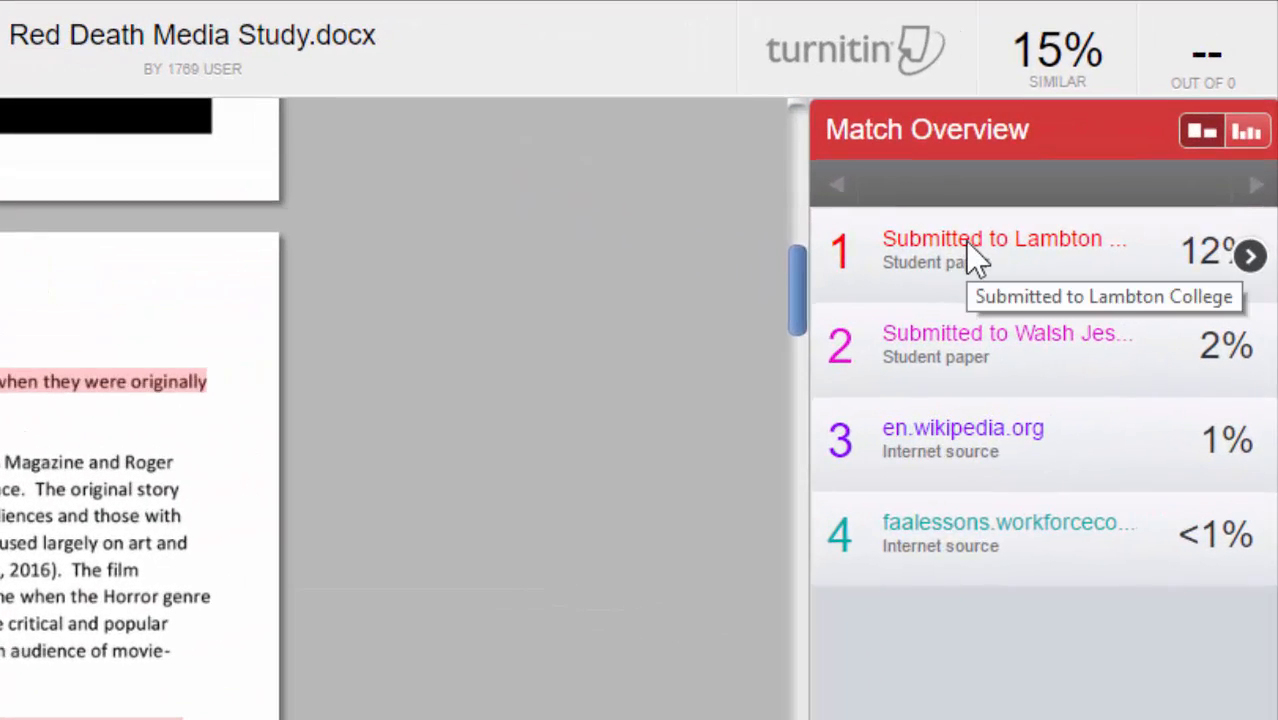
mouse_move(1144, 264)
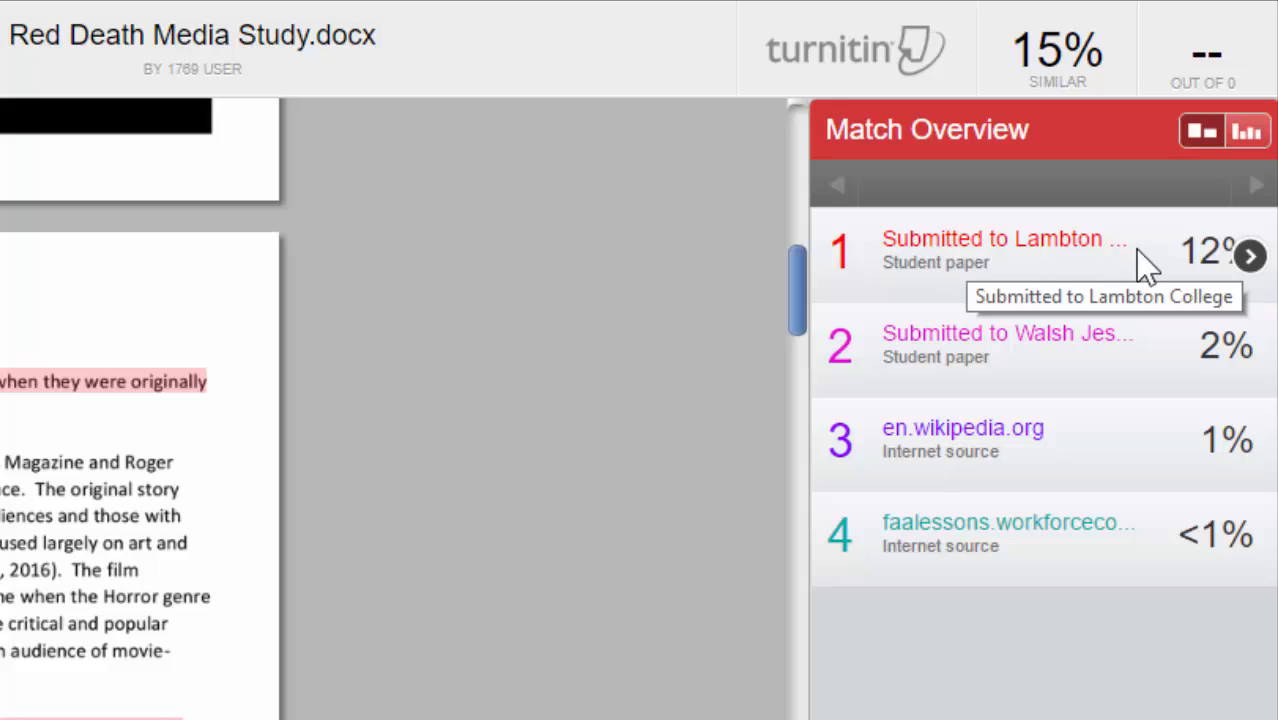
mouse_move(976, 264)
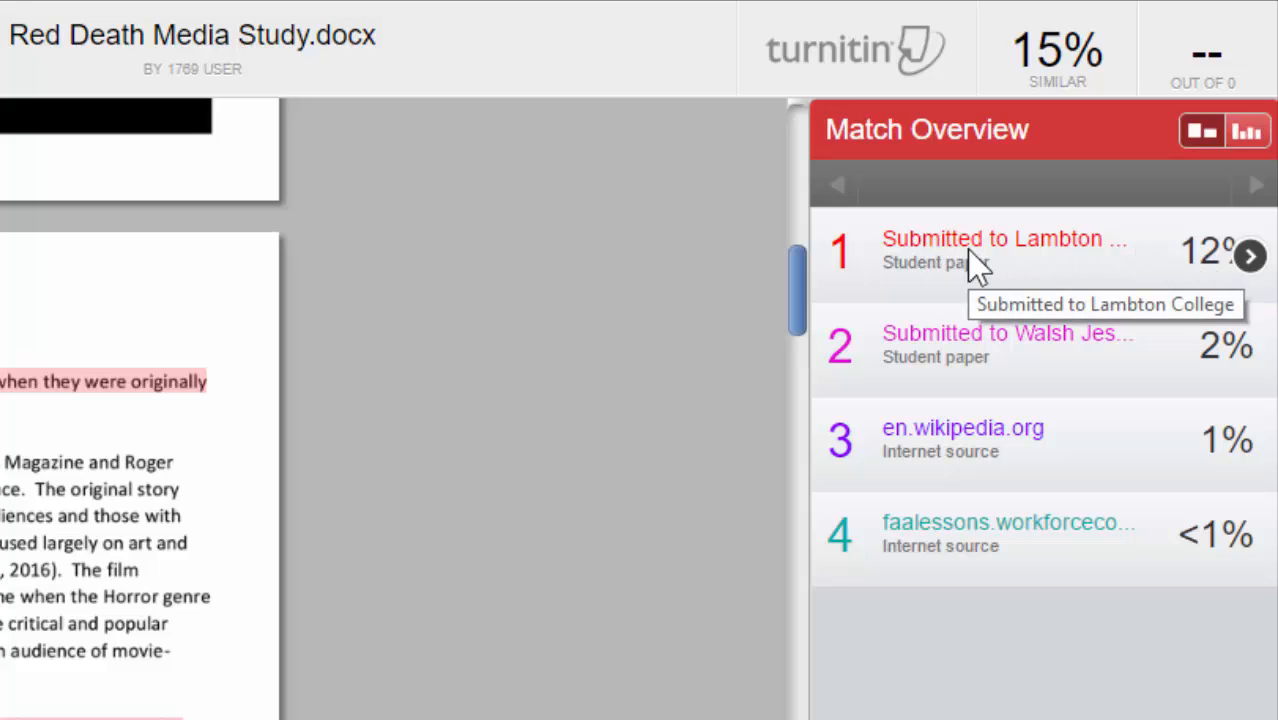
mouse_move(1170, 210)
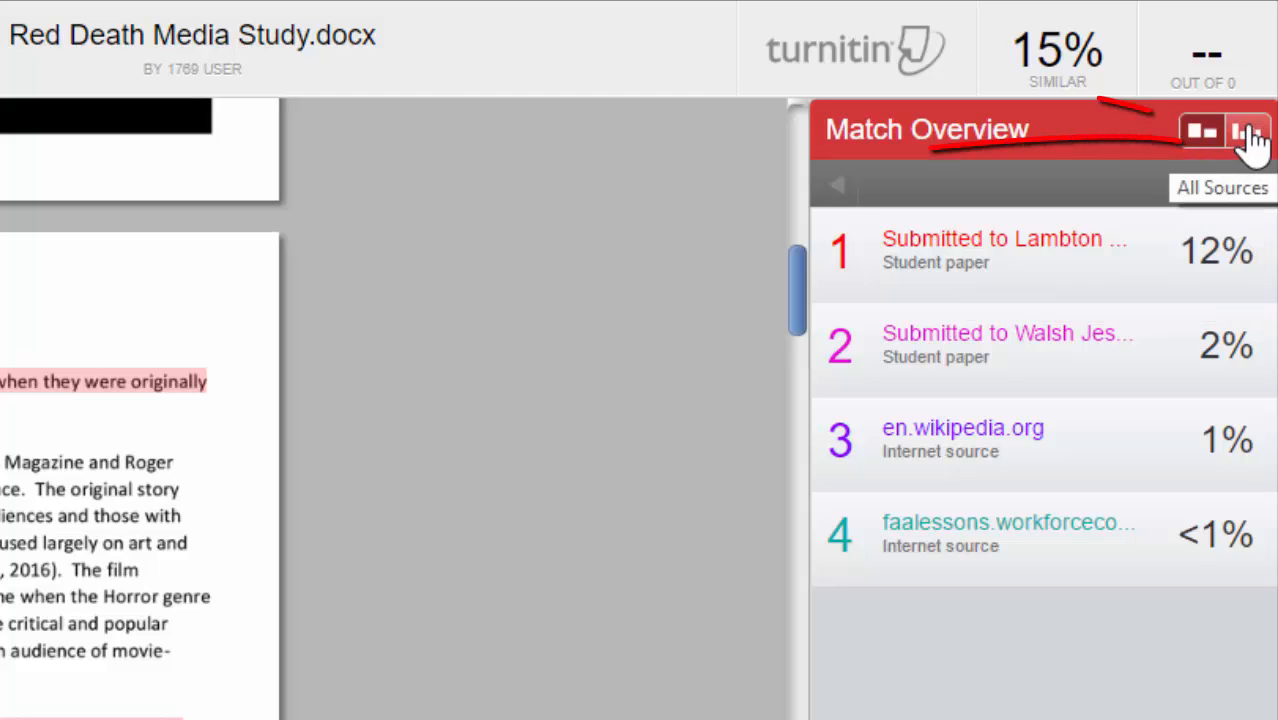
Step: Show all 22 matching sources in the sidebar and dismiss the source details popup
left_click(1248, 132)
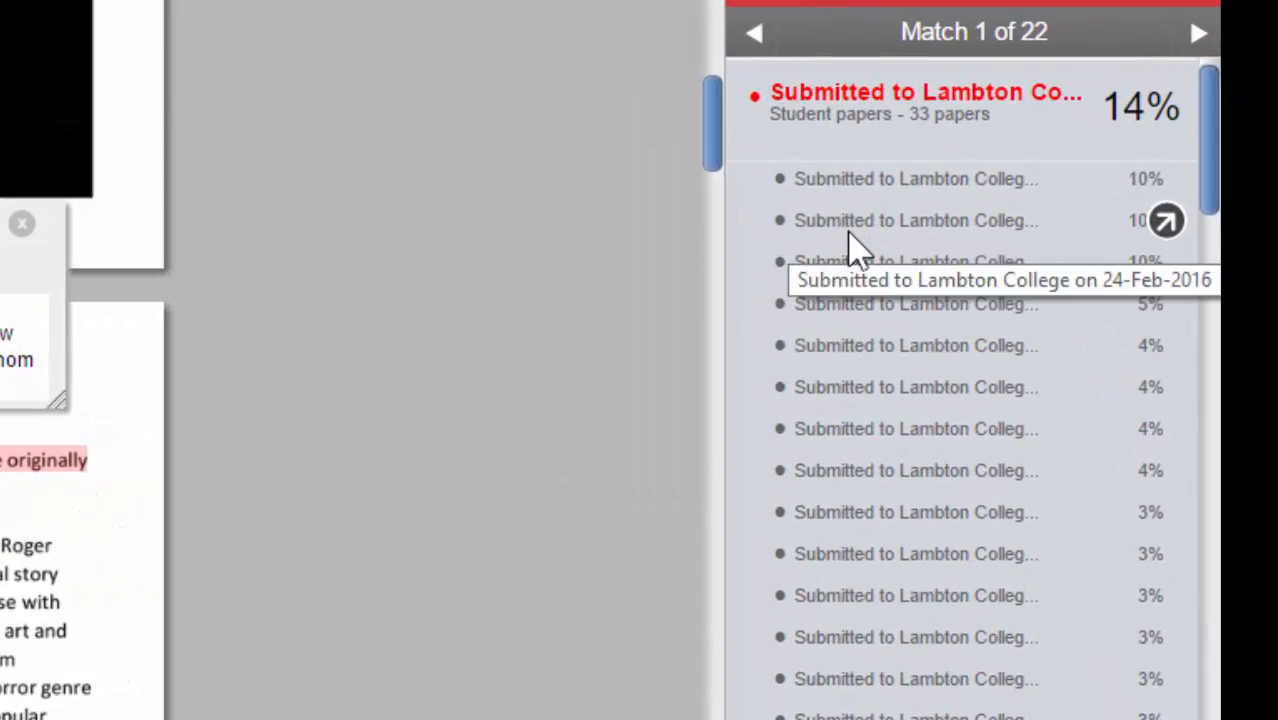
mouse_move(860, 310)
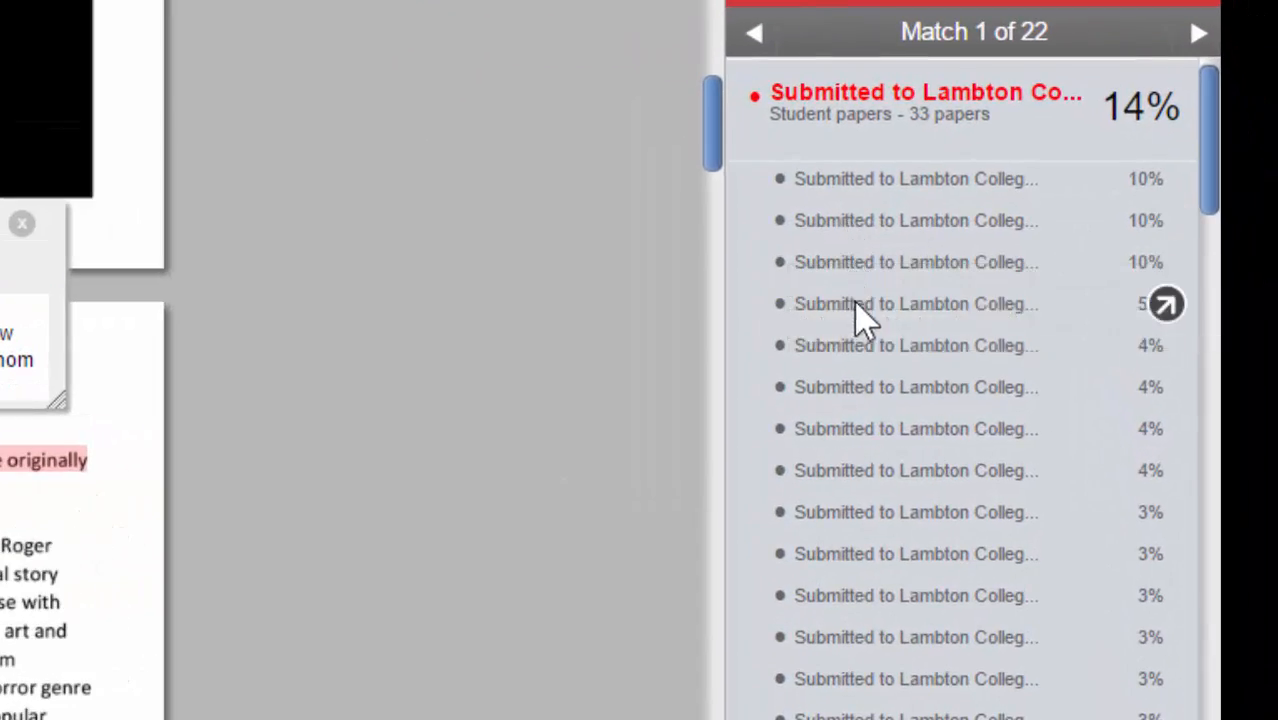
mouse_move(980, 296)
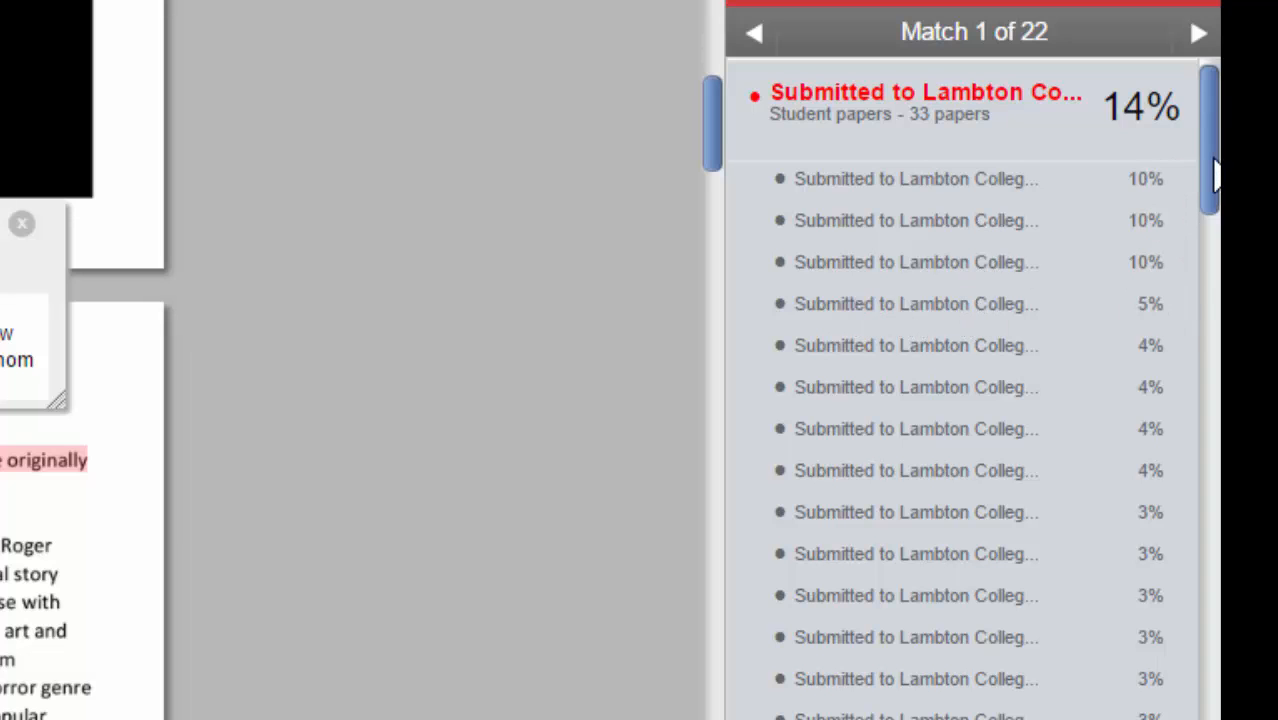
scroll("down", 3)
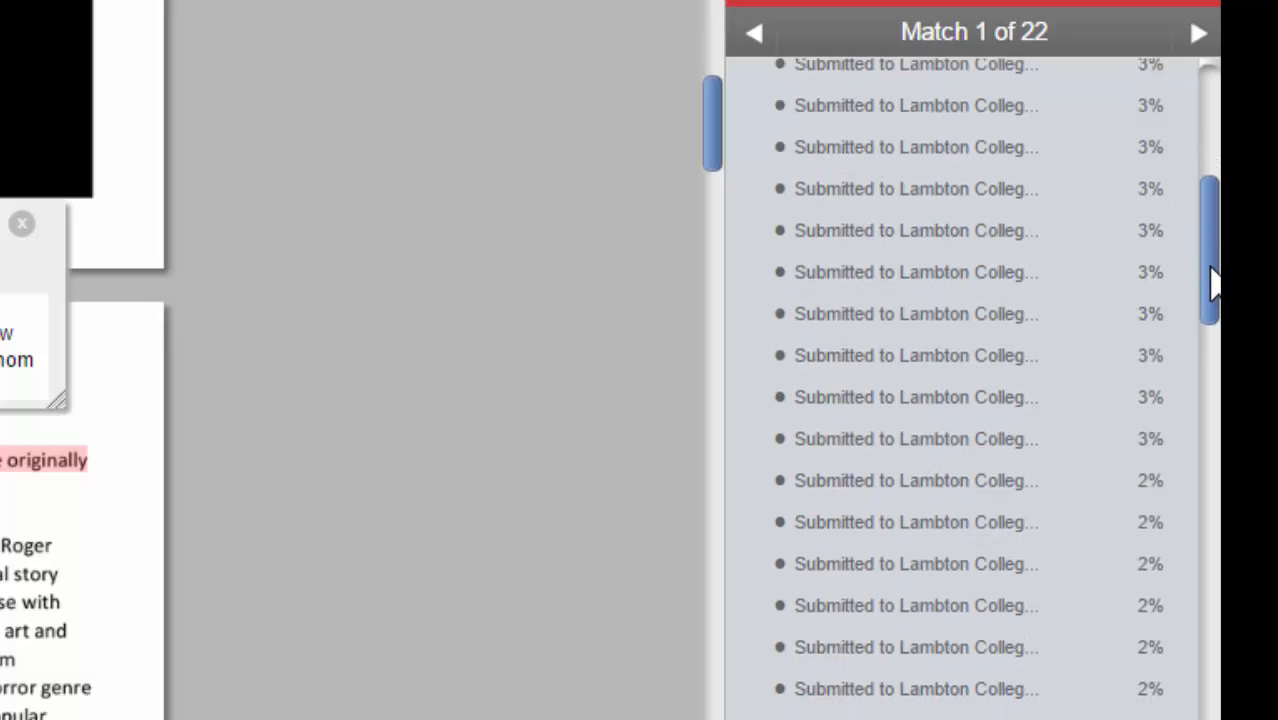
scroll("down", 3)
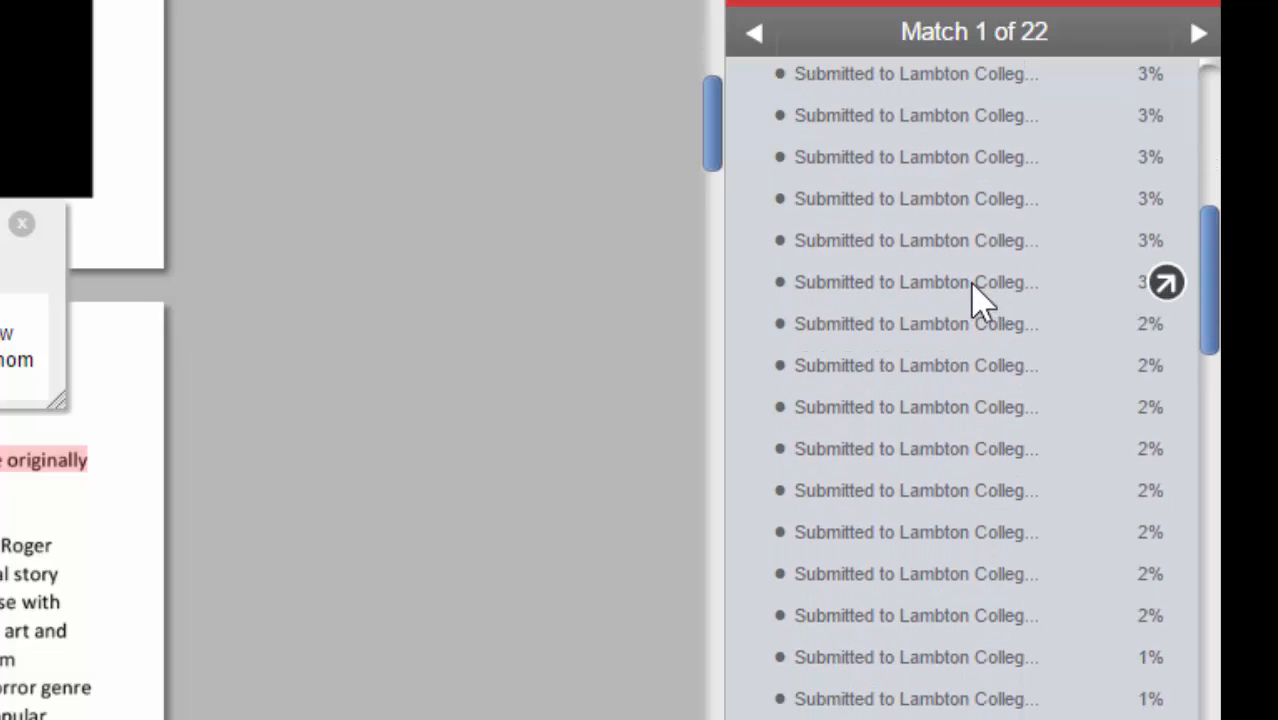
mouse_move(640, 504)
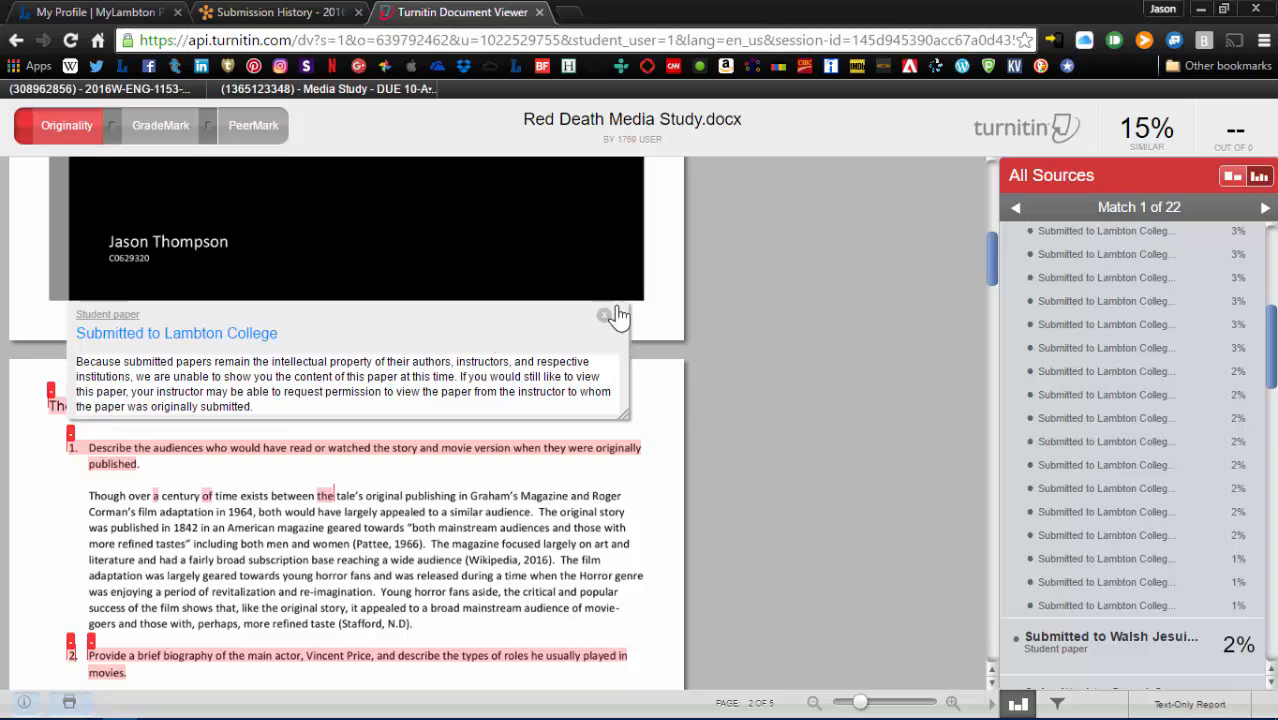
left_click(604, 316)
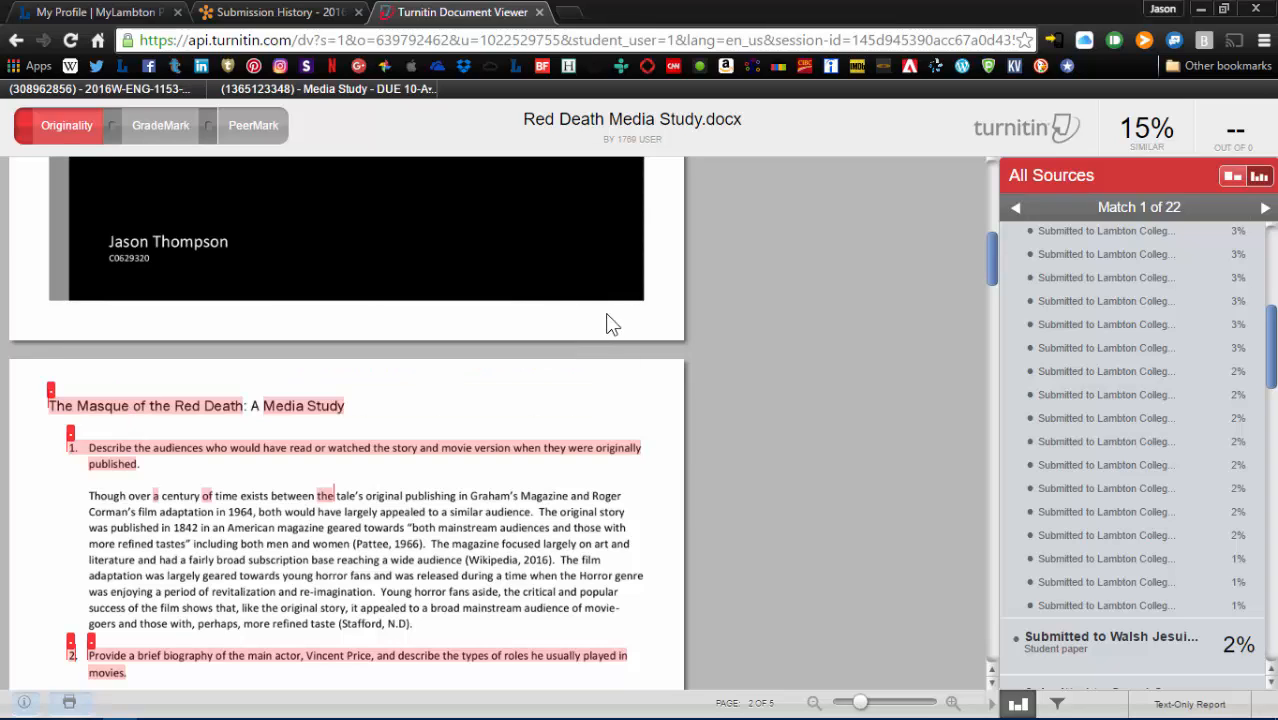
mouse_move(1032, 310)
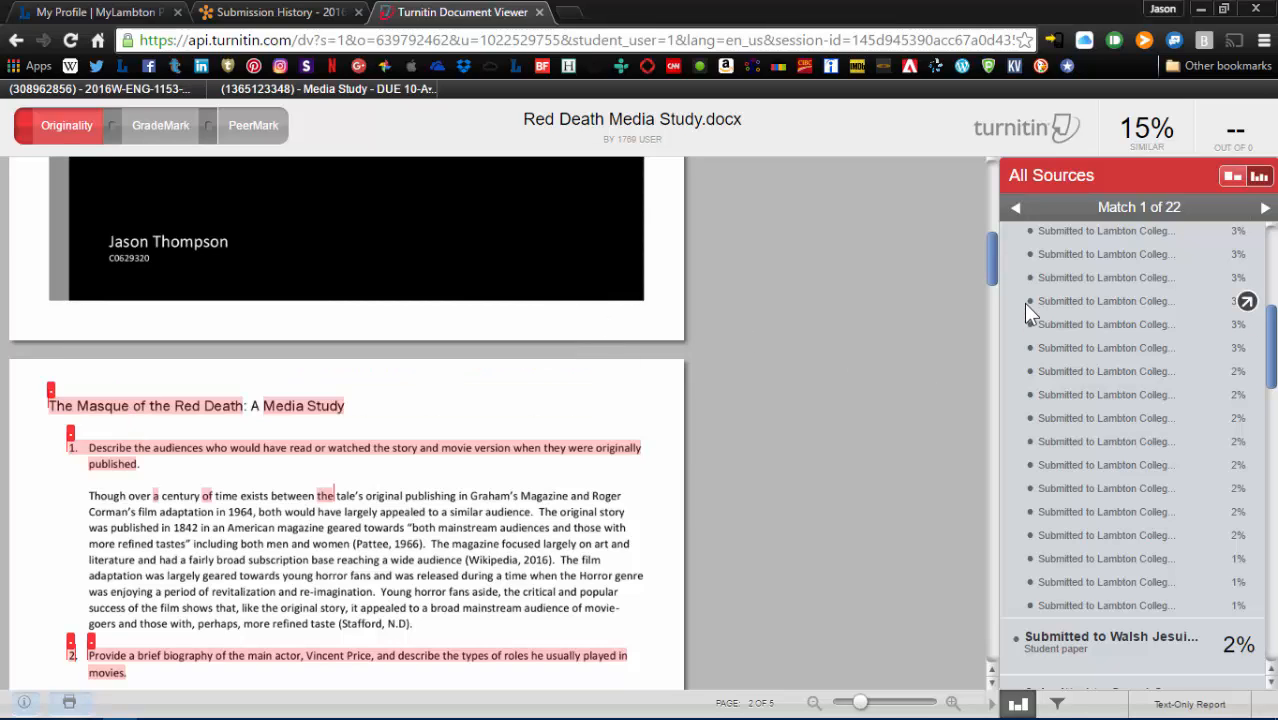
mouse_move(996, 264)
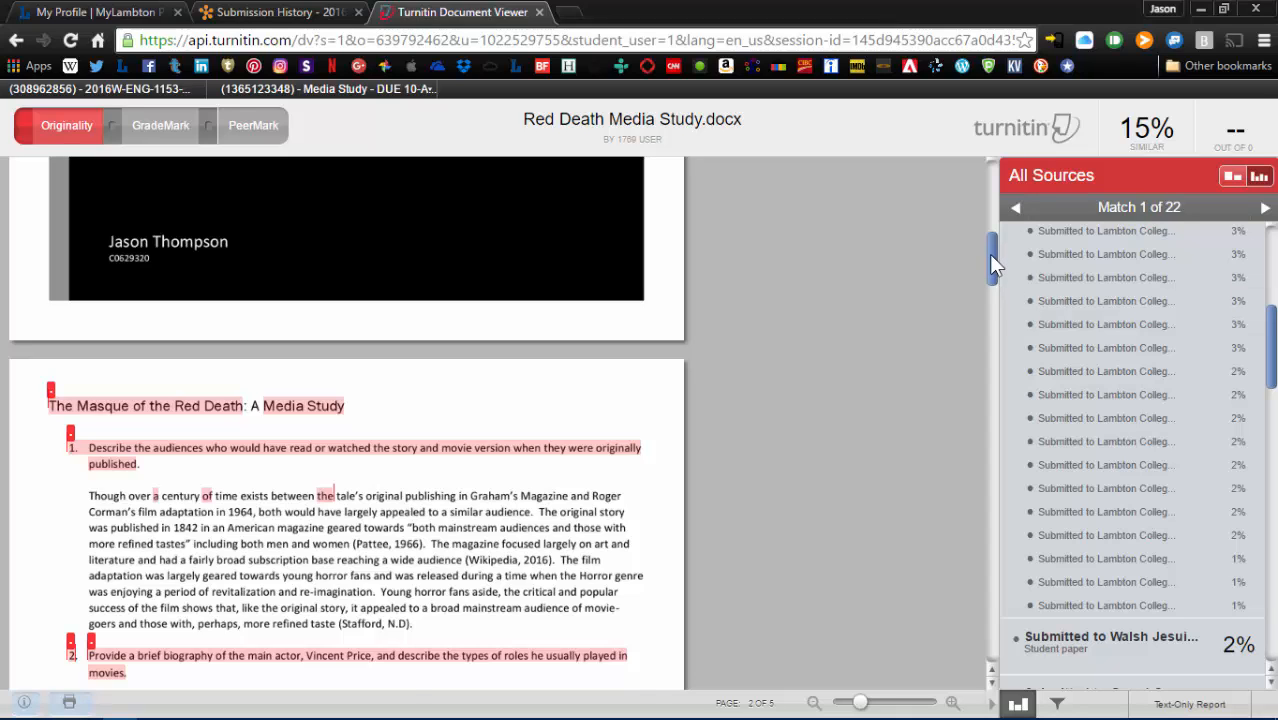